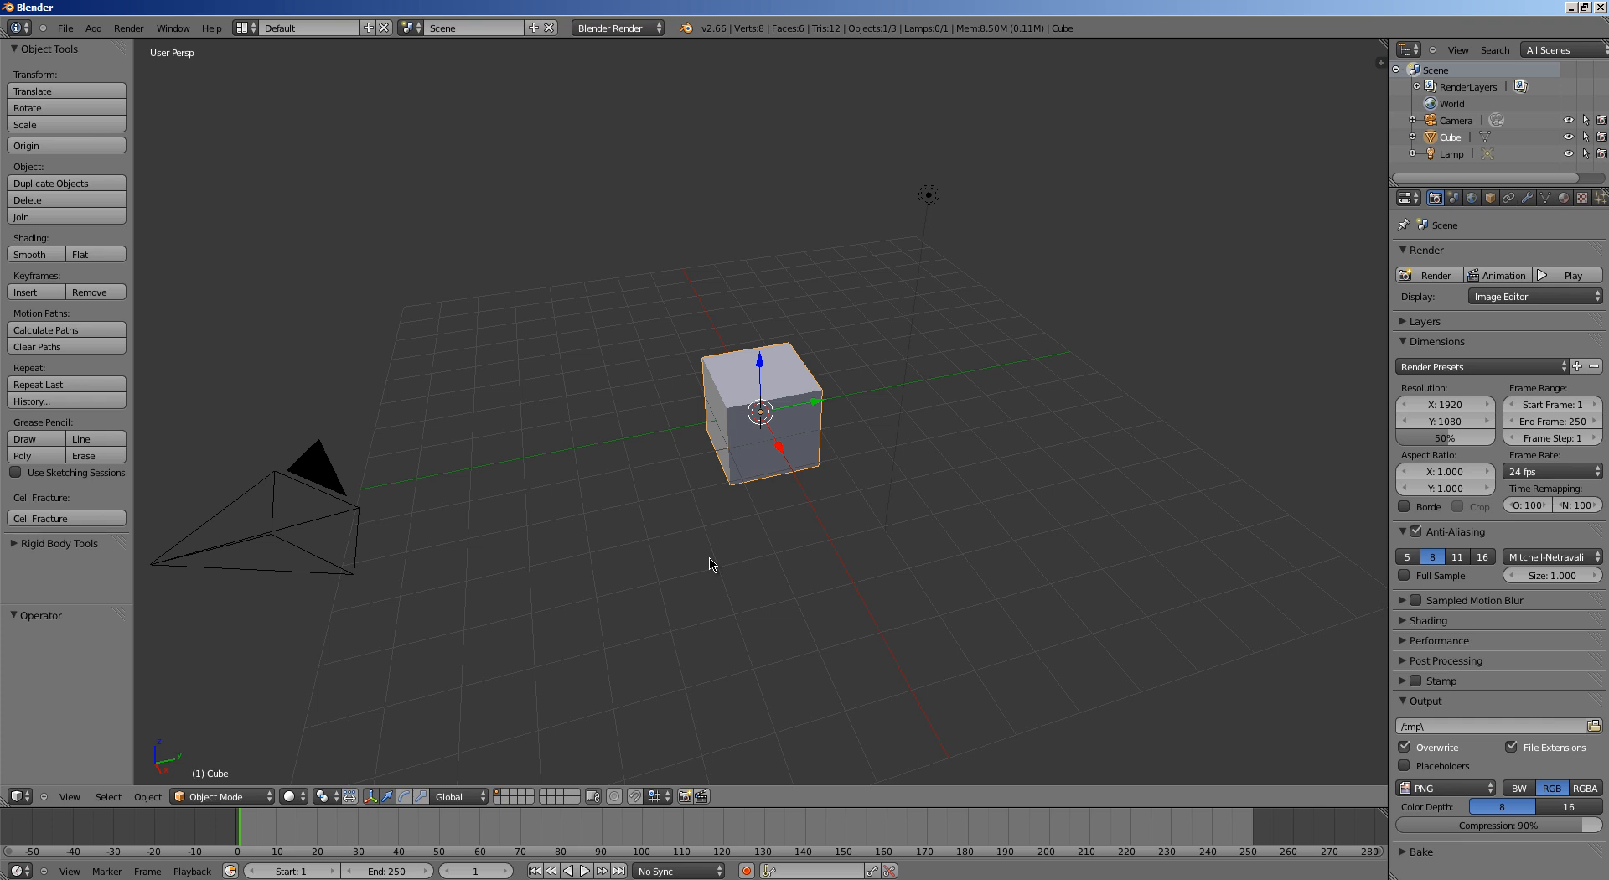
{"action": "mouse_move", "coordinate": [719, 583]}
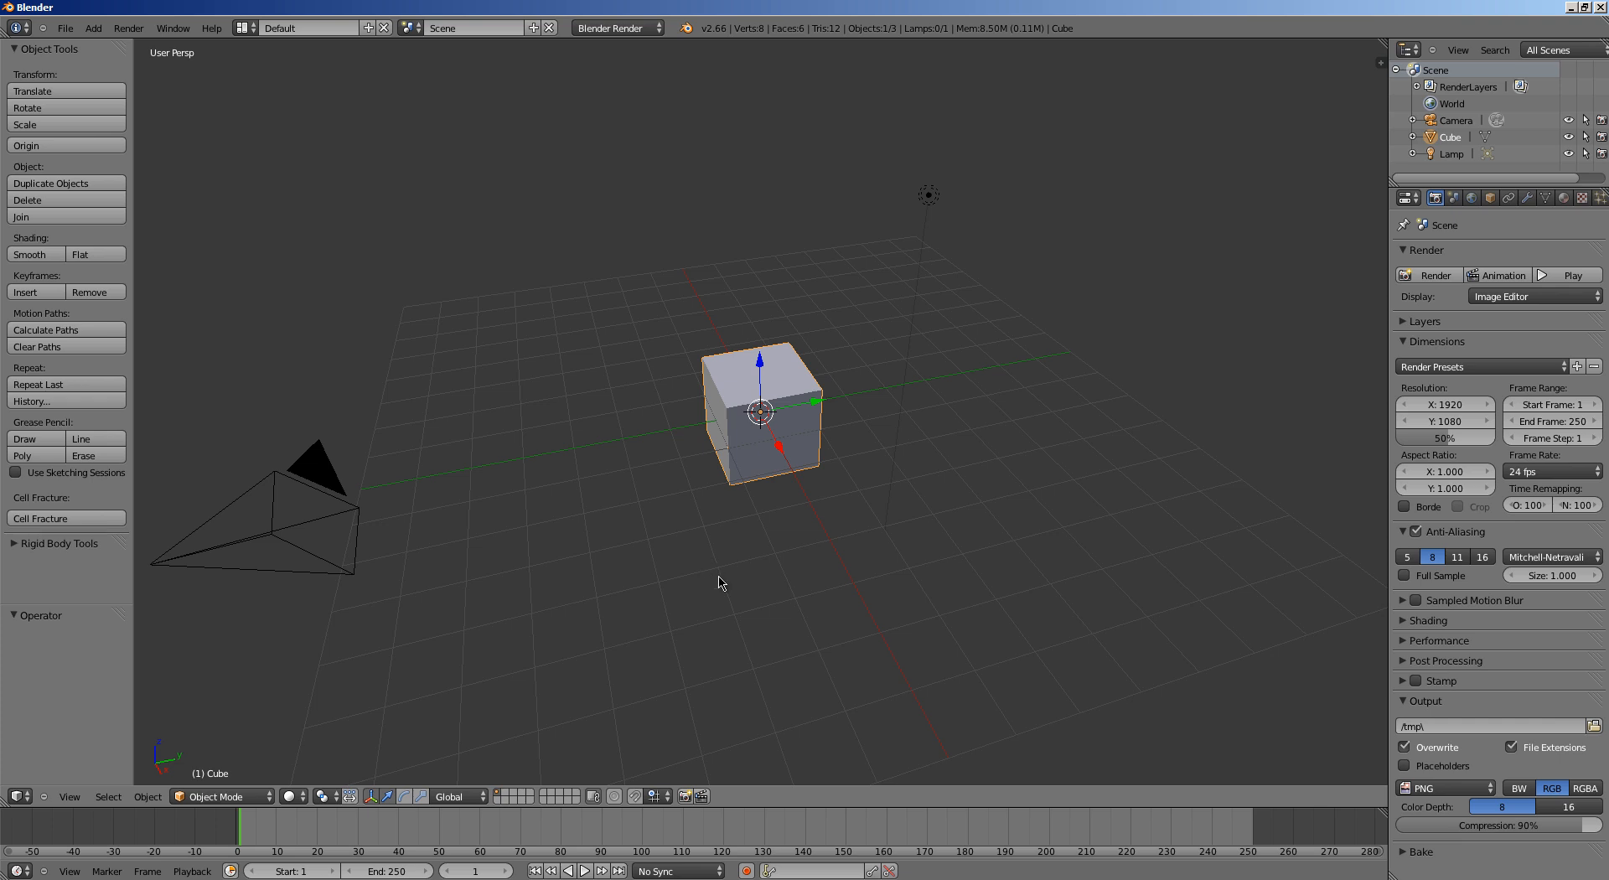
{"action": "mouse_move", "coordinate": [781, 583]}
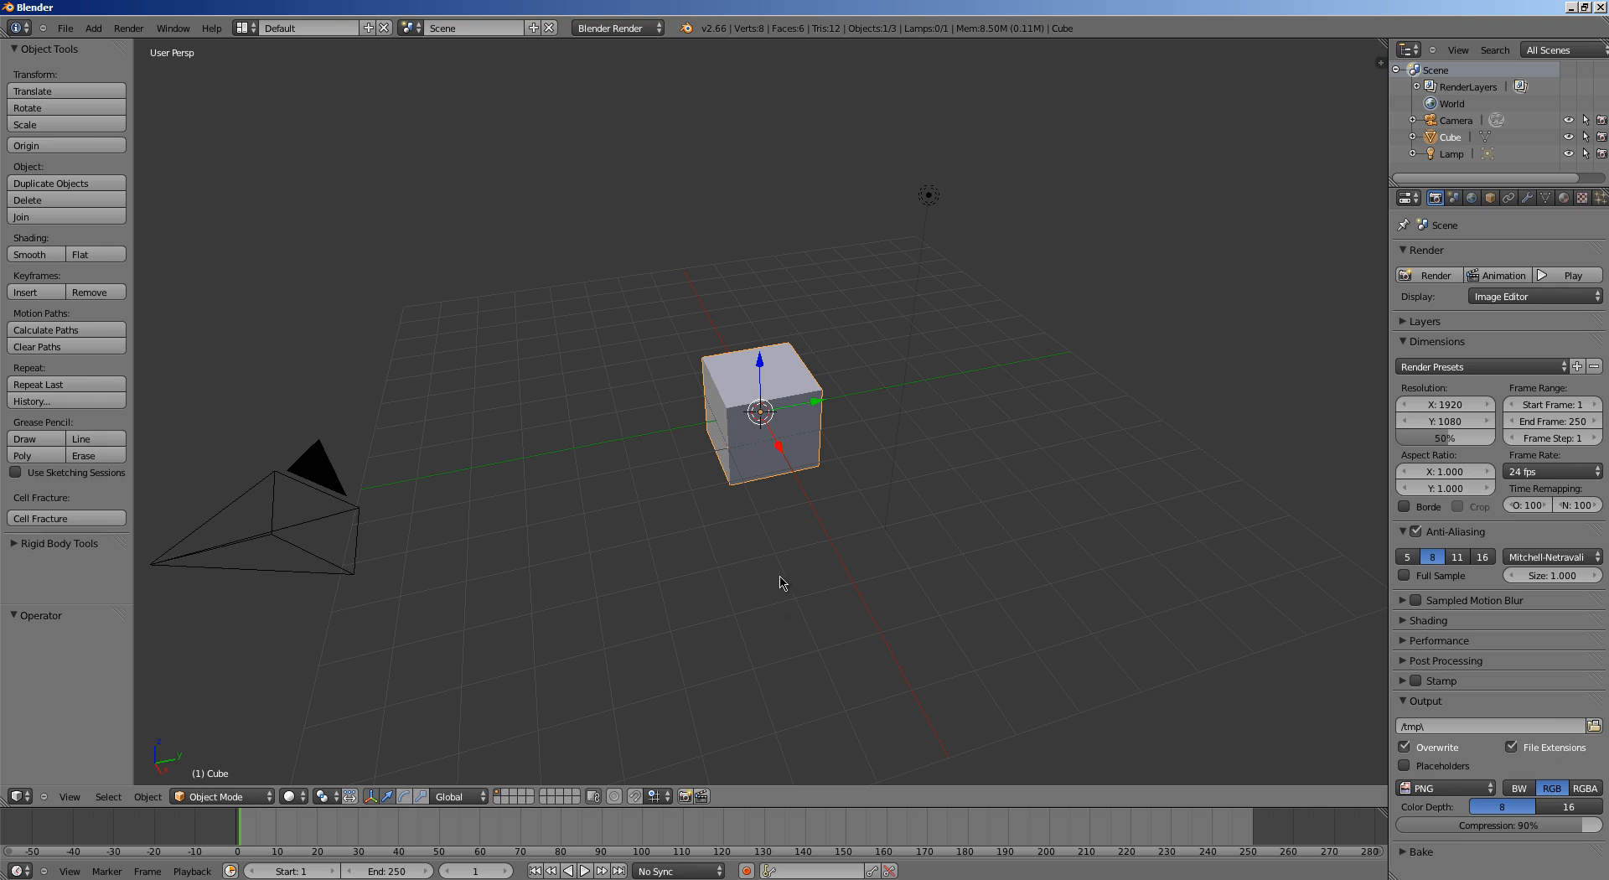
{"action": "mouse_move", "coordinate": [772, 587]}
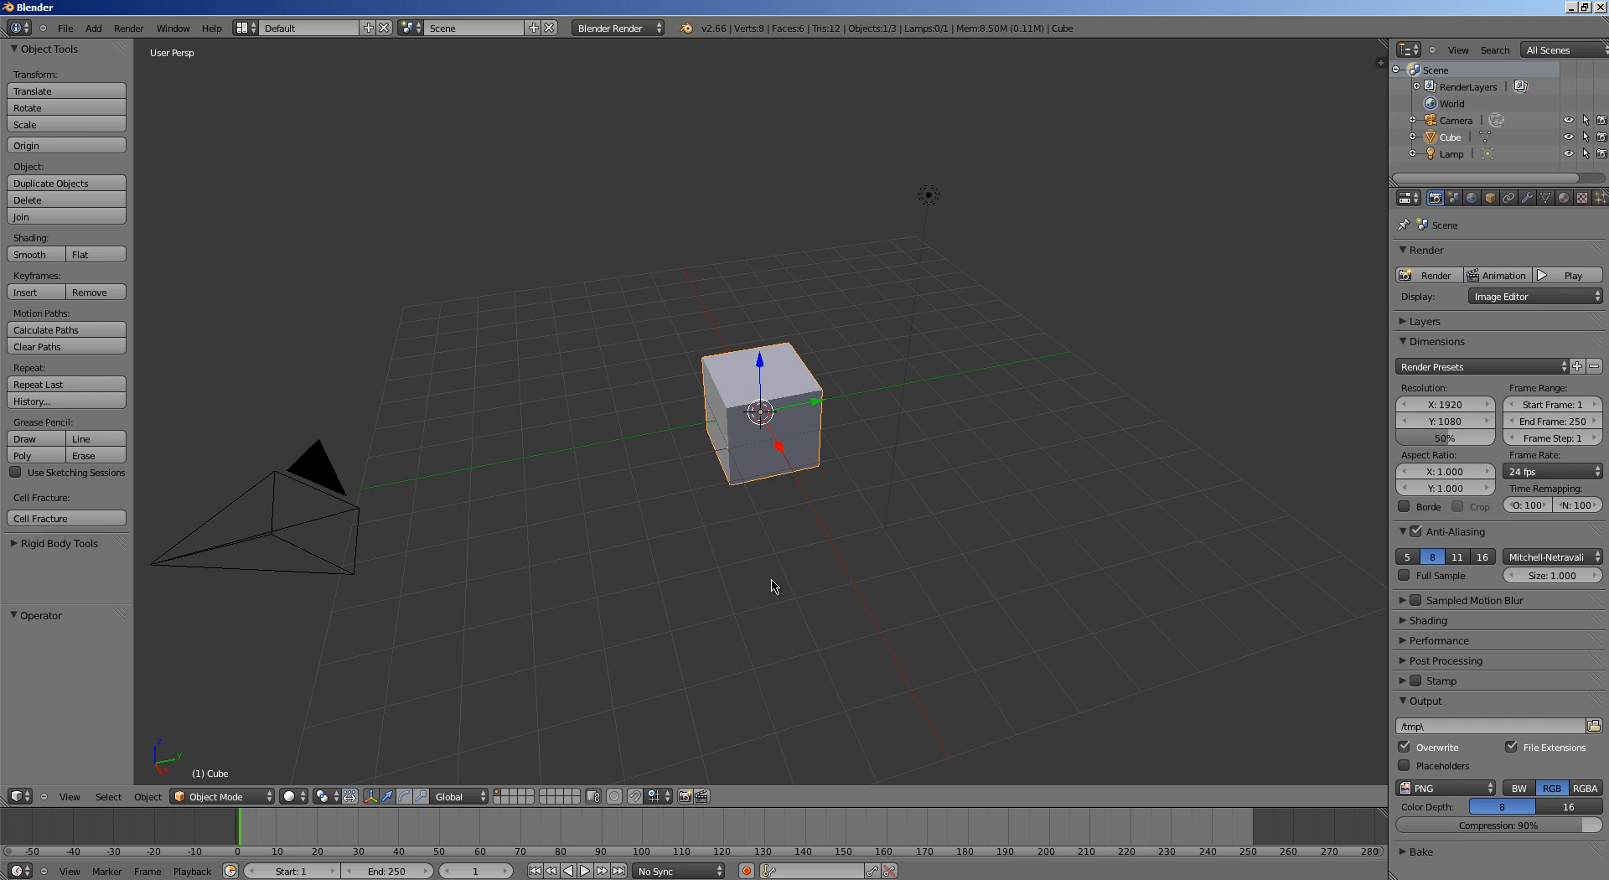
{"action": "mouse_move", "coordinate": [1031, 289]}
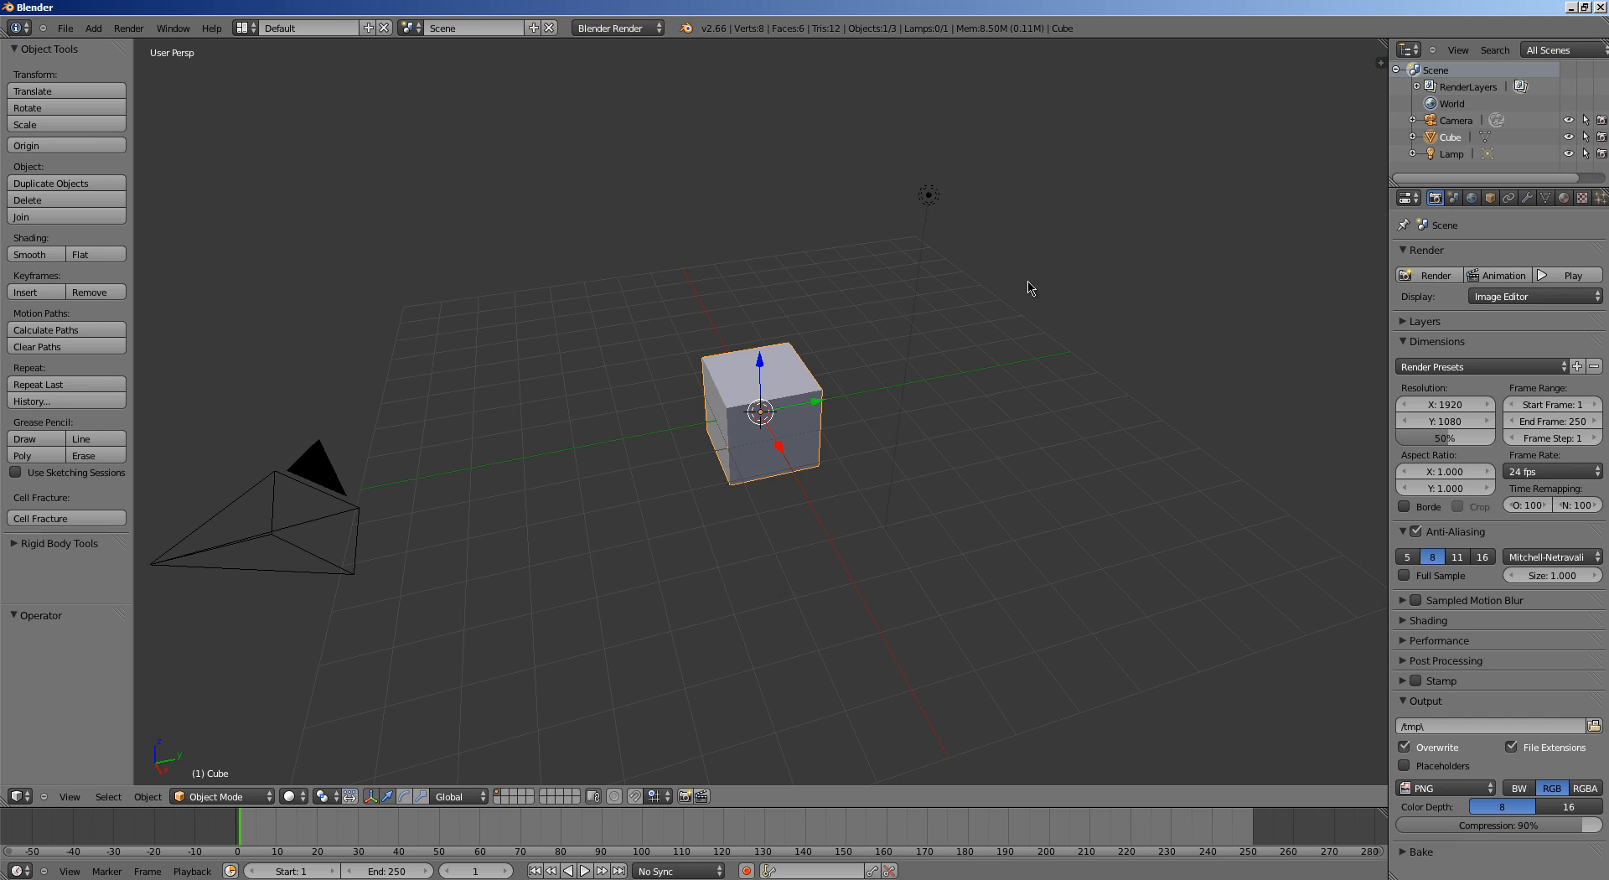
{"action": "mouse_move", "coordinate": [1012, 295]}
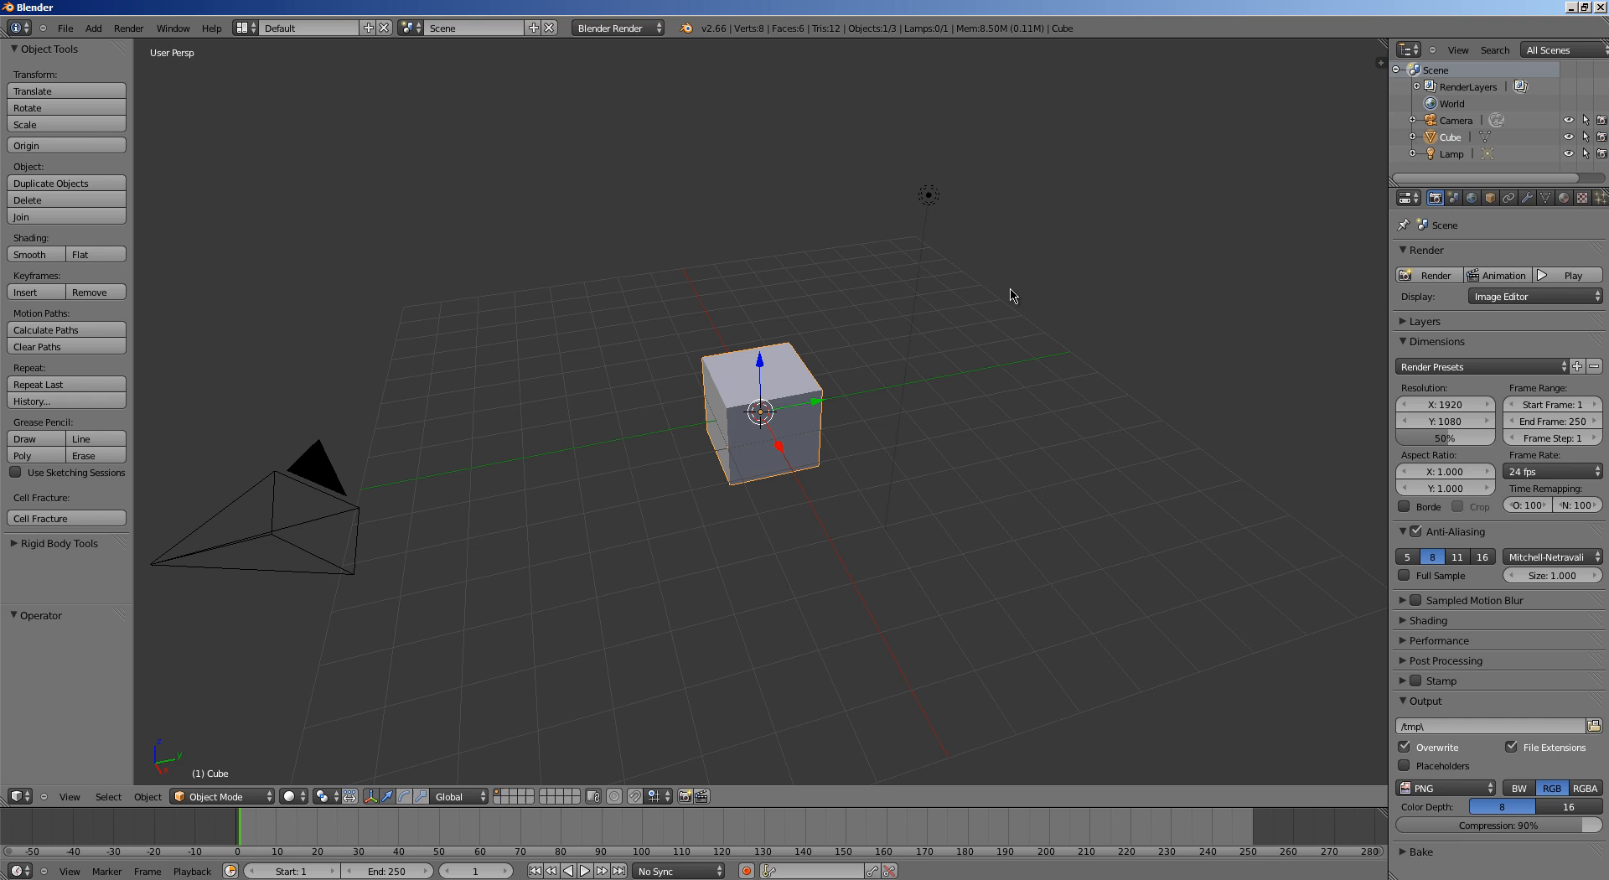
Change the selected lamp's type to Sun and drag it far from the cube
{"action": "left_click", "coordinate": [926, 194]}
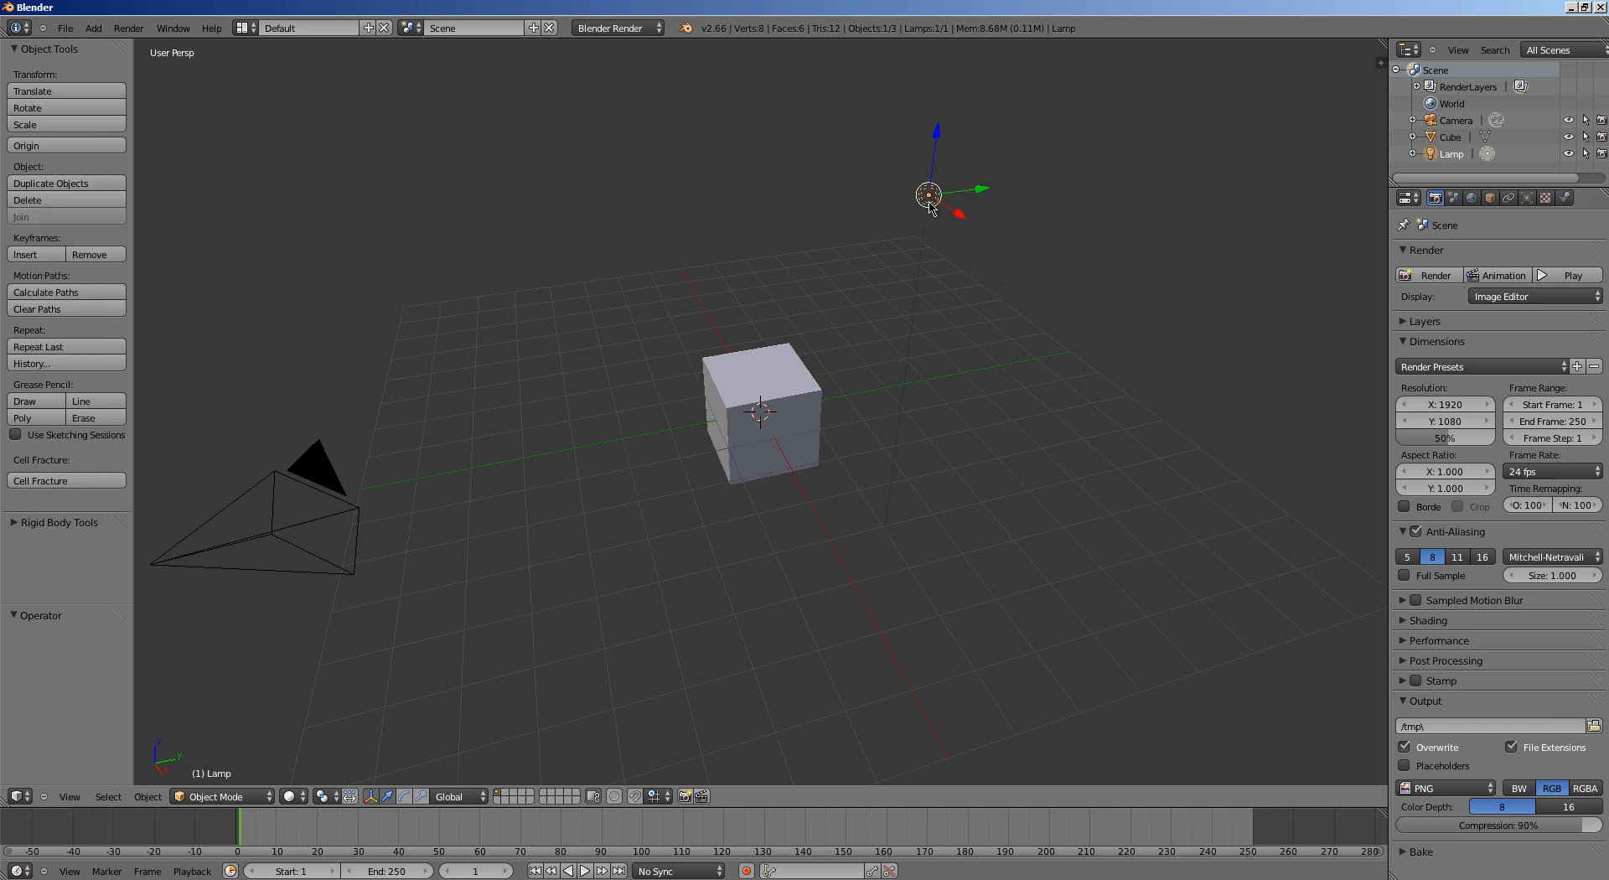
{"action": "left_click", "coordinate": [1527, 196]}
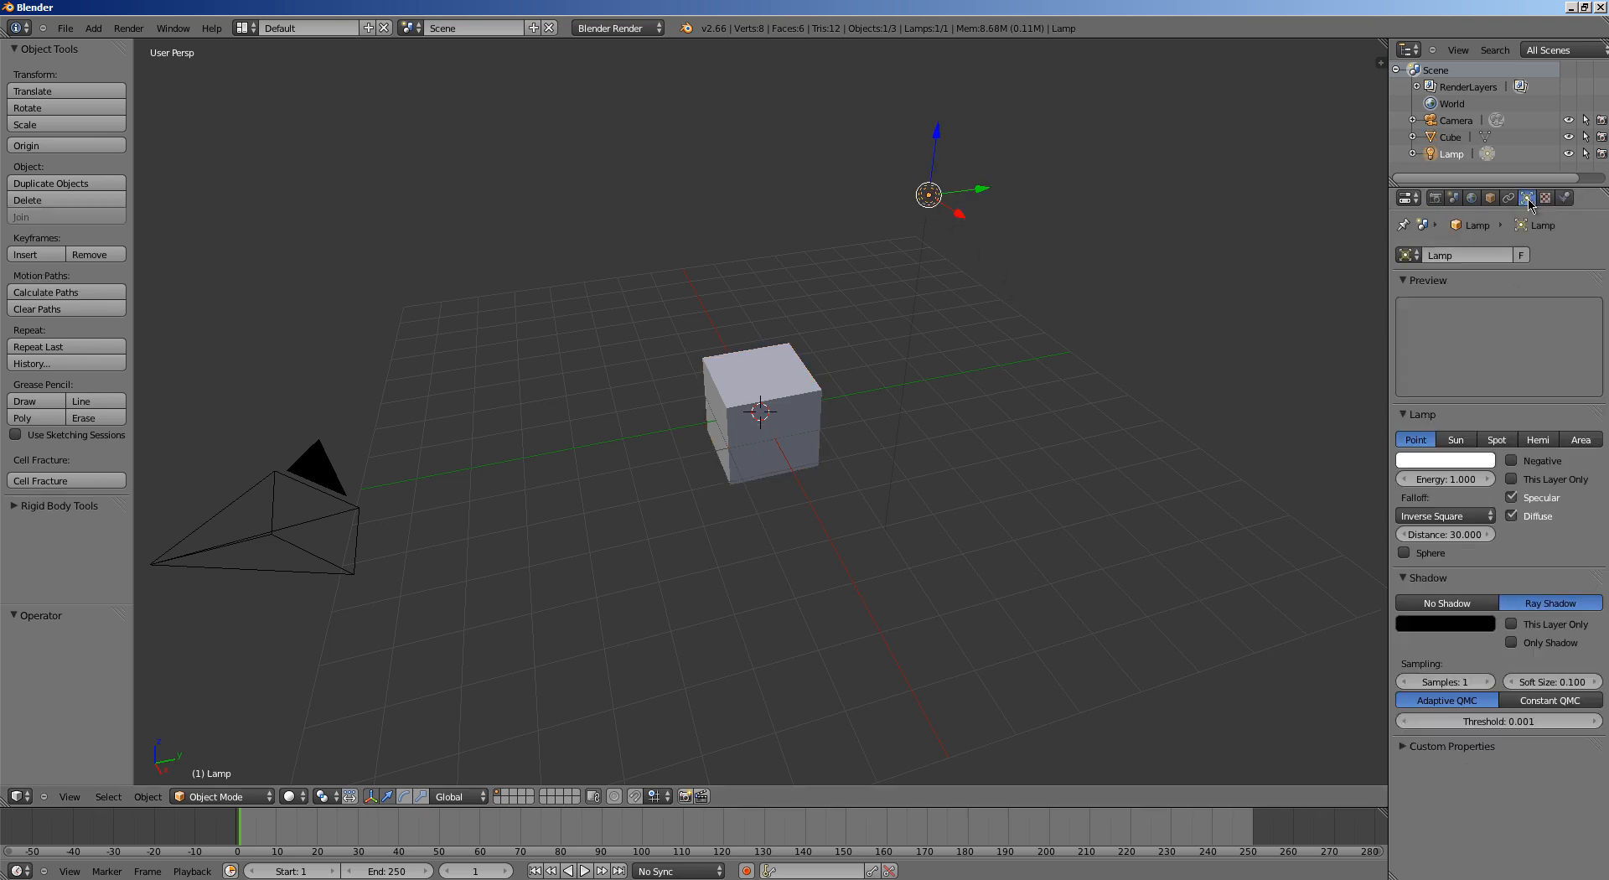
{"action": "left_click", "coordinate": [1453, 439]}
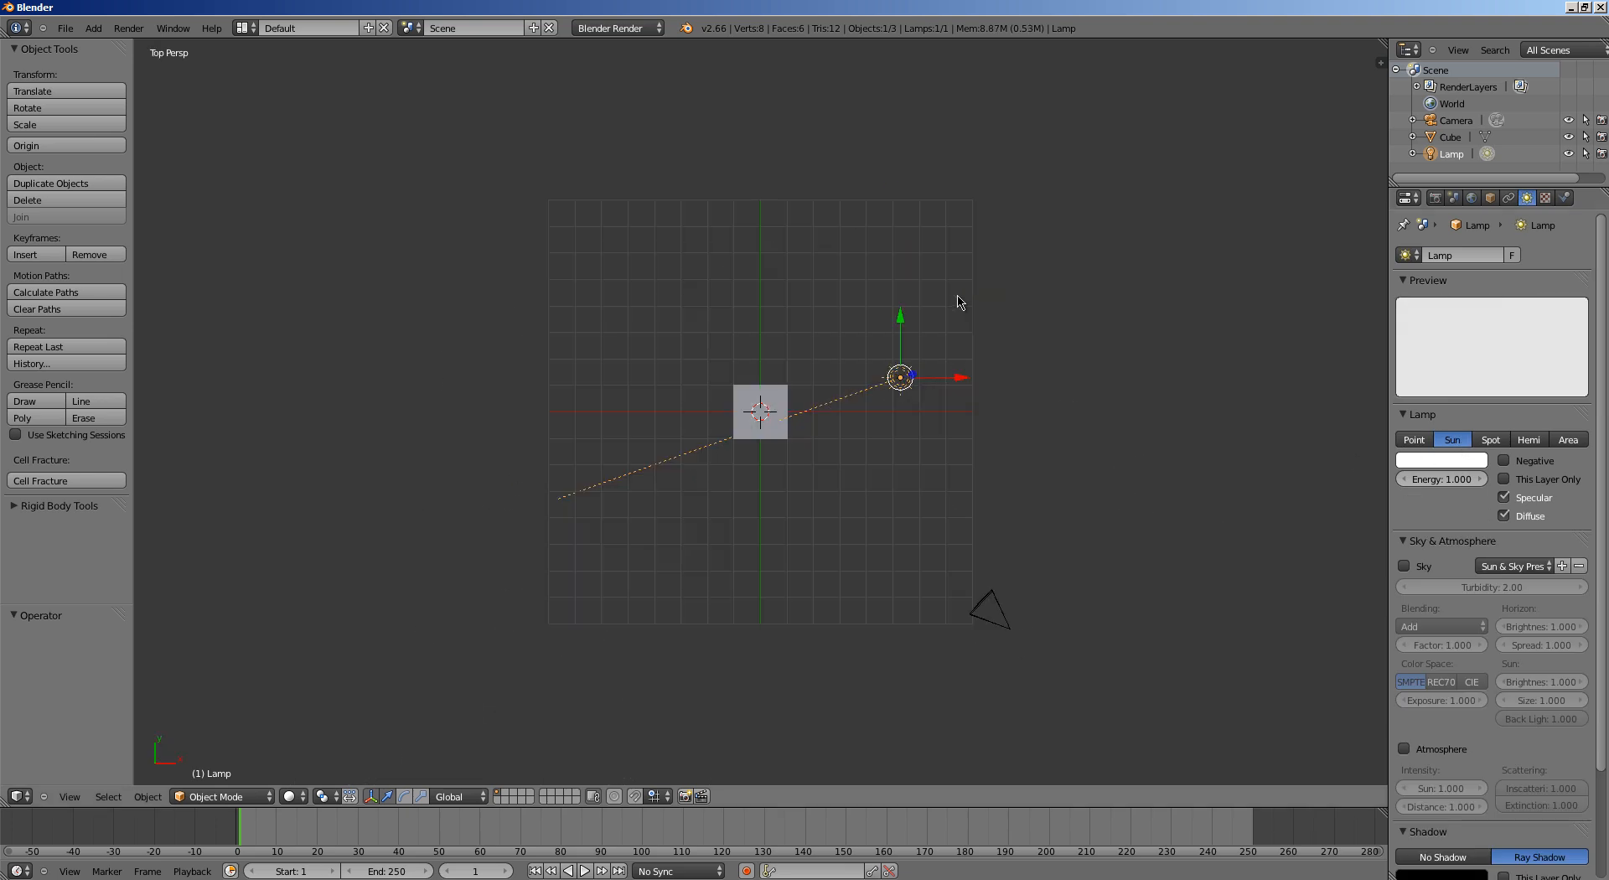
{"action": "left_click_drag", "start_coordinate": [900, 377], "coordinate": [1317, 320]}
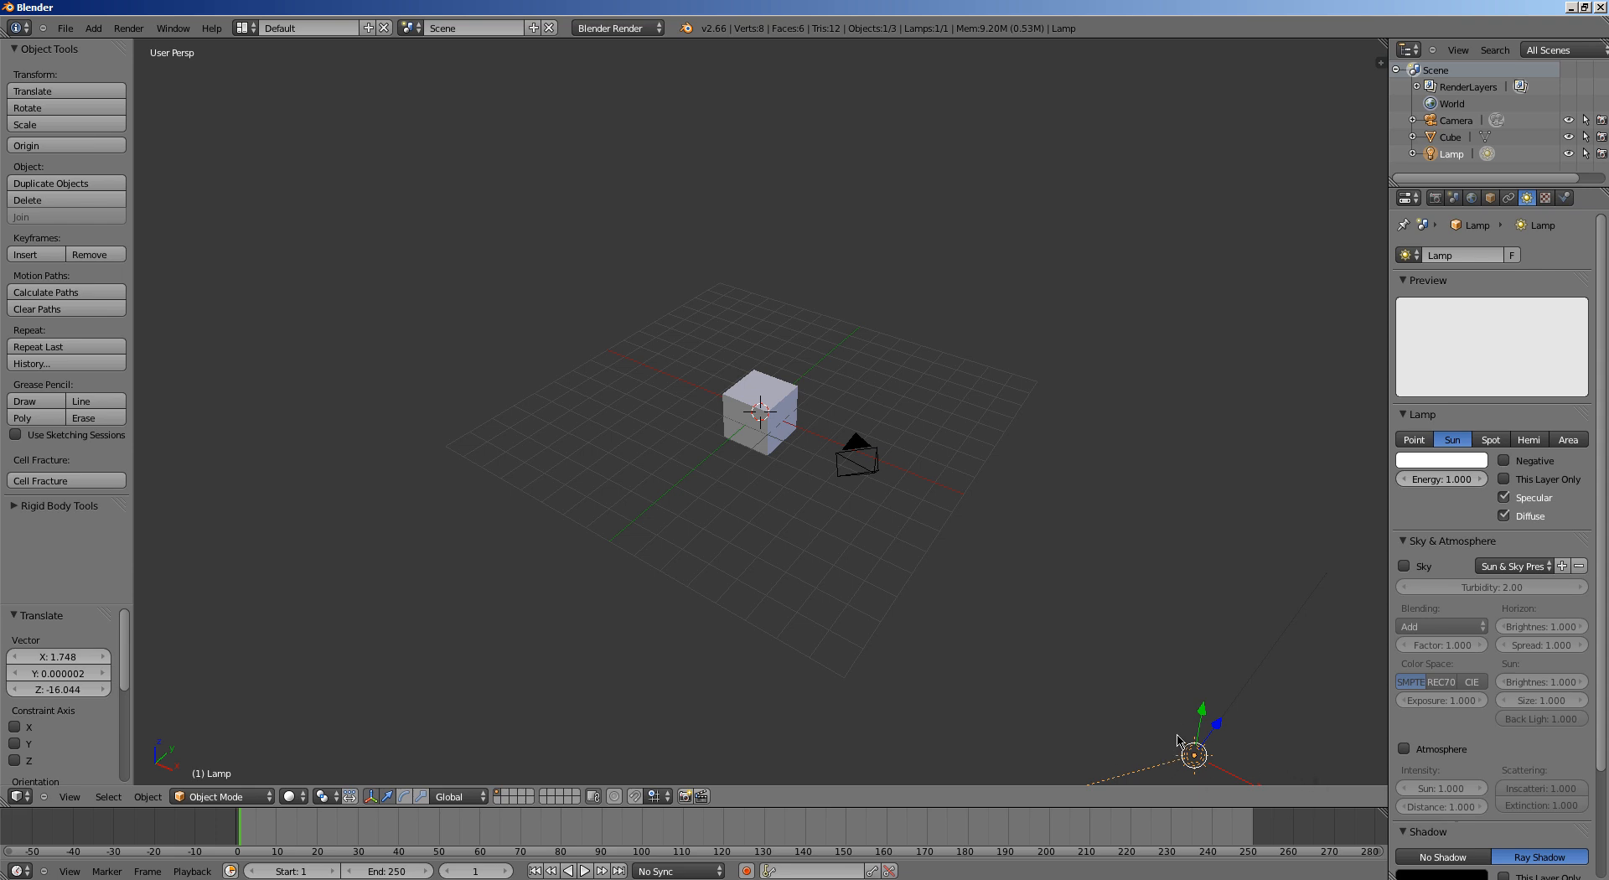
{"action": "mouse_move", "coordinate": [1178, 726]}
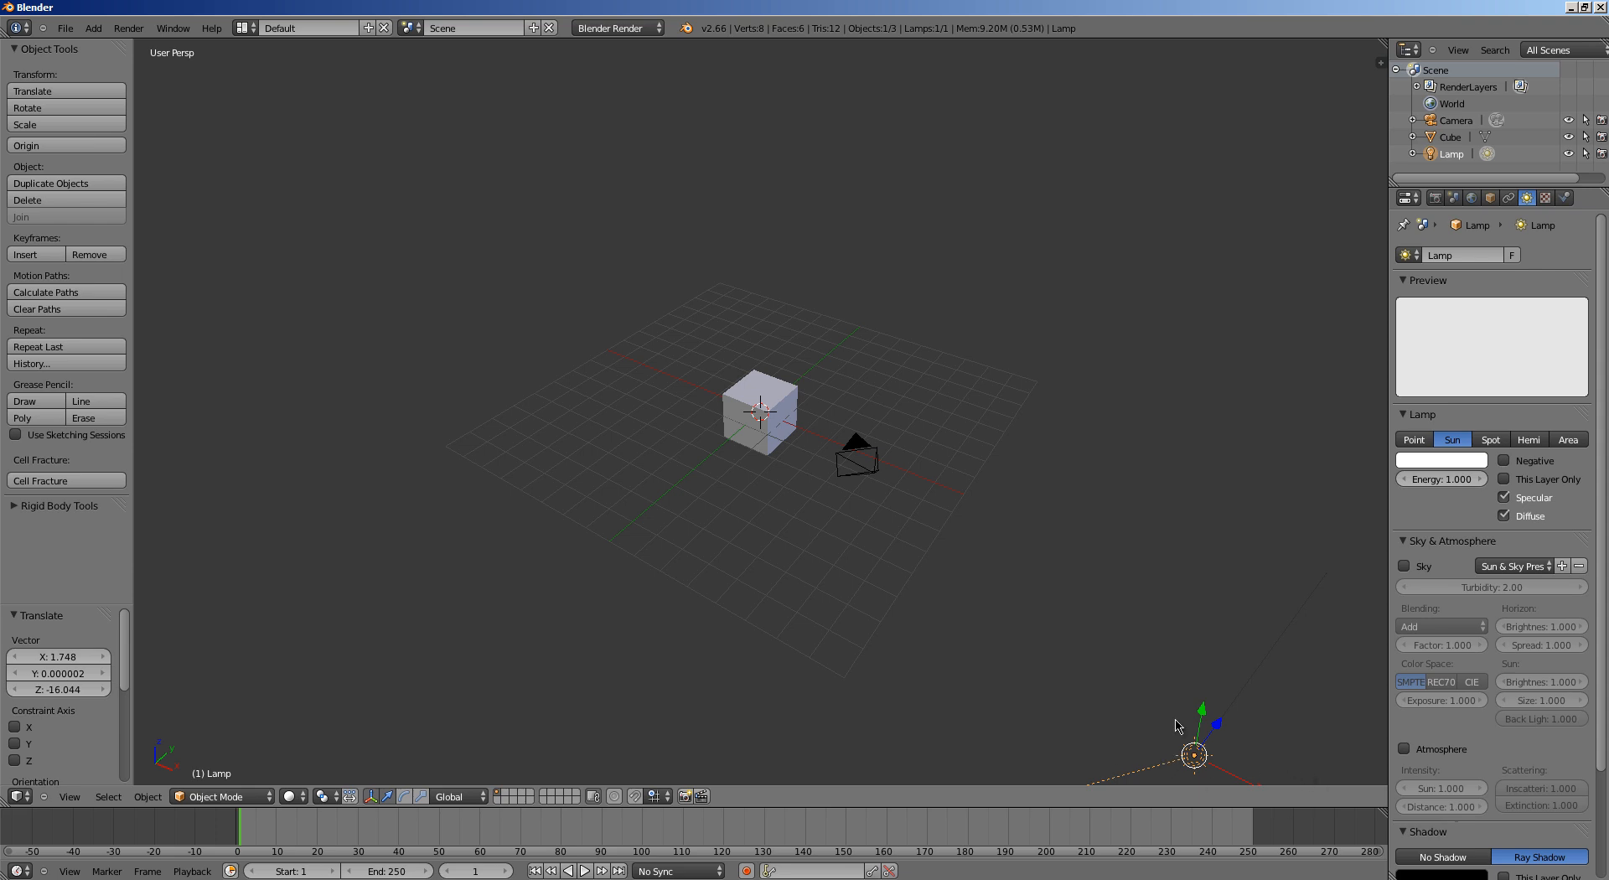
{"action": "scroll", "scroll_direction": "down", "scroll_amount": 3}
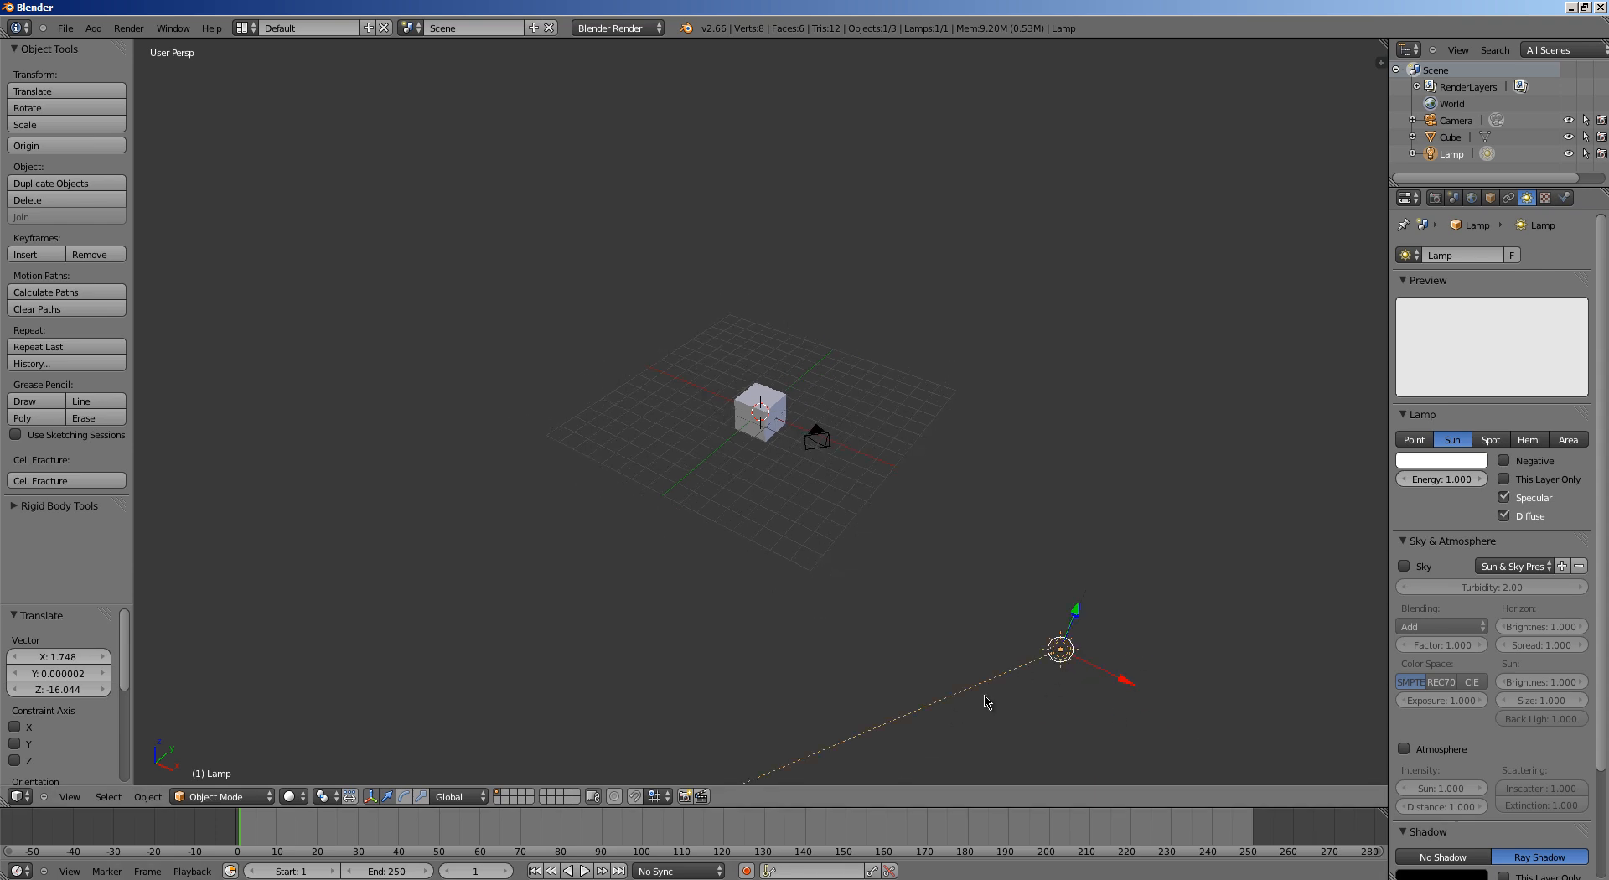
{"action": "mouse_move", "coordinate": [848, 493]}
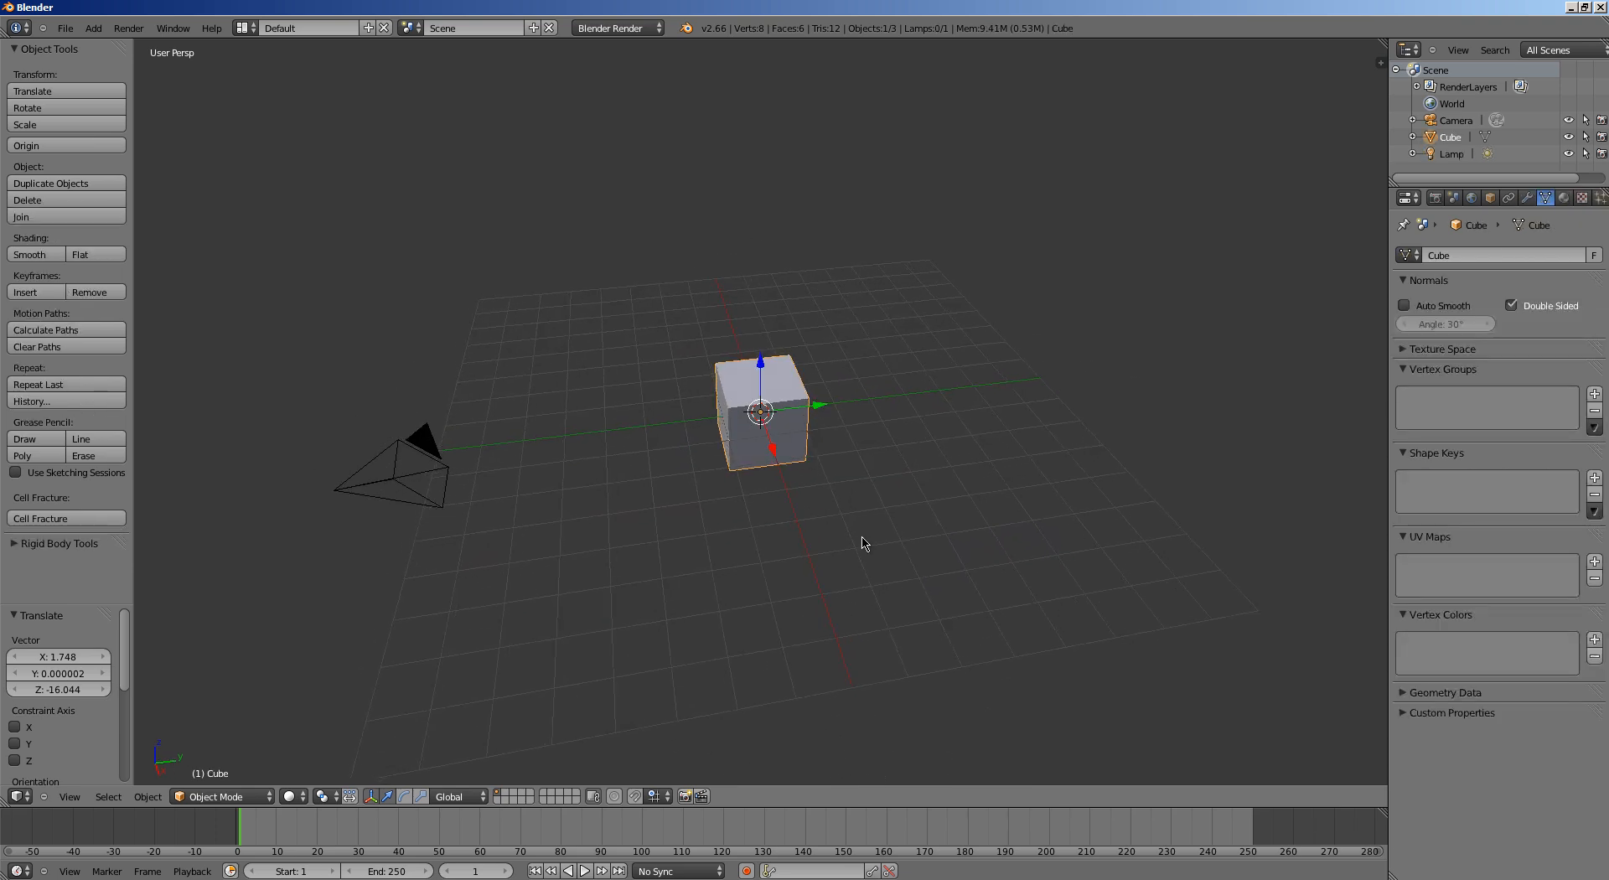
Add a plane under the cube scaled 20 times larger, then select the camera
{"action": "left_click_drag", "start_coordinate": [861, 543], "coordinate": [878, 538]}
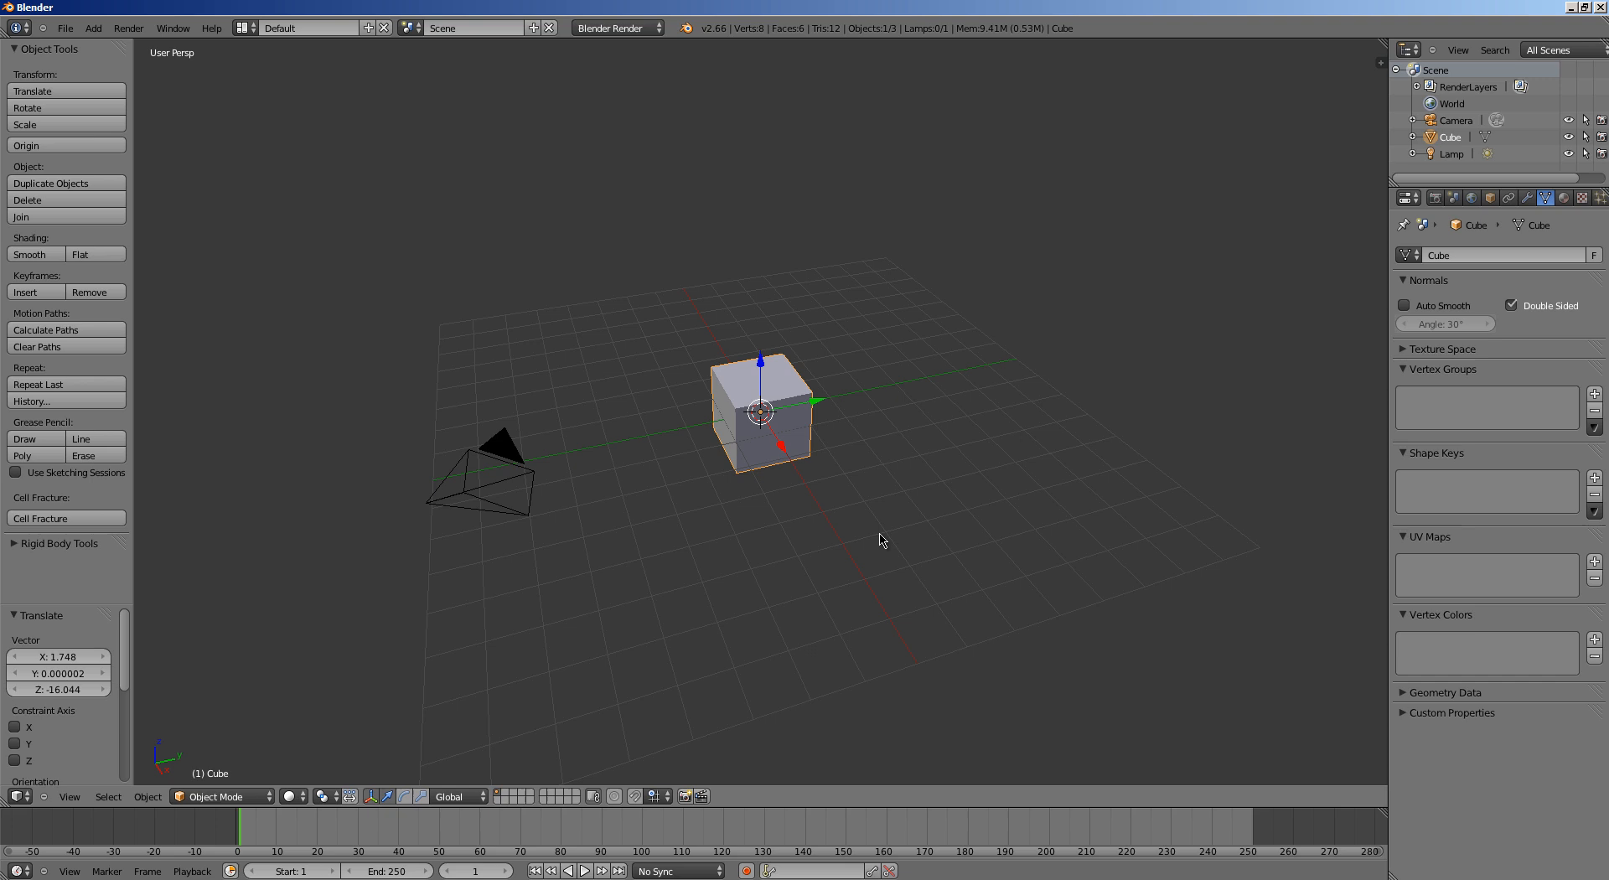
{"action": "mouse_move", "coordinate": [863, 542]}
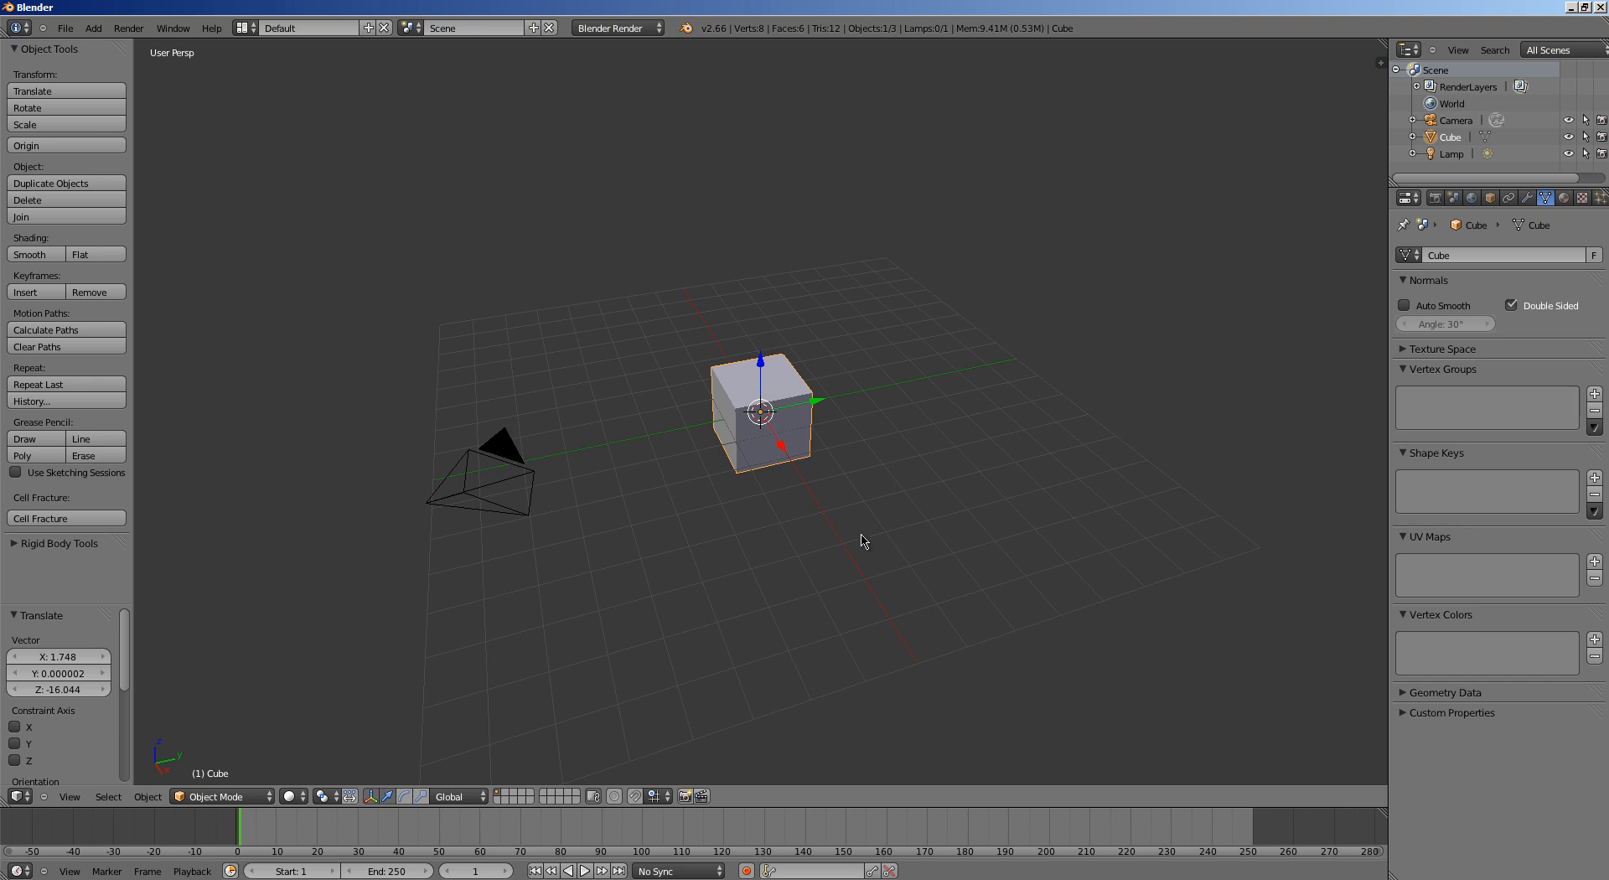
{"action": "left_click", "coordinate": [92, 29]}
{"action": "type", "text": "add"}
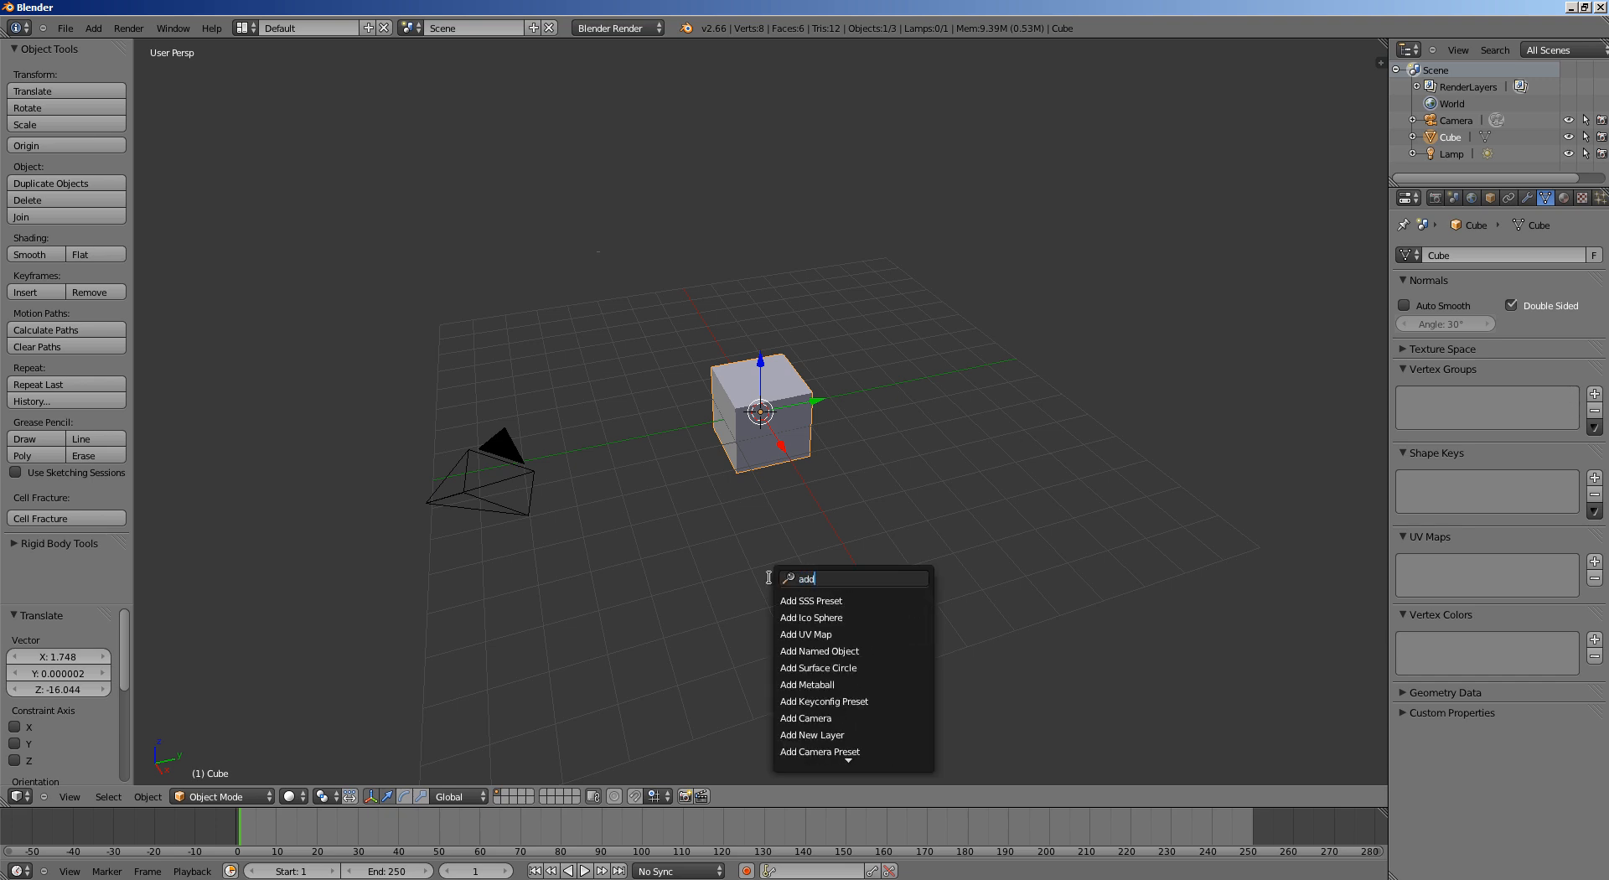
{"action": "left_click", "coordinate": [828, 578]}
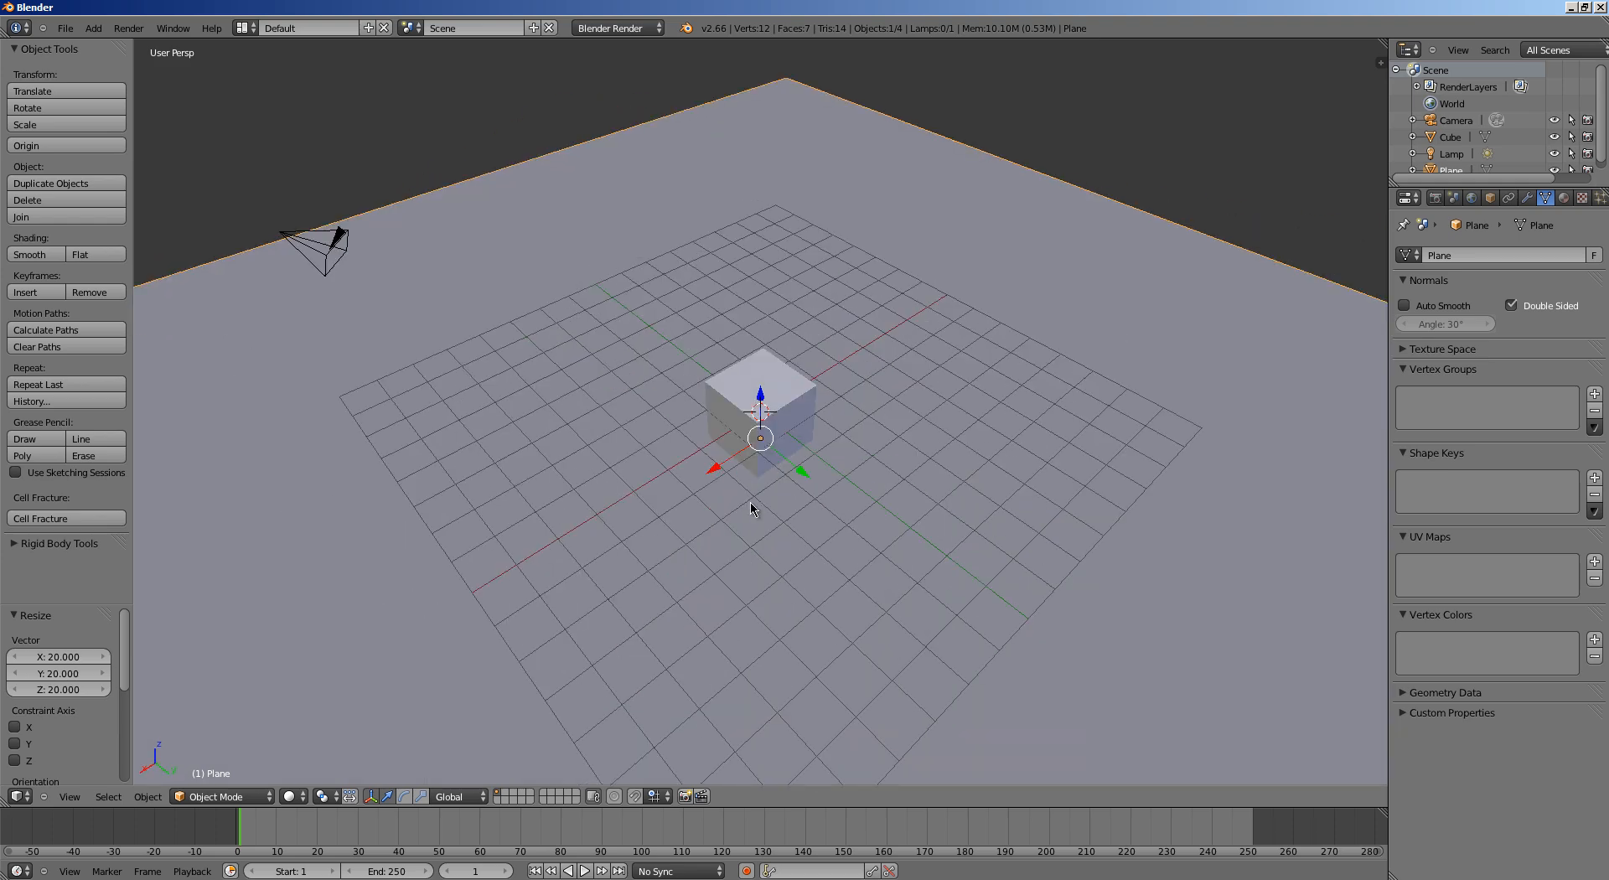
{"action": "left_click", "coordinate": [1455, 121]}
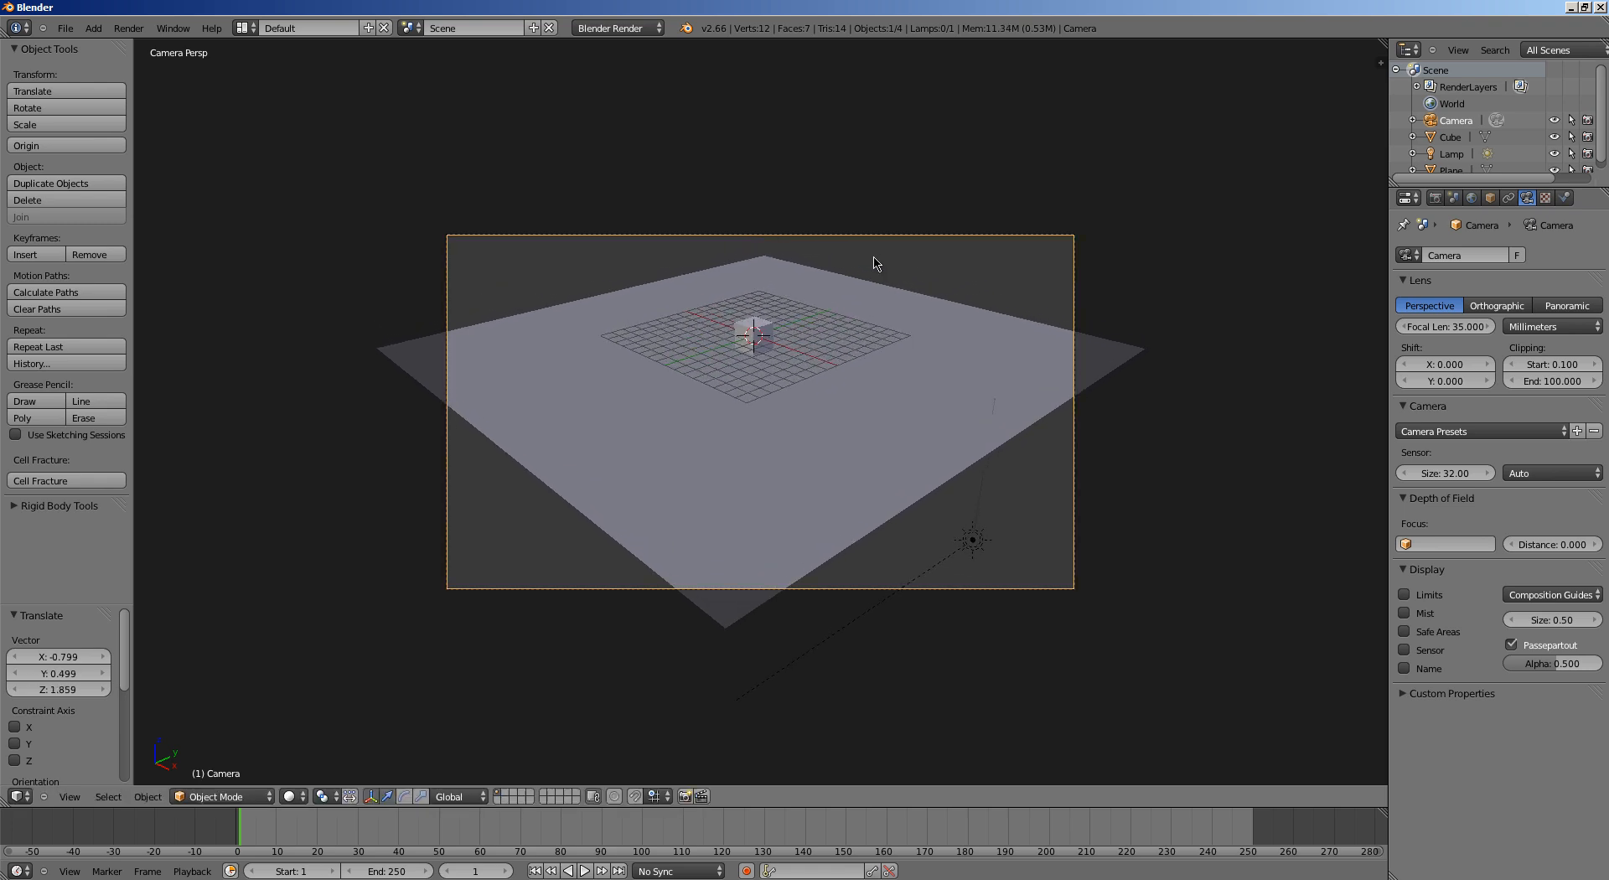
{"action": "mouse_move", "coordinate": [1474, 197]}
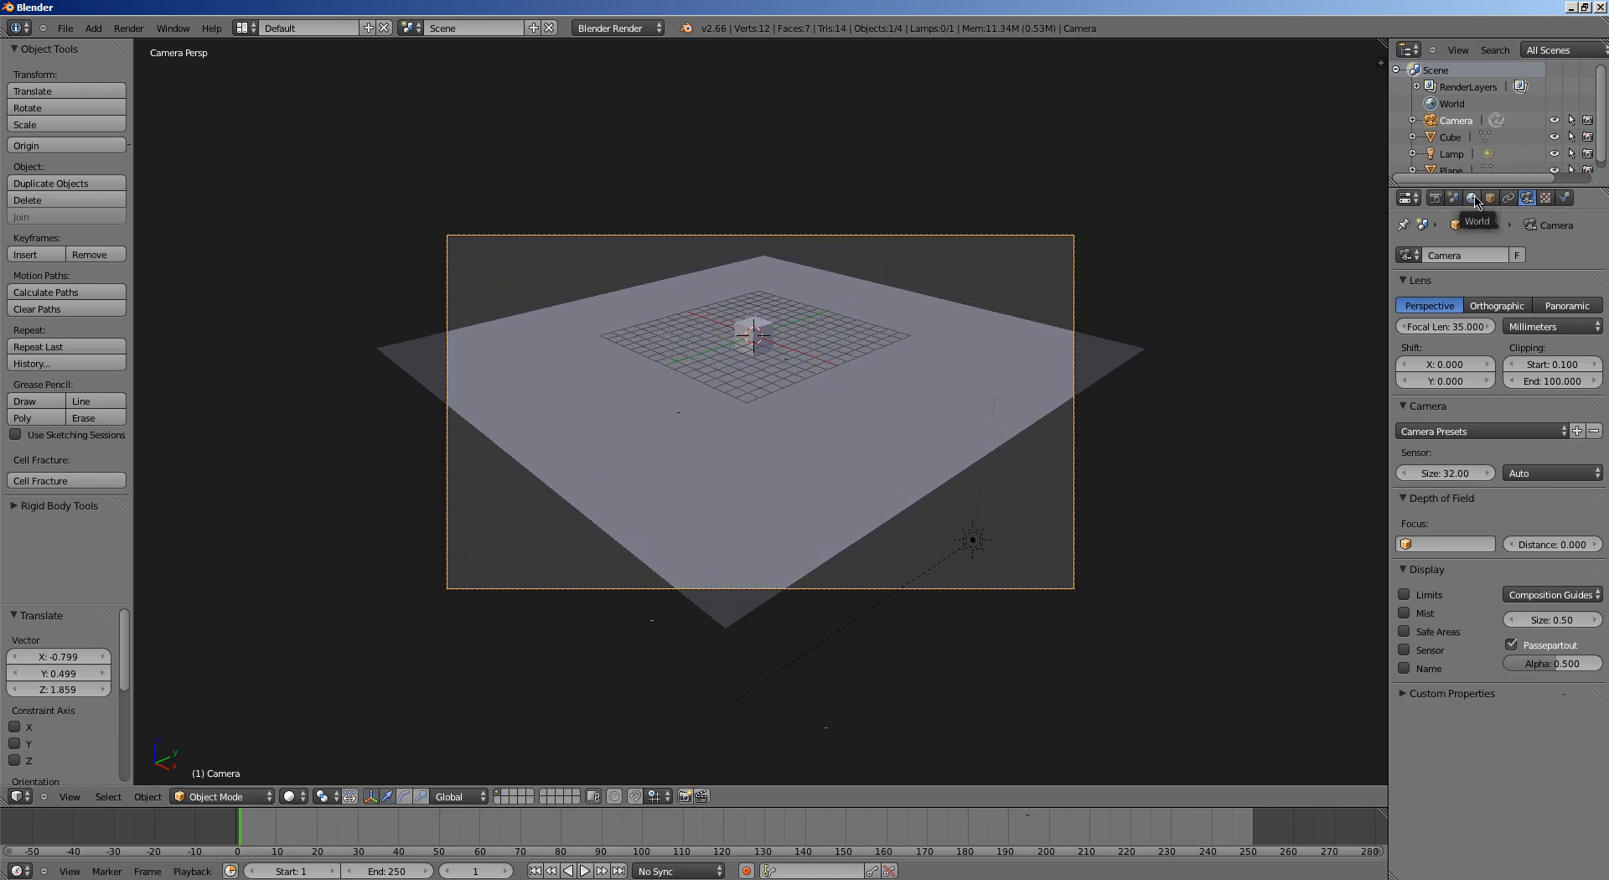
Enable world Ambient Occlusion with the gather distance lowered to 2
{"action": "left_click", "coordinate": [1470, 198]}
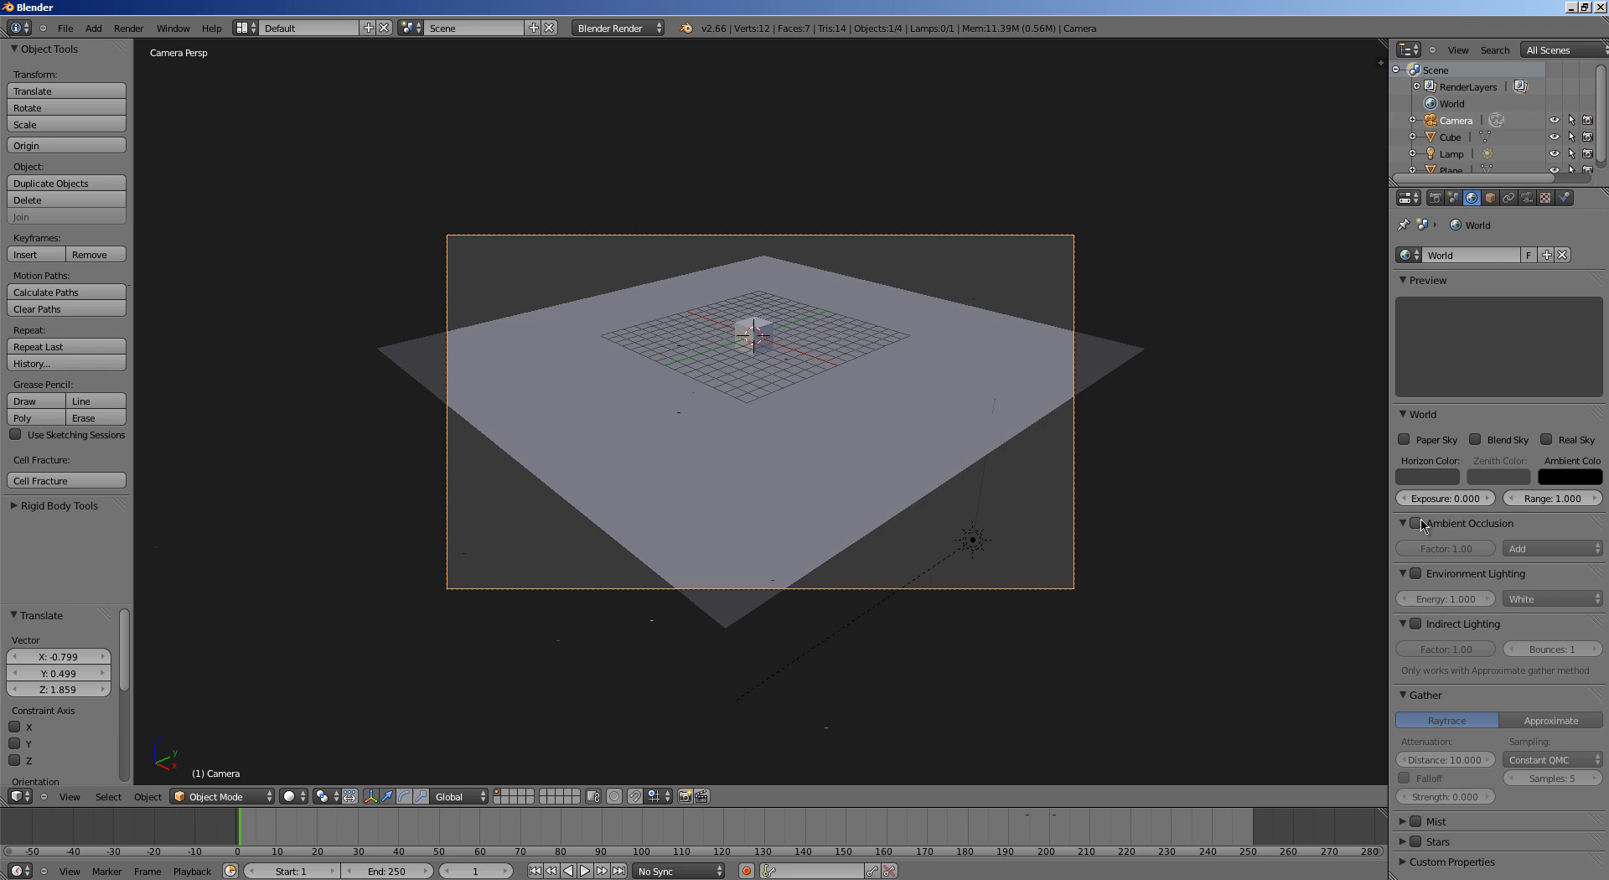
{"action": "left_click", "coordinate": [1416, 523]}
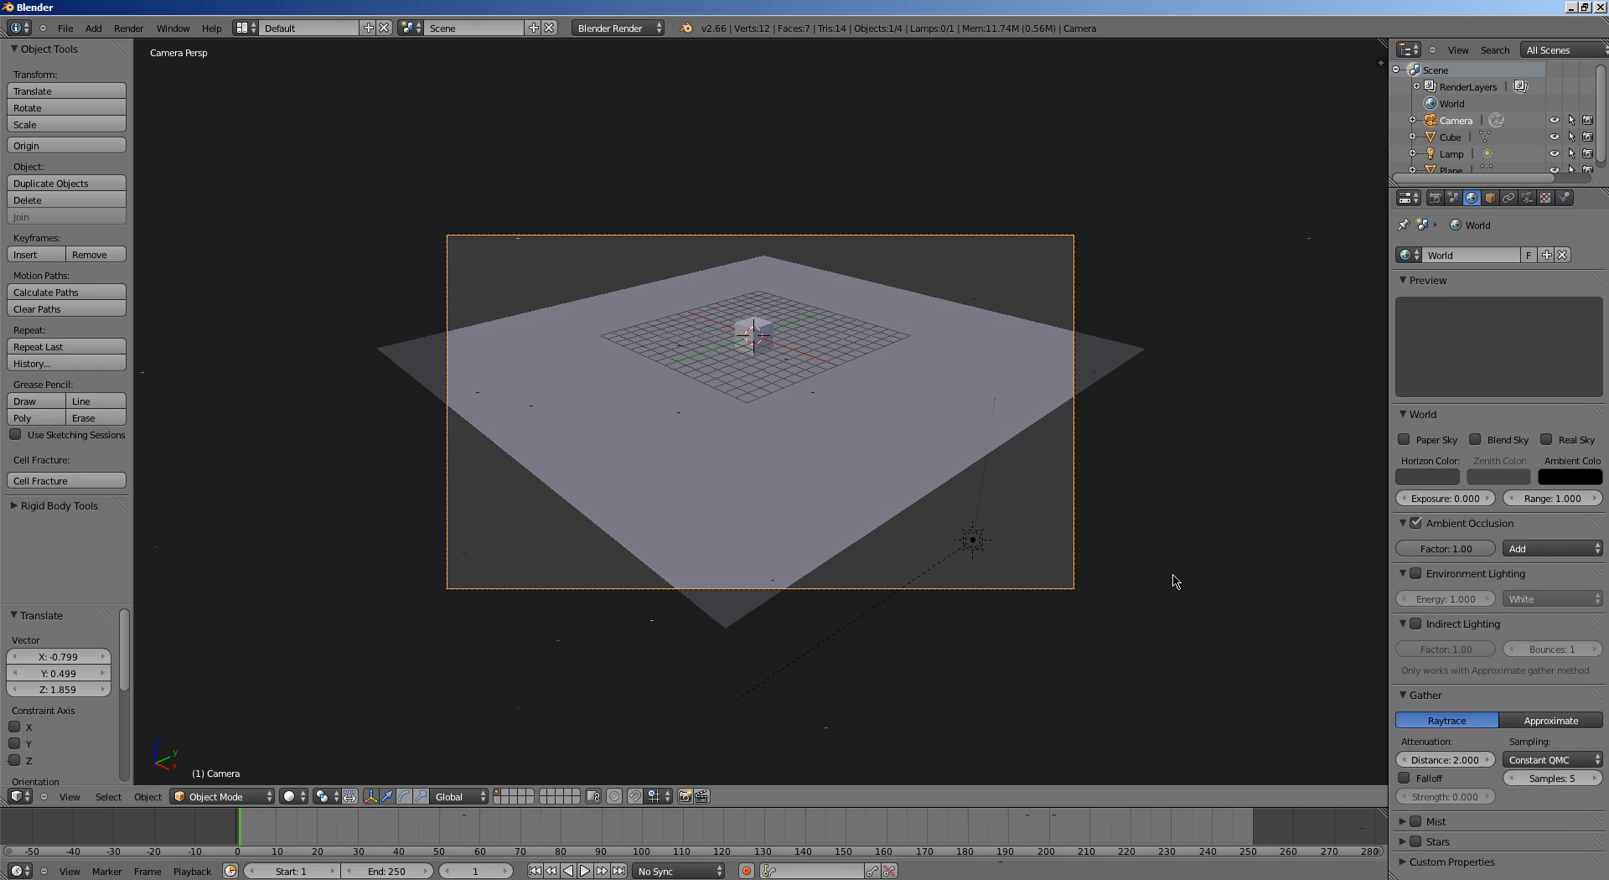
{"action": "mouse_move", "coordinate": [1158, 571]}
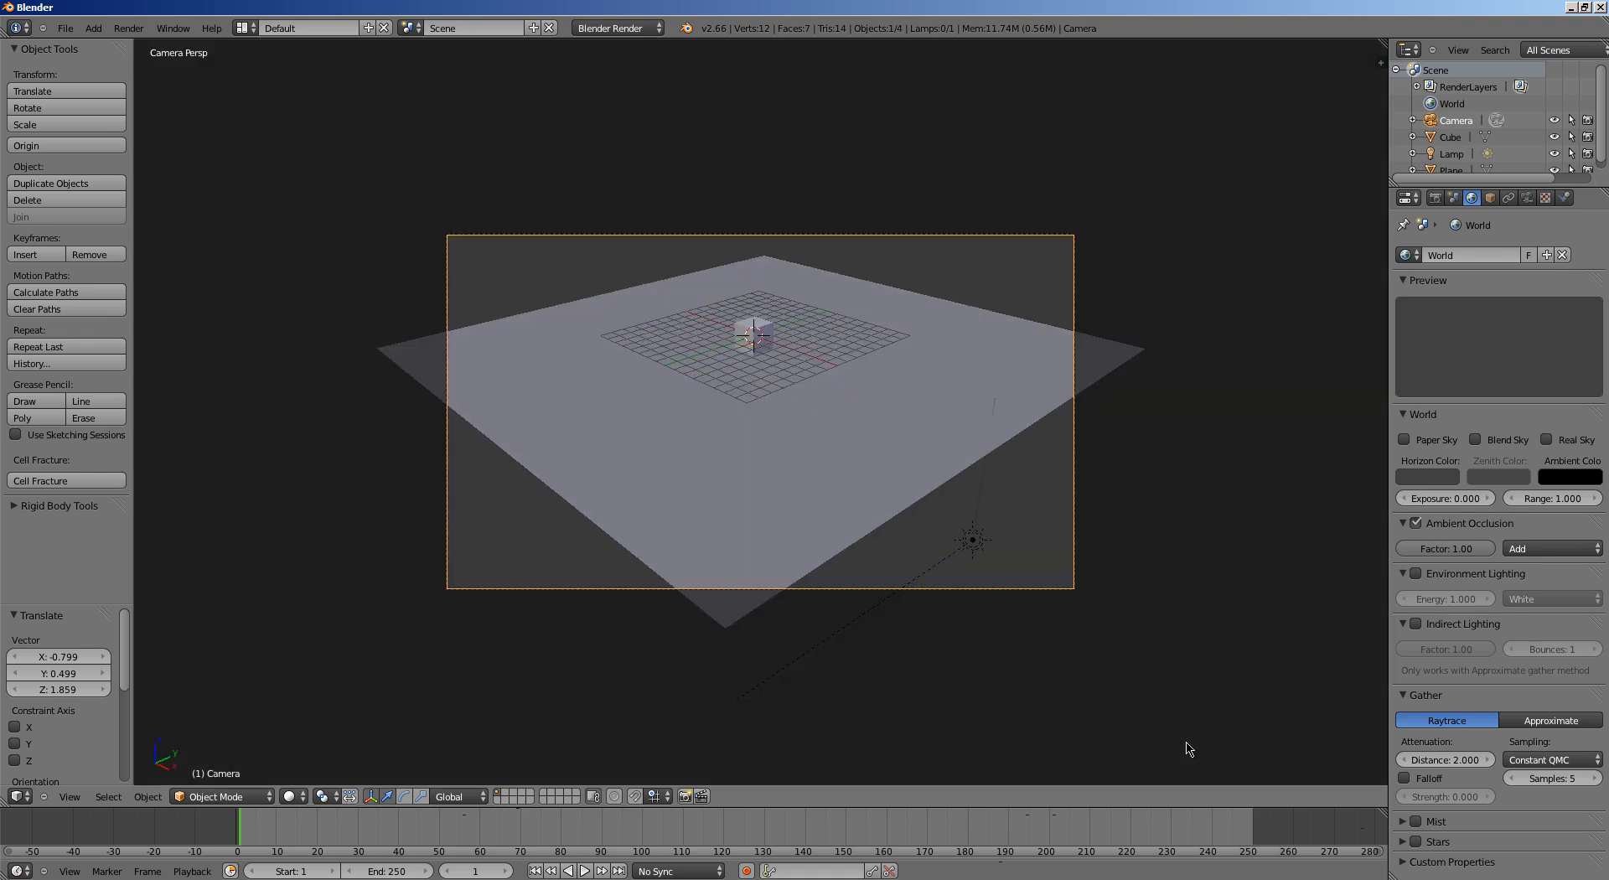
{"action": "left_click", "coordinate": [1416, 523]}
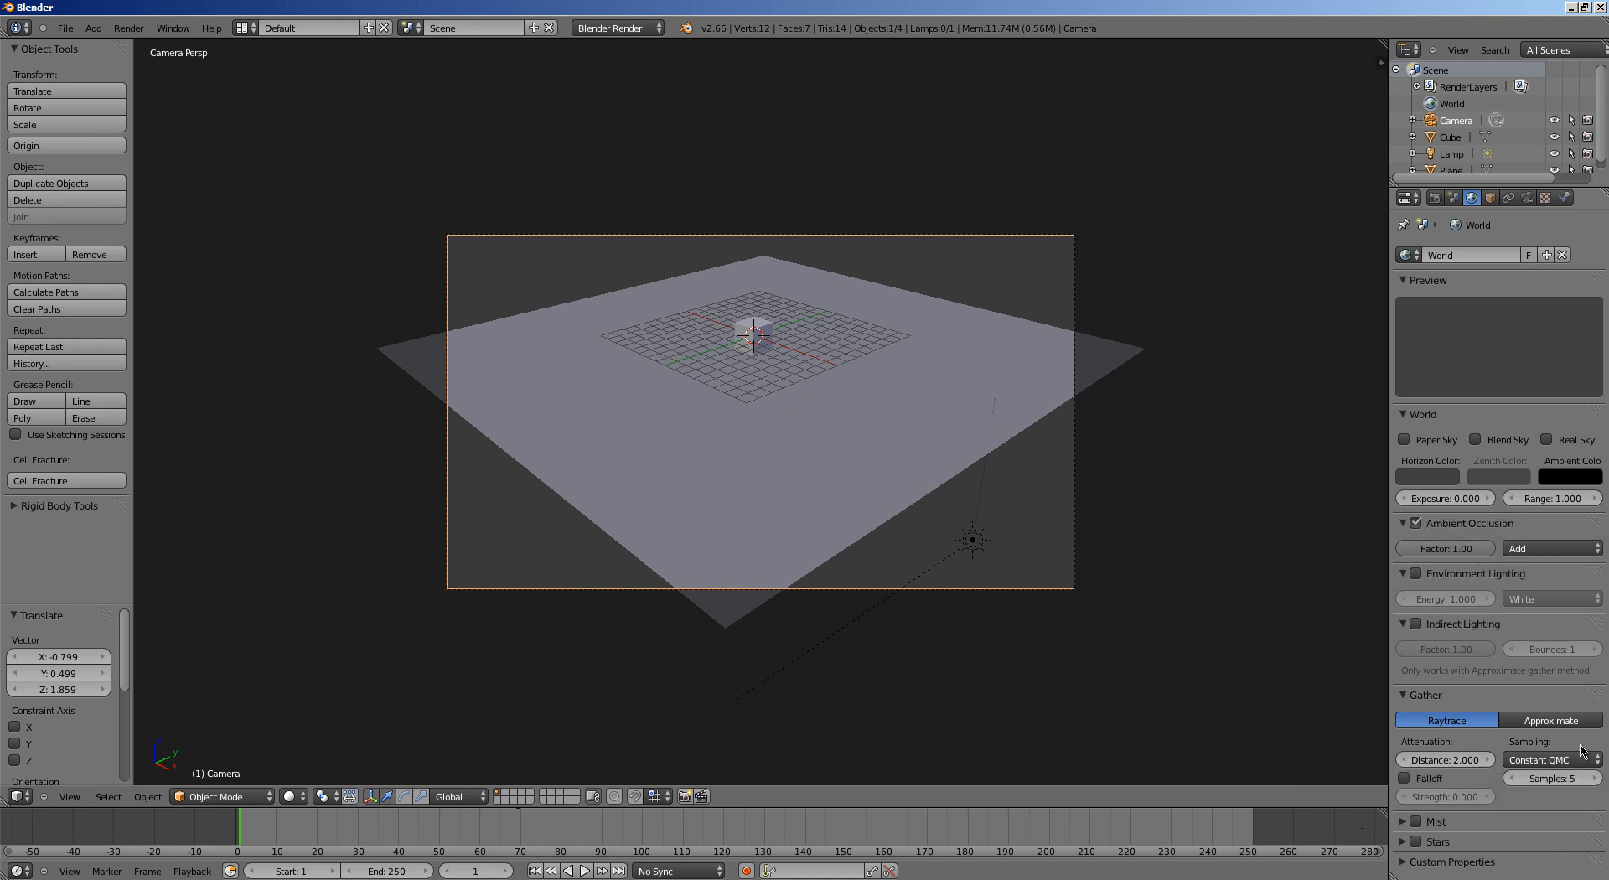
Render the frame and lower the ambient occlusion factor from 1.00 to 0.50, then 0.30
{"action": "key", "text": "F12"}
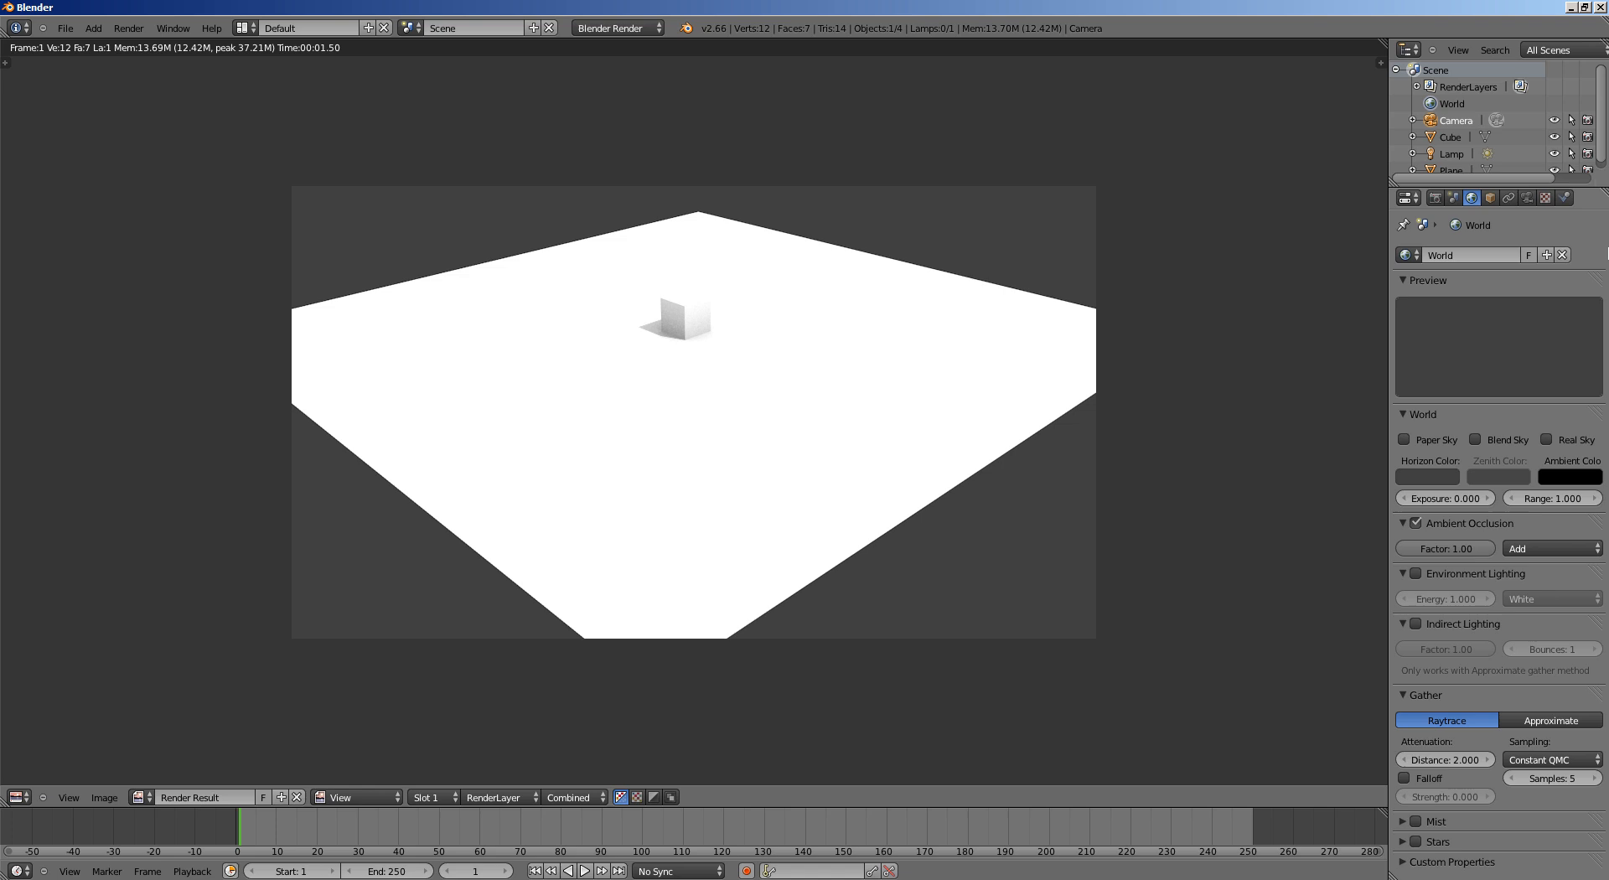
{"action": "left_click", "coordinate": [1443, 548]}
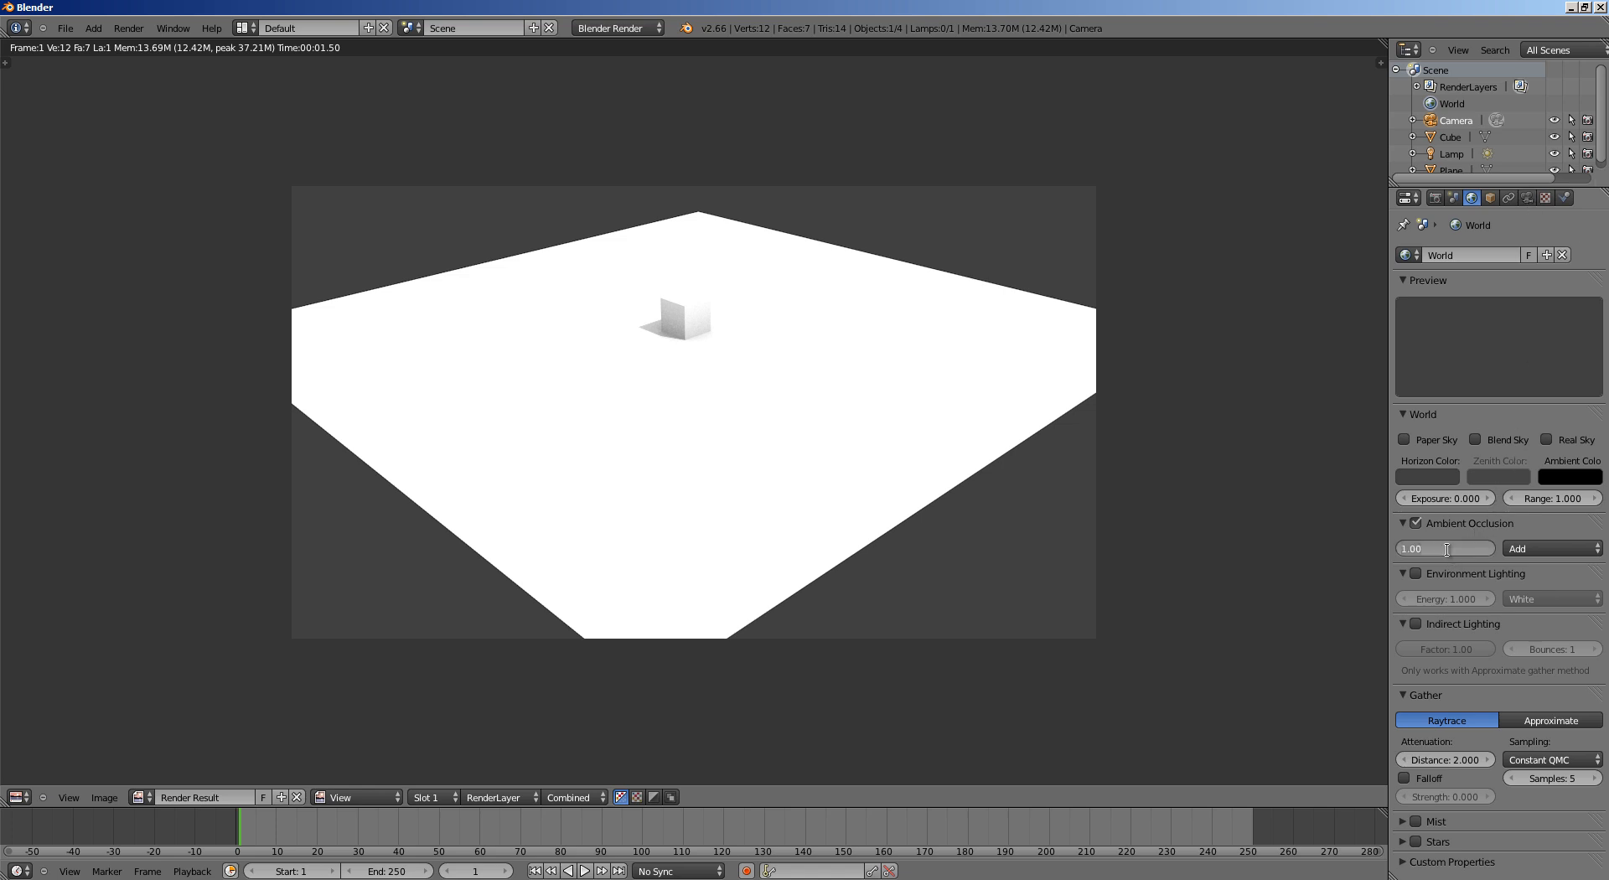
{"action": "left_click", "coordinate": [1443, 548]}
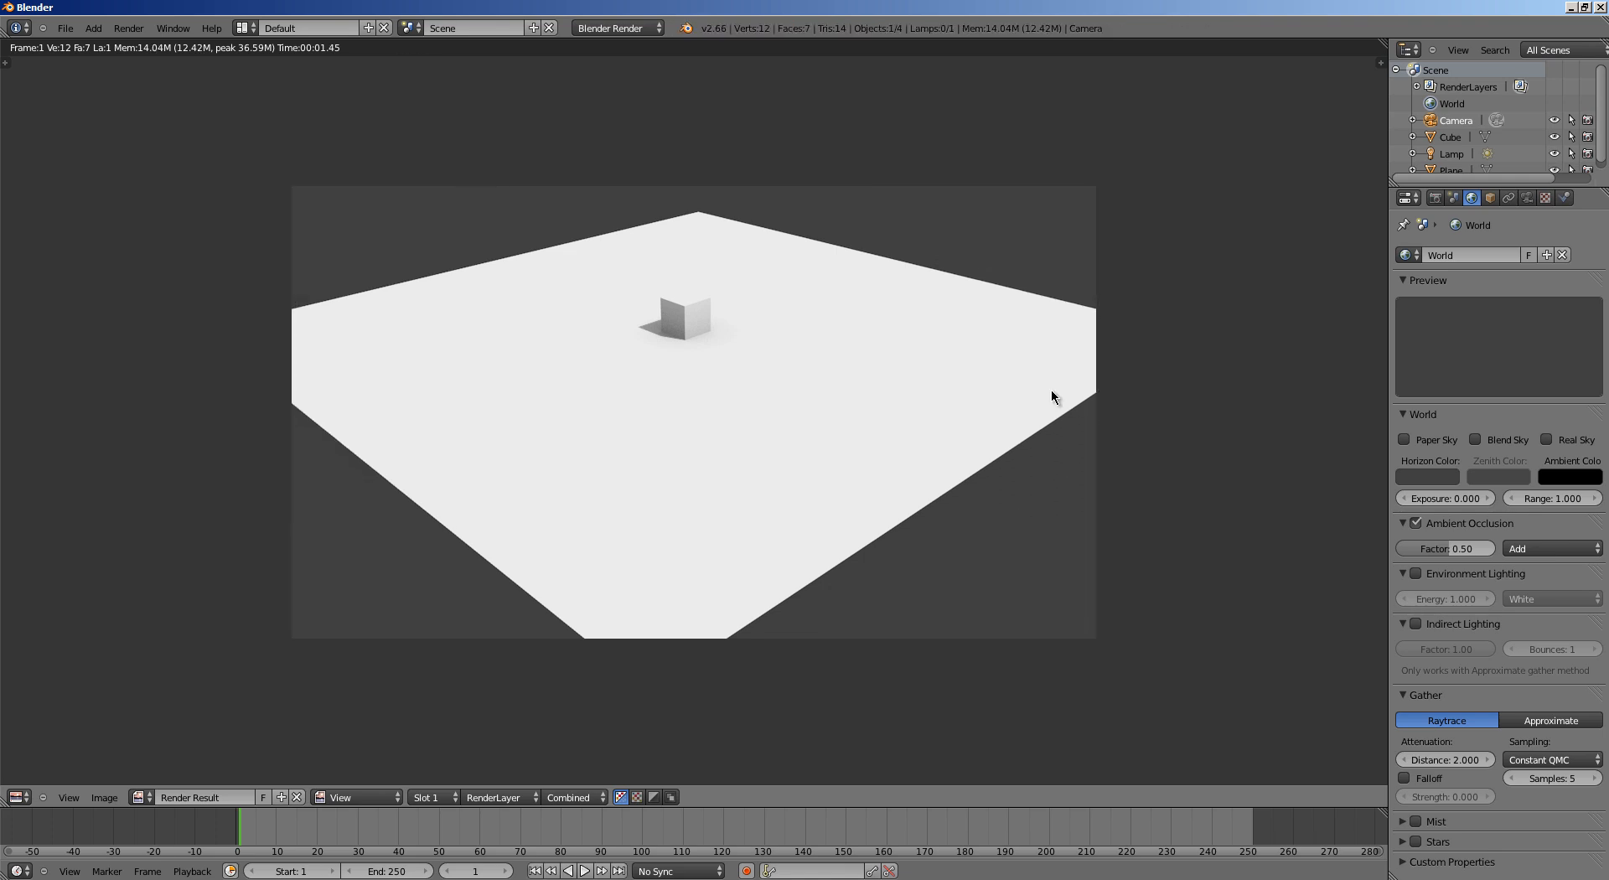
{"action": "left_click", "coordinate": [1444, 548]}
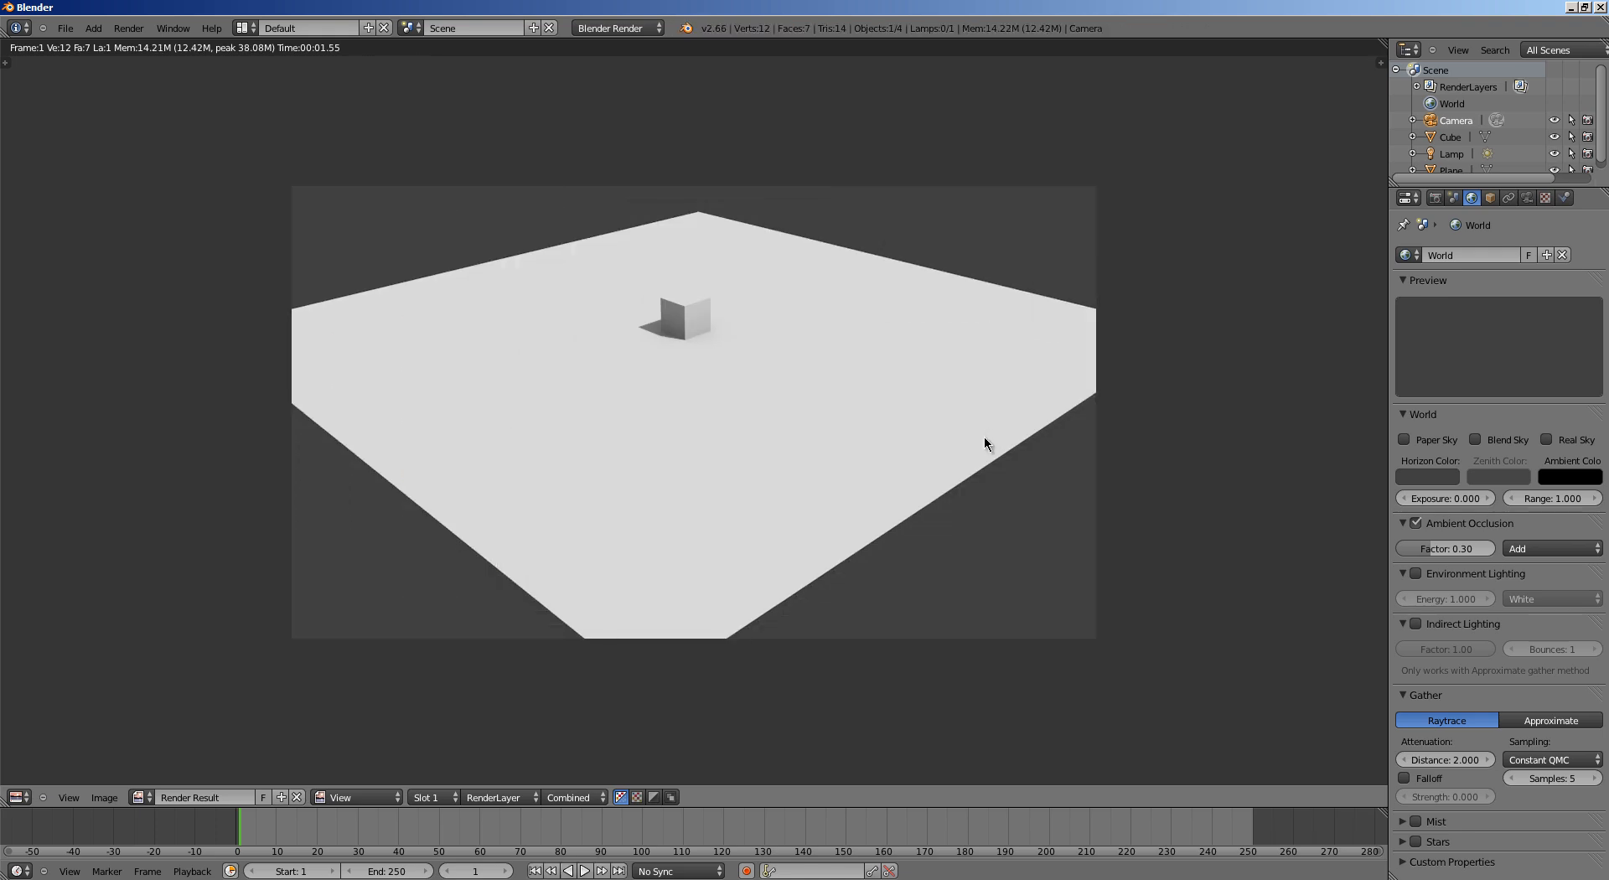
{"action": "mouse_move", "coordinate": [957, 446]}
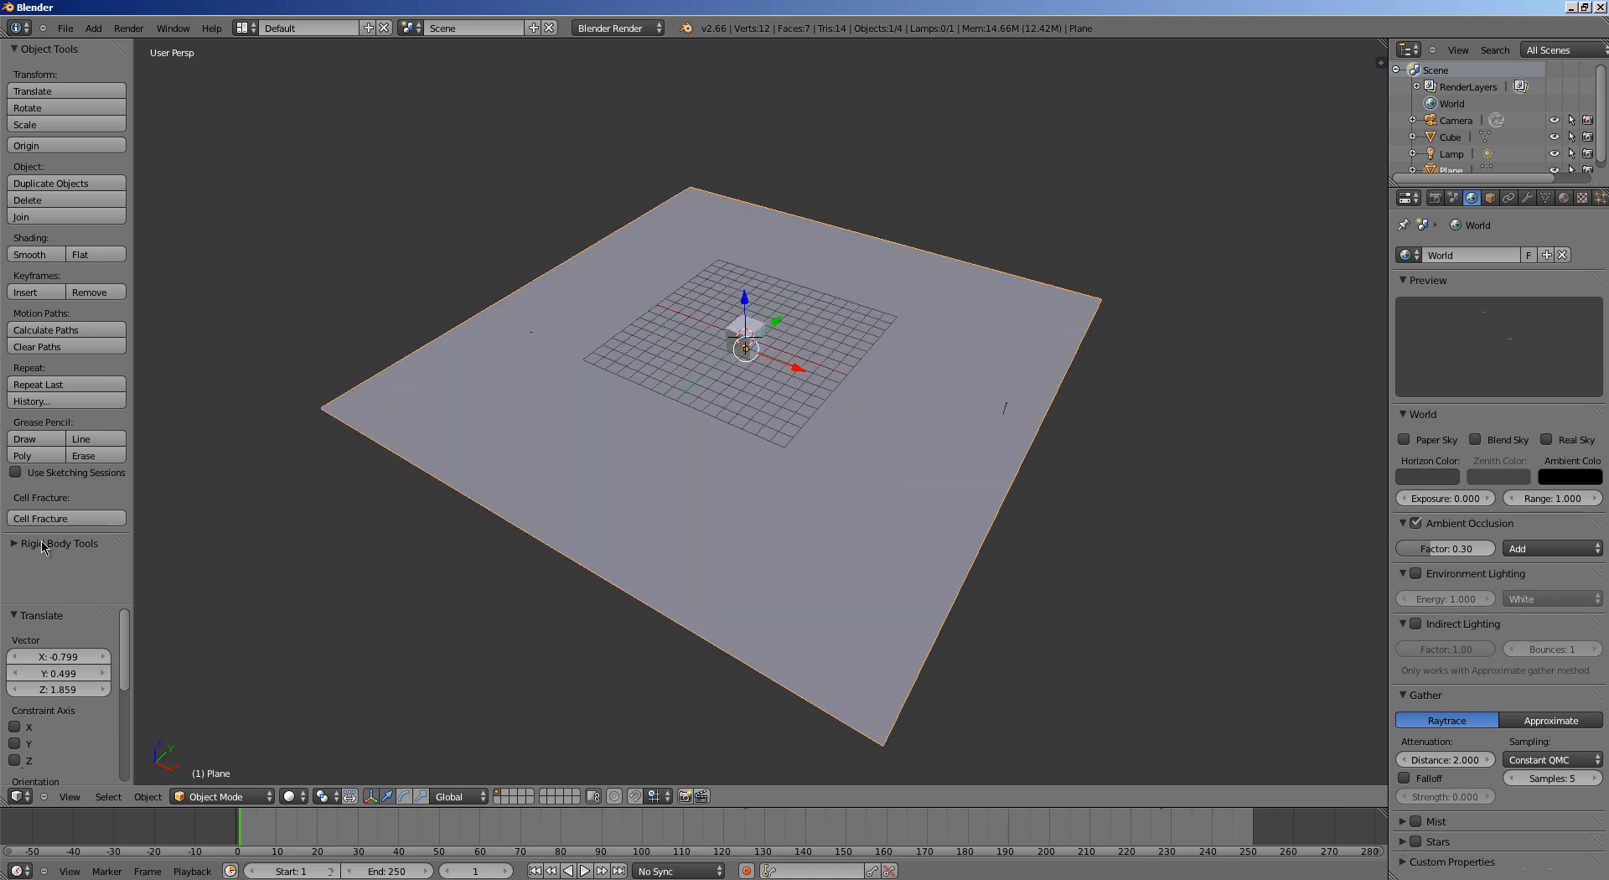
Expand Rigid Body Tools in the Tool Shelf and try Add Active on the plane
{"action": "left_click", "coordinate": [58, 543]}
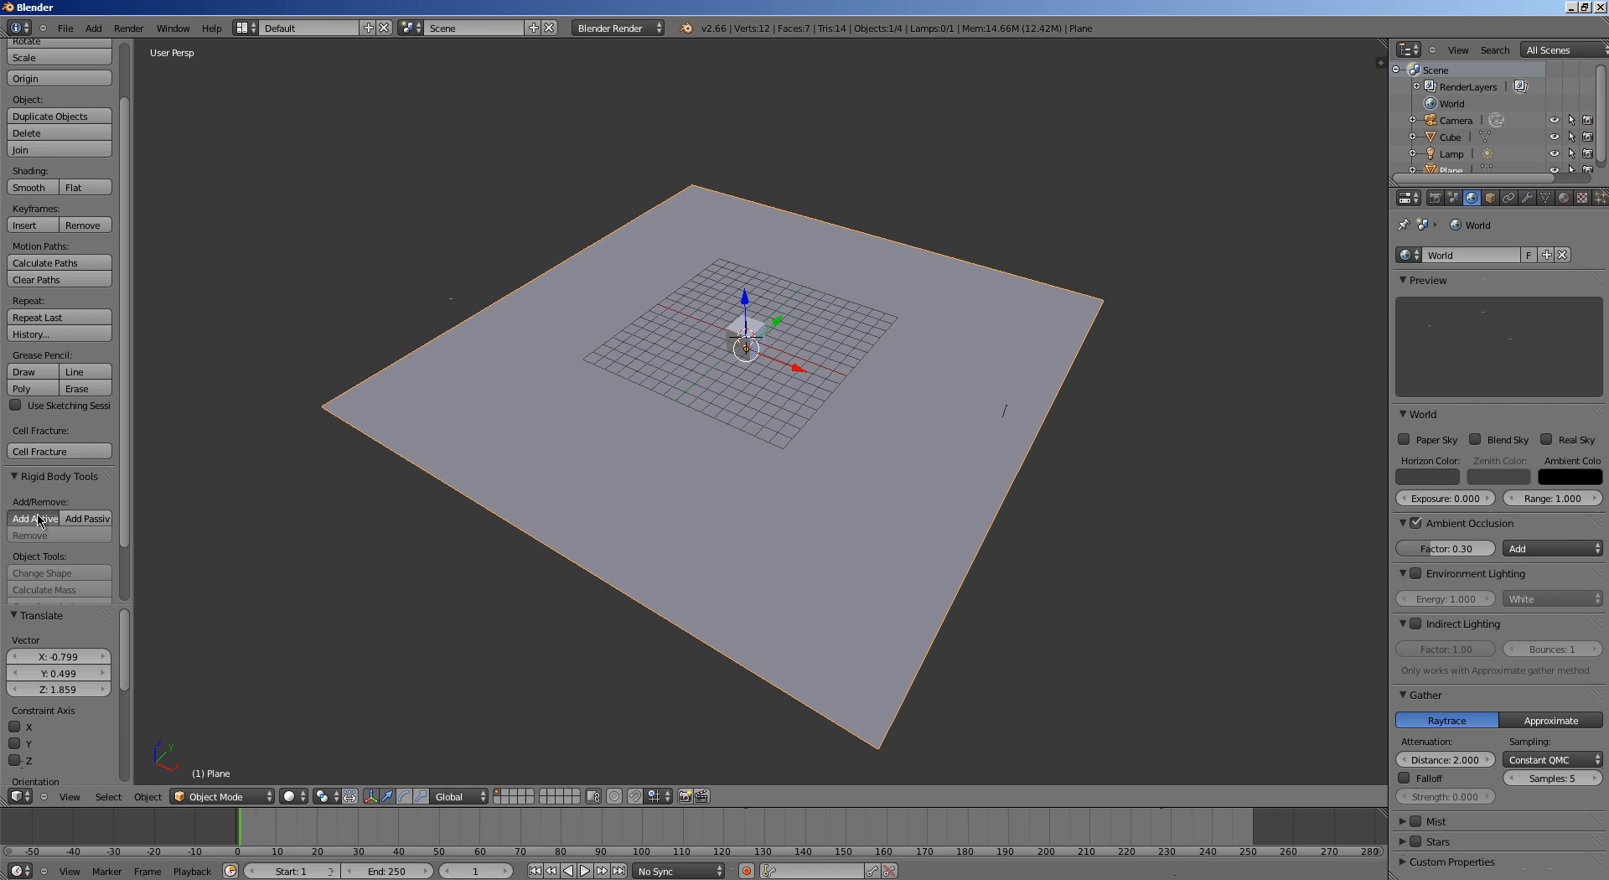
{"action": "left_click", "coordinate": [30, 534]}
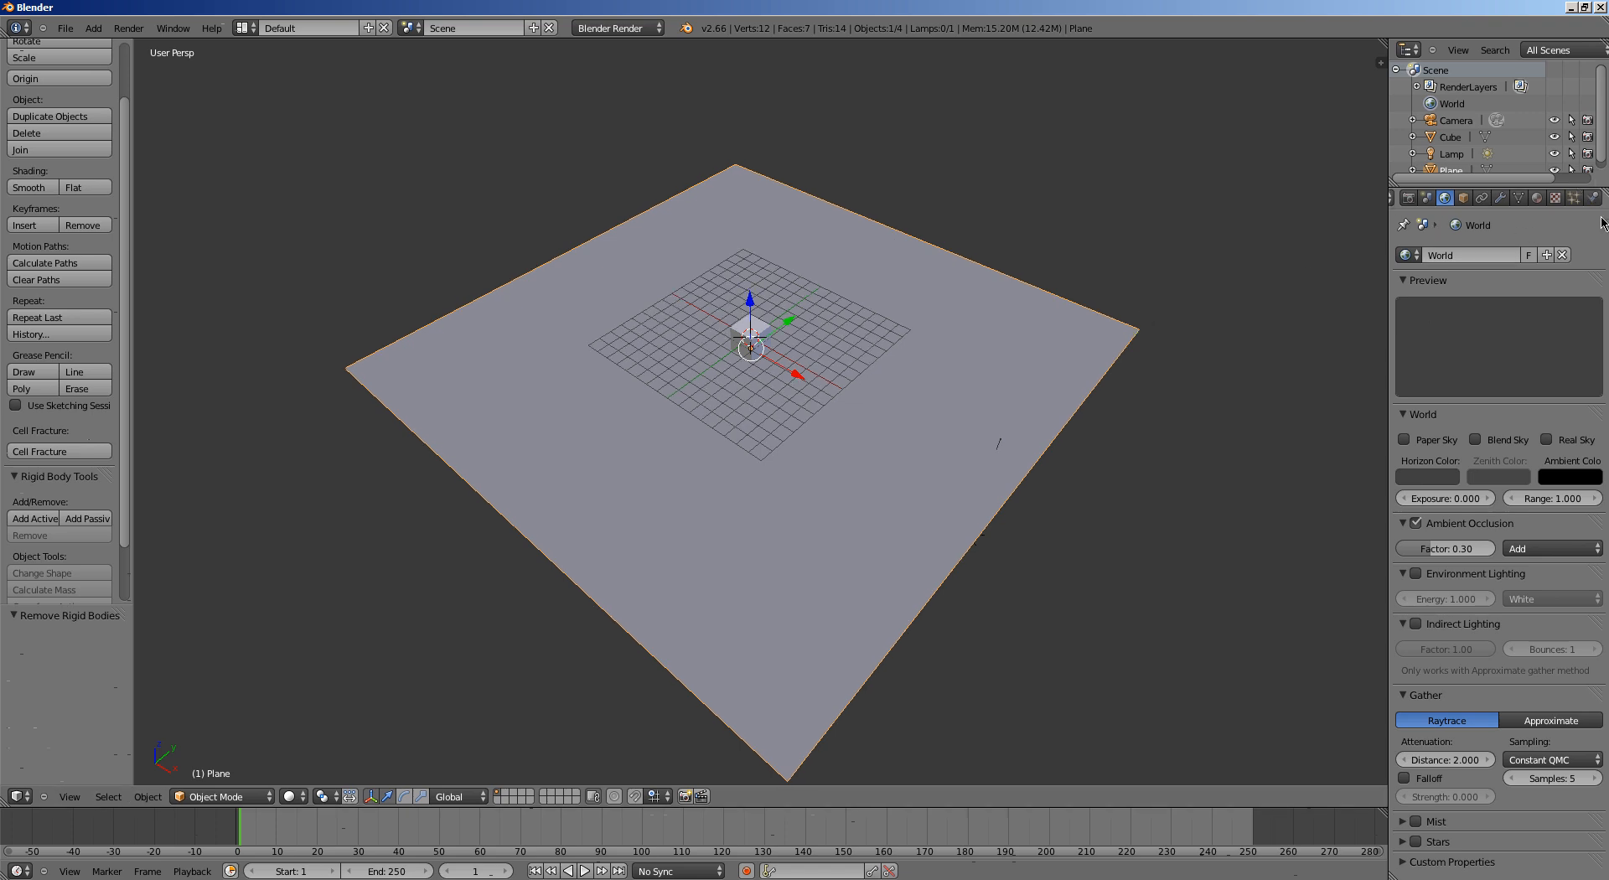
Give the ground plane Passive rigid body physics with a Box collision shape
{"action": "left_click", "coordinate": [1591, 196]}
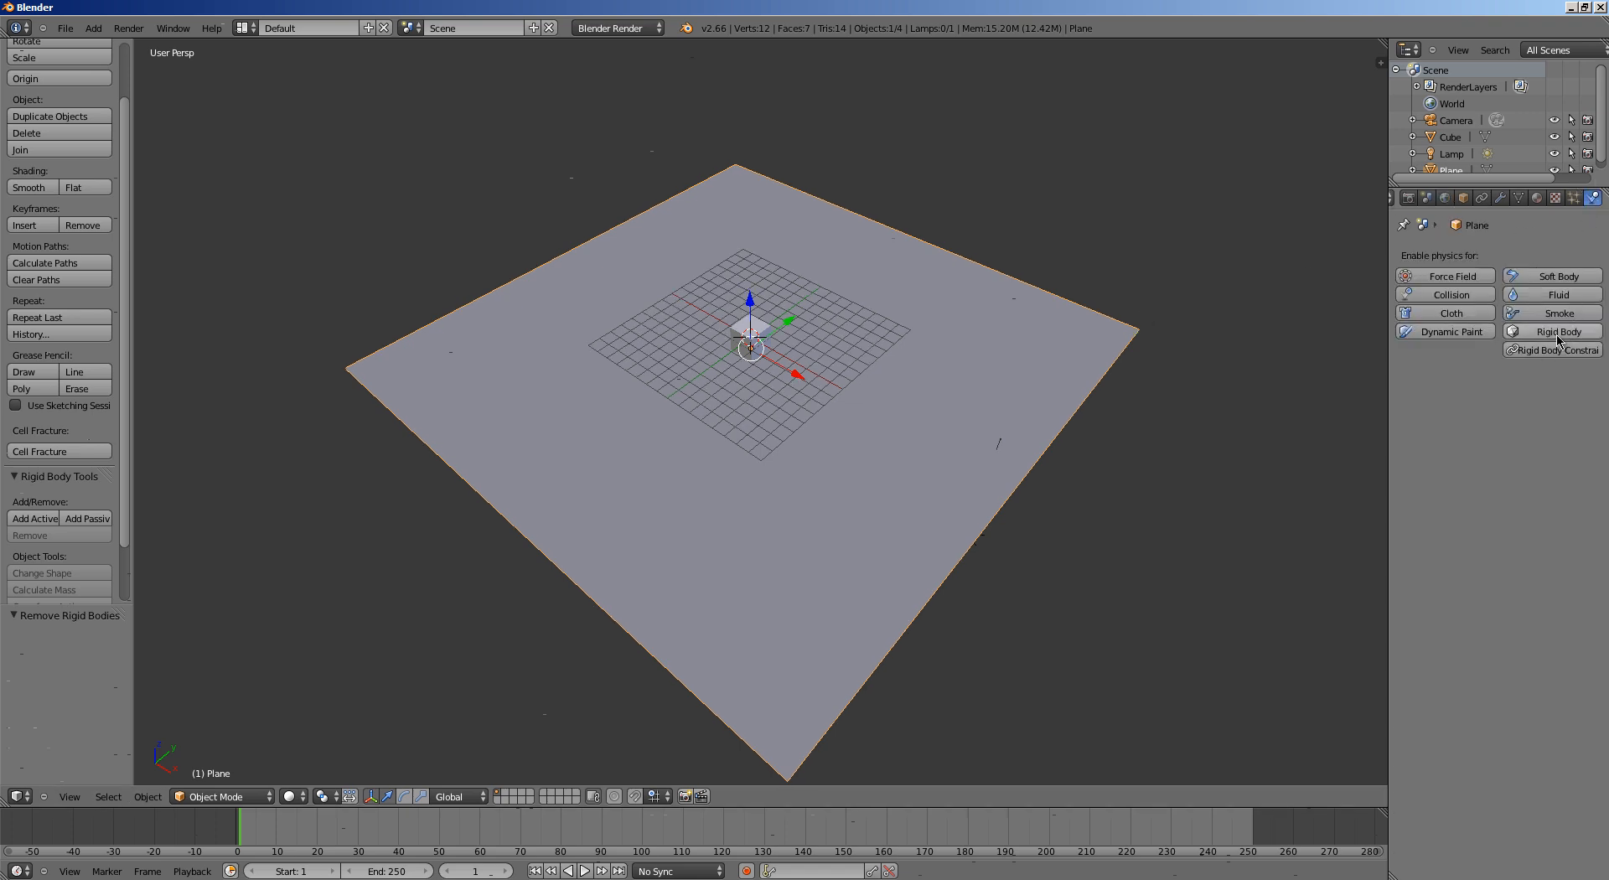
{"action": "left_click", "coordinate": [1556, 330]}
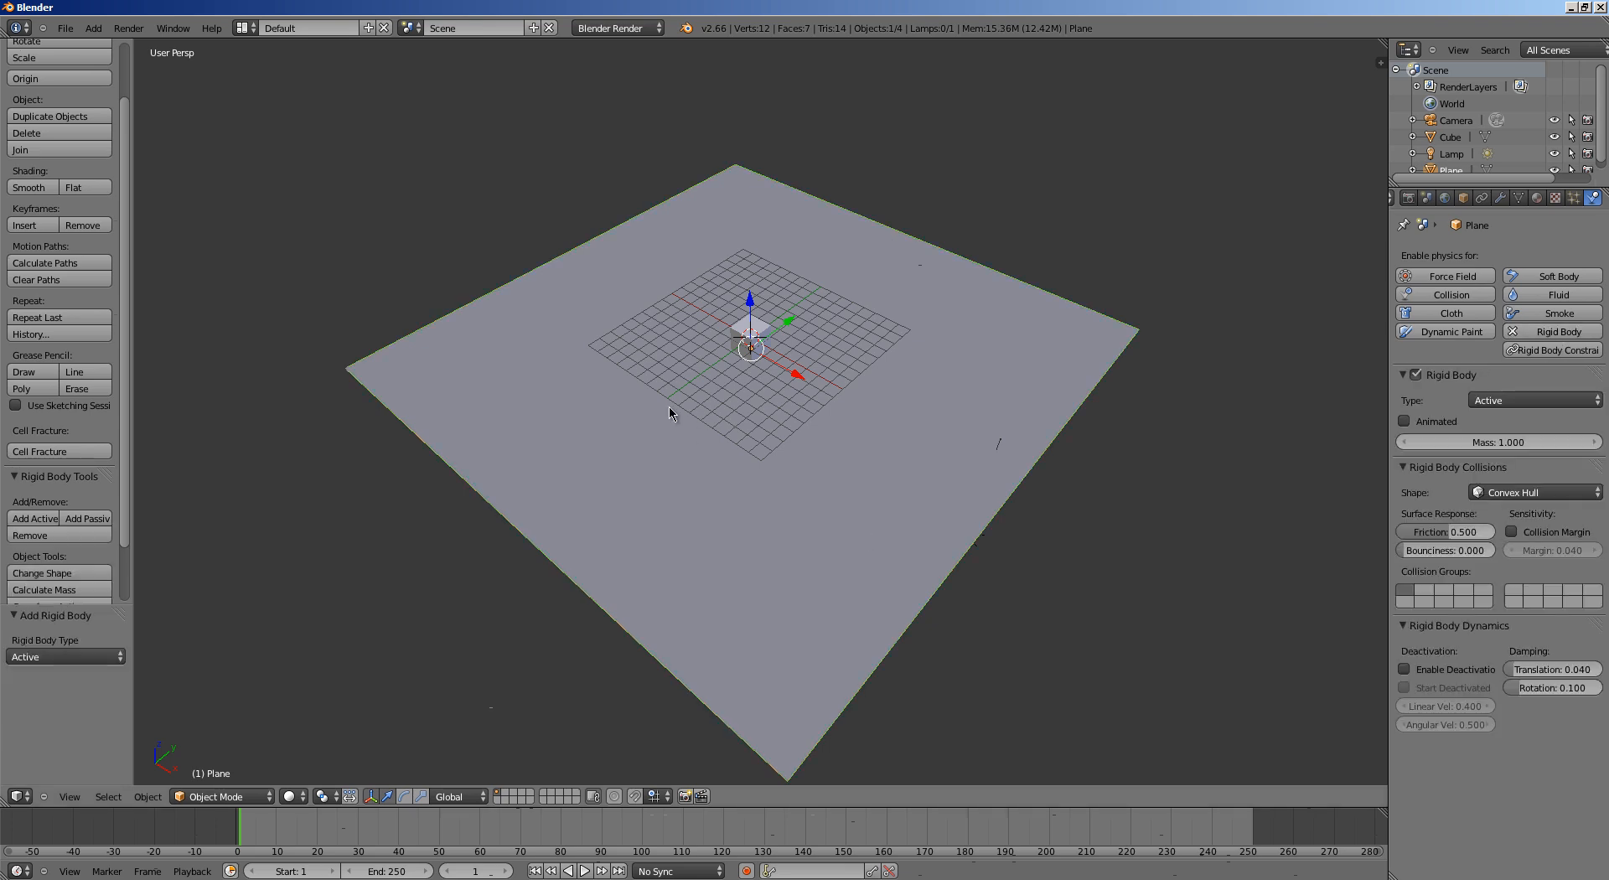
{"action": "mouse_move", "coordinate": [888, 411]}
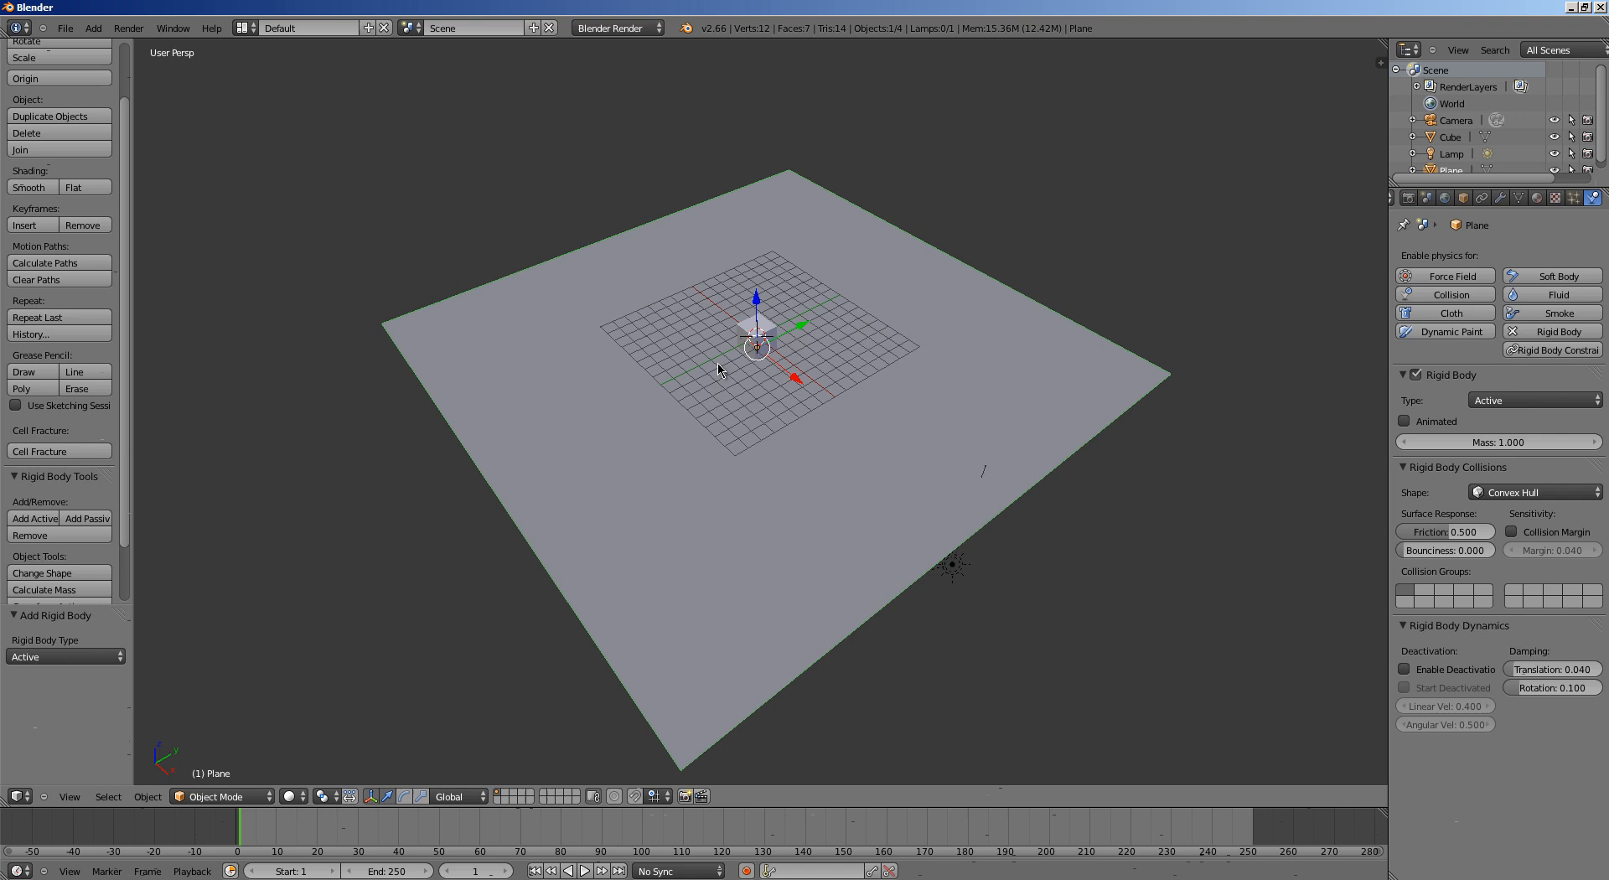
{"action": "mouse_move", "coordinate": [1235, 478]}
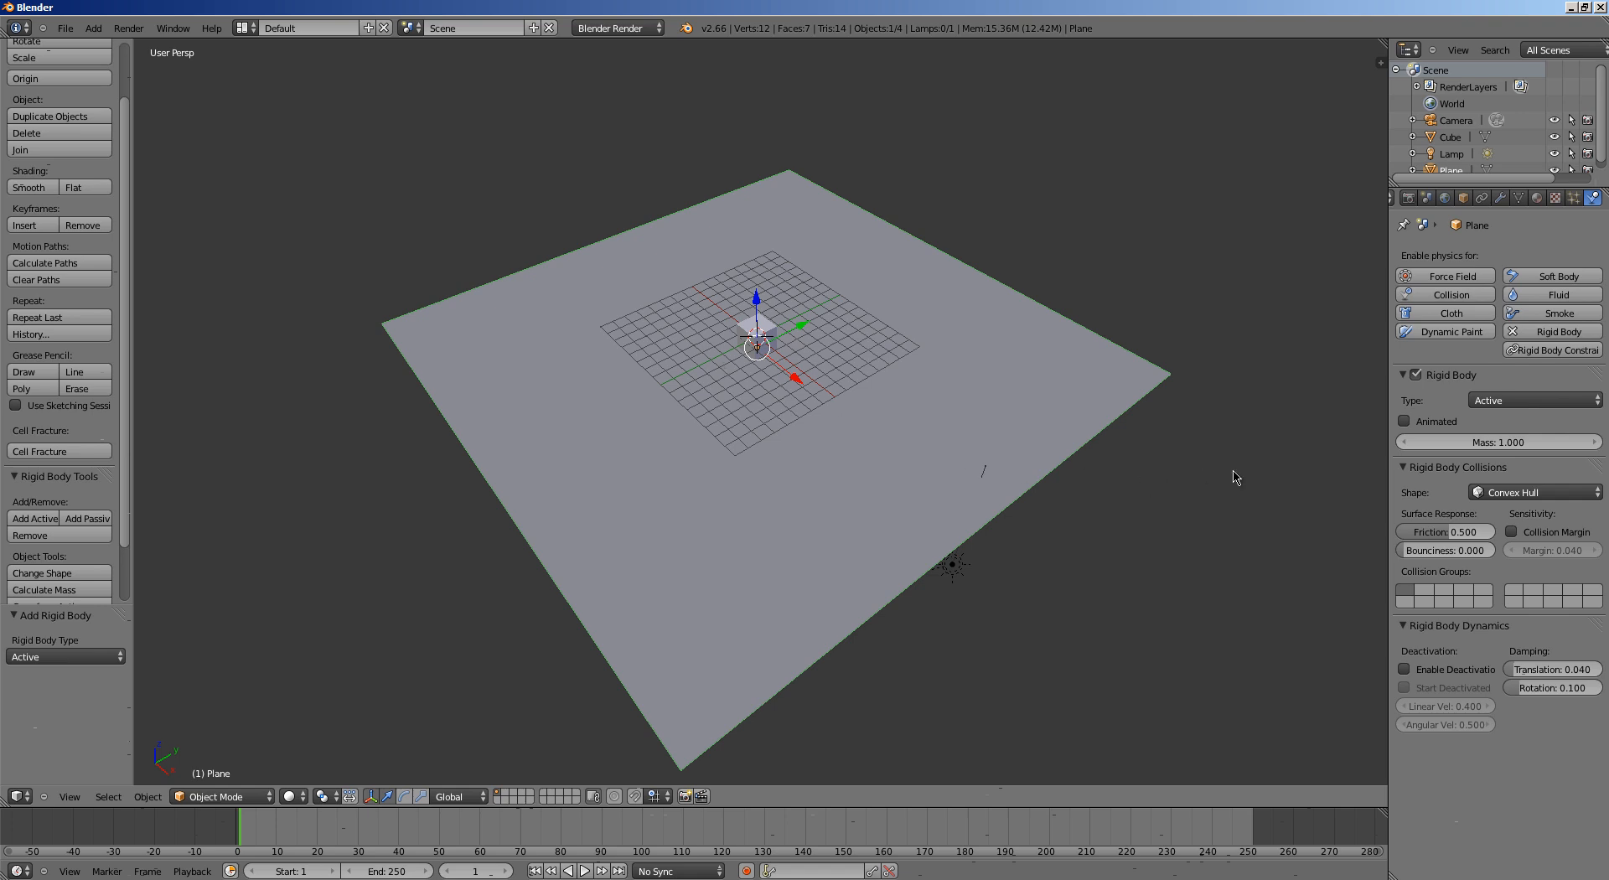
{"action": "left_click", "coordinate": [1533, 401]}
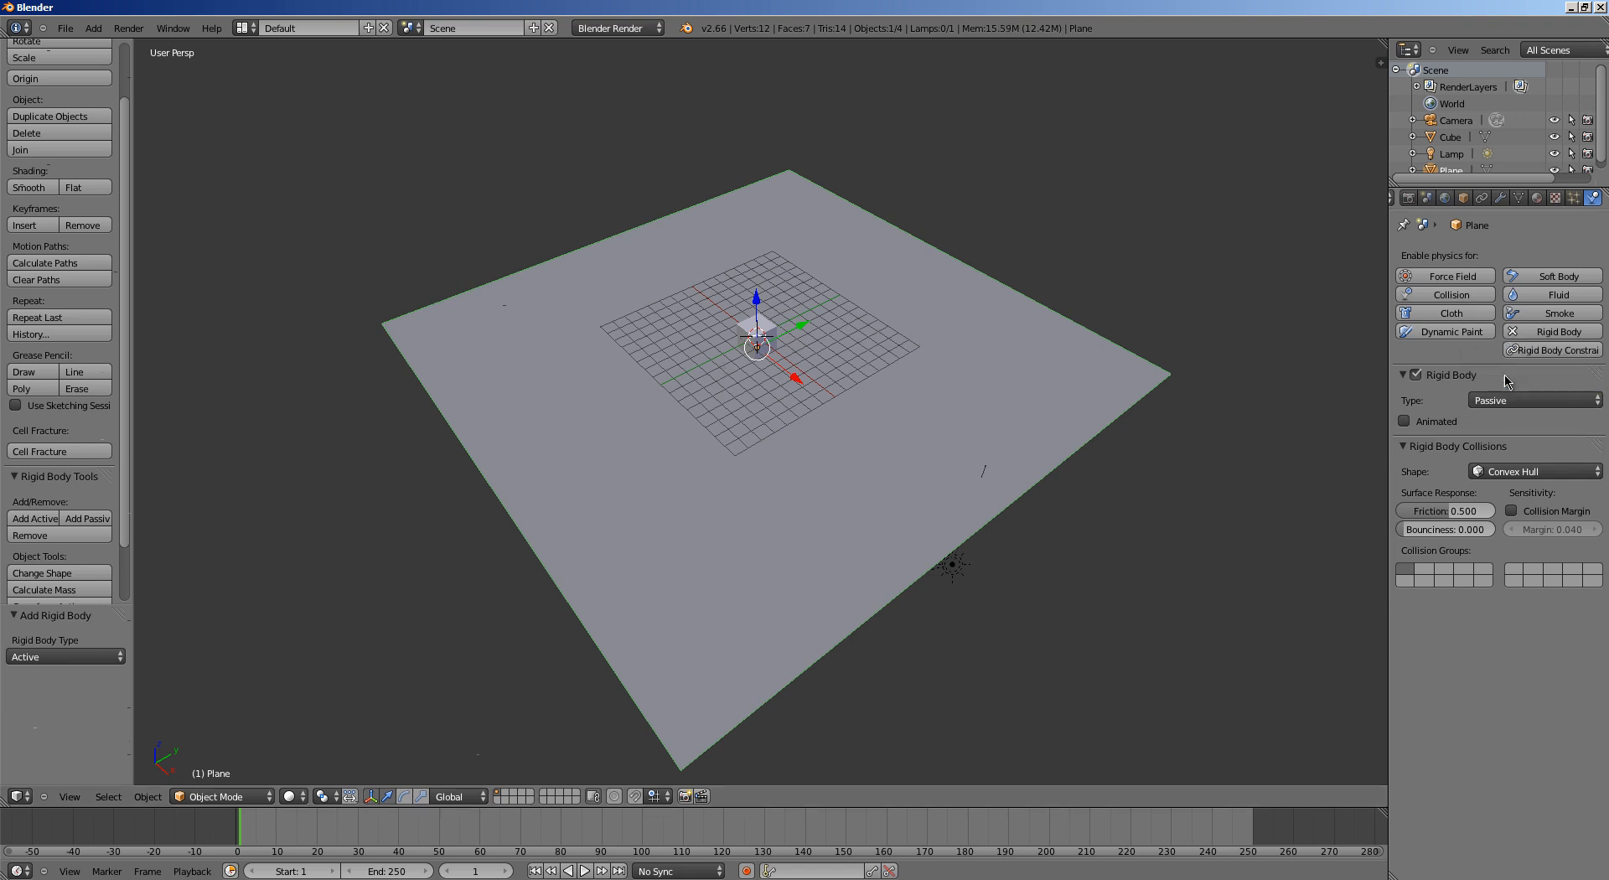
{"action": "left_click", "coordinate": [1534, 471]}
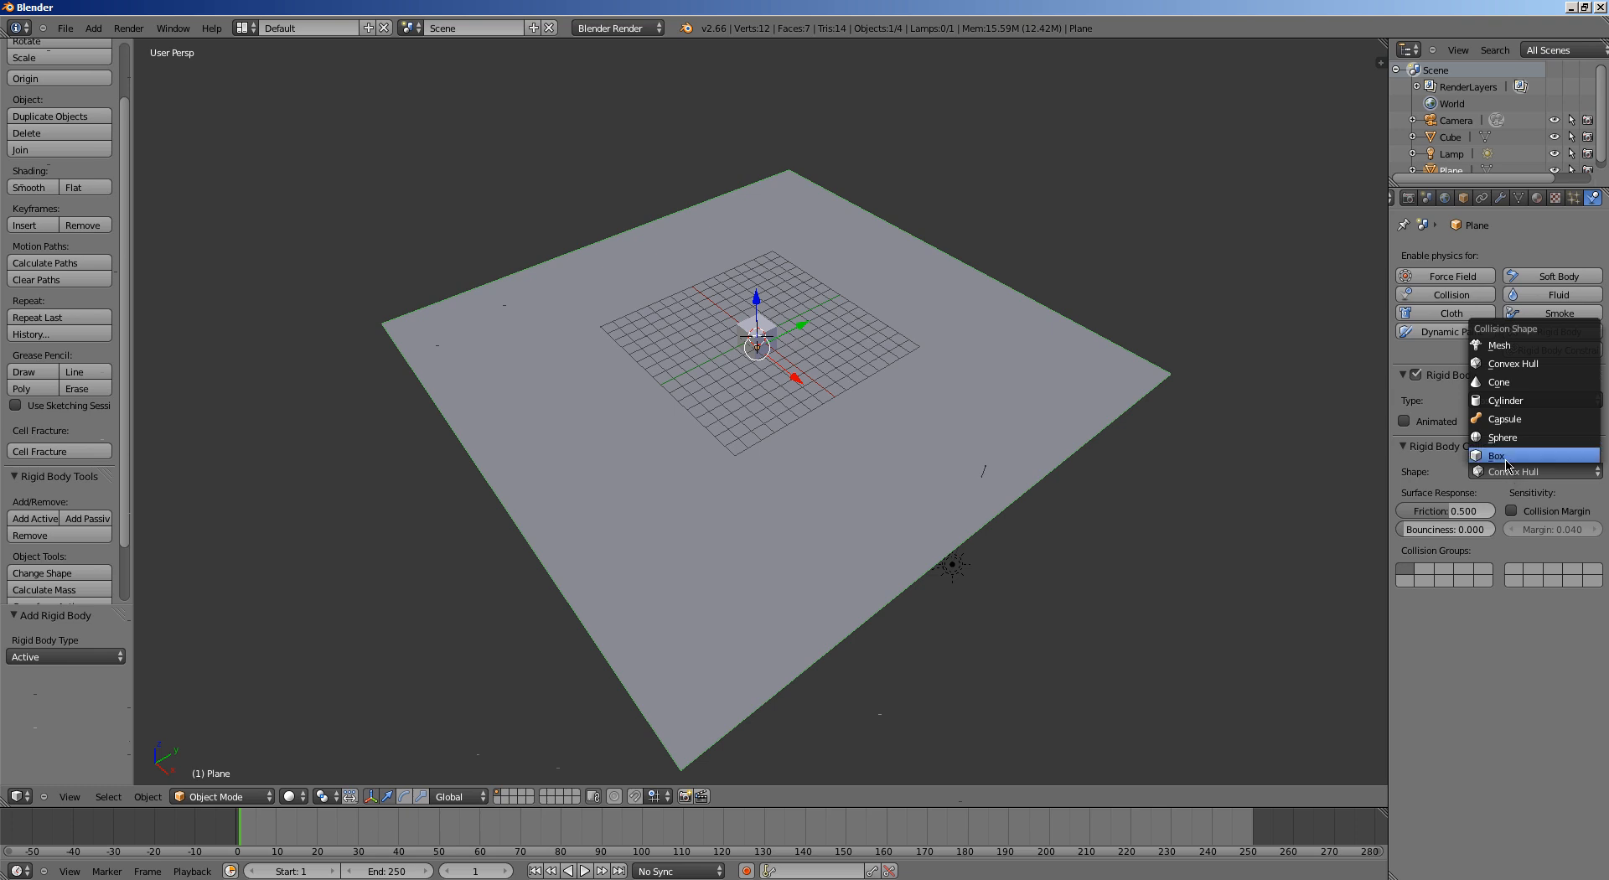
{"action": "left_click", "coordinate": [1496, 454]}
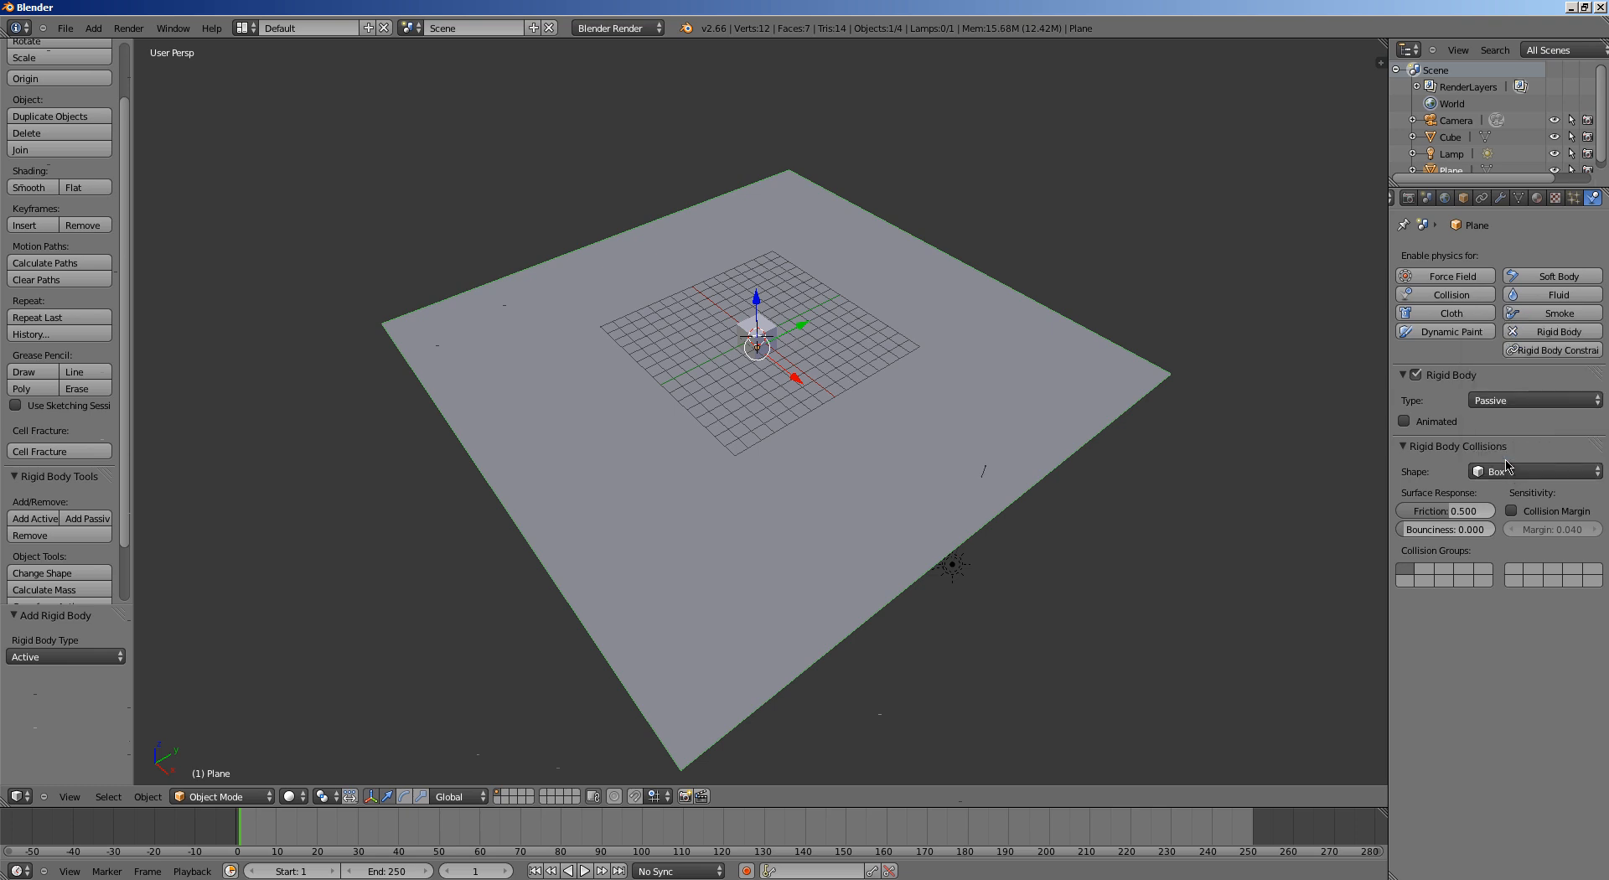
{"action": "mouse_move", "coordinate": [816, 443]}
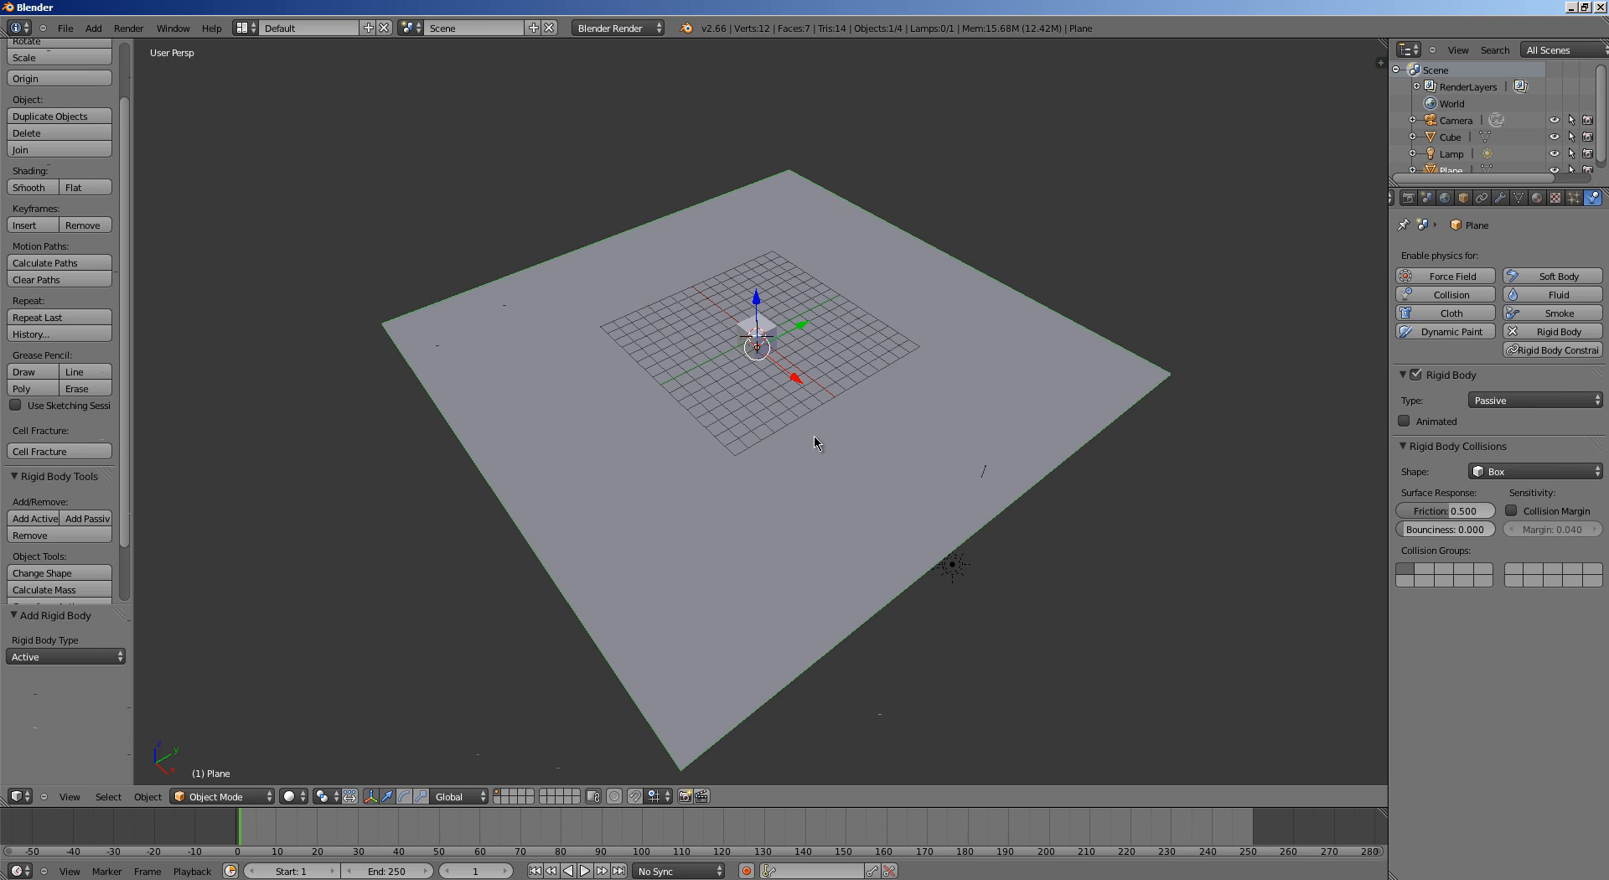
{"action": "scroll", "scroll_direction": "down", "scroll_amount": 3}
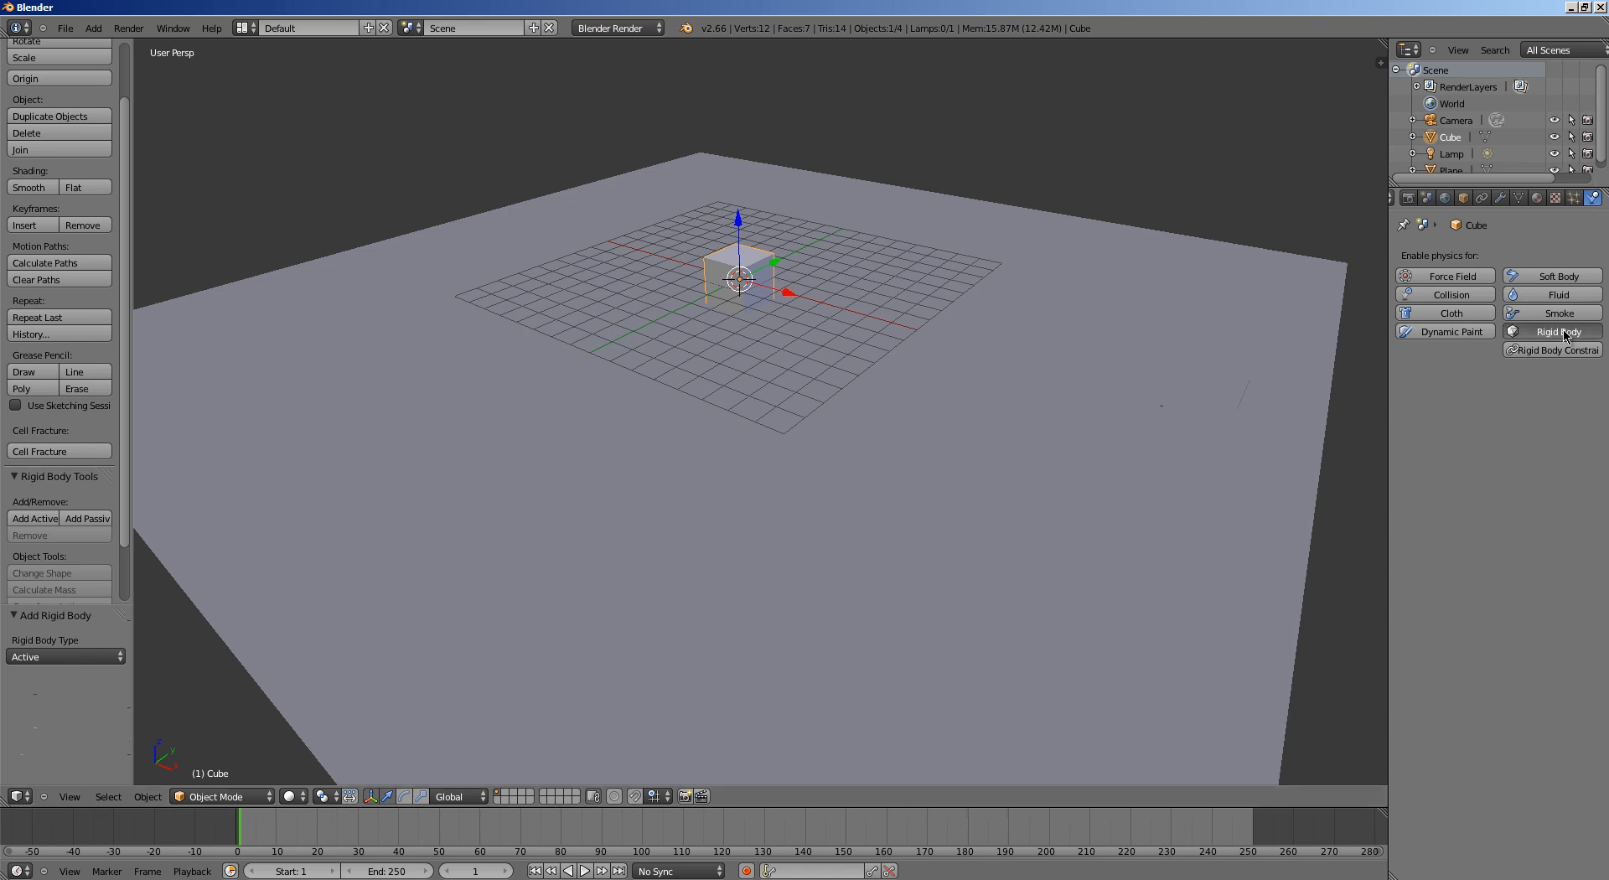
Give the cube active rigid body physics with a Box shape and lift it along Z
{"action": "left_click", "coordinate": [1558, 330]}
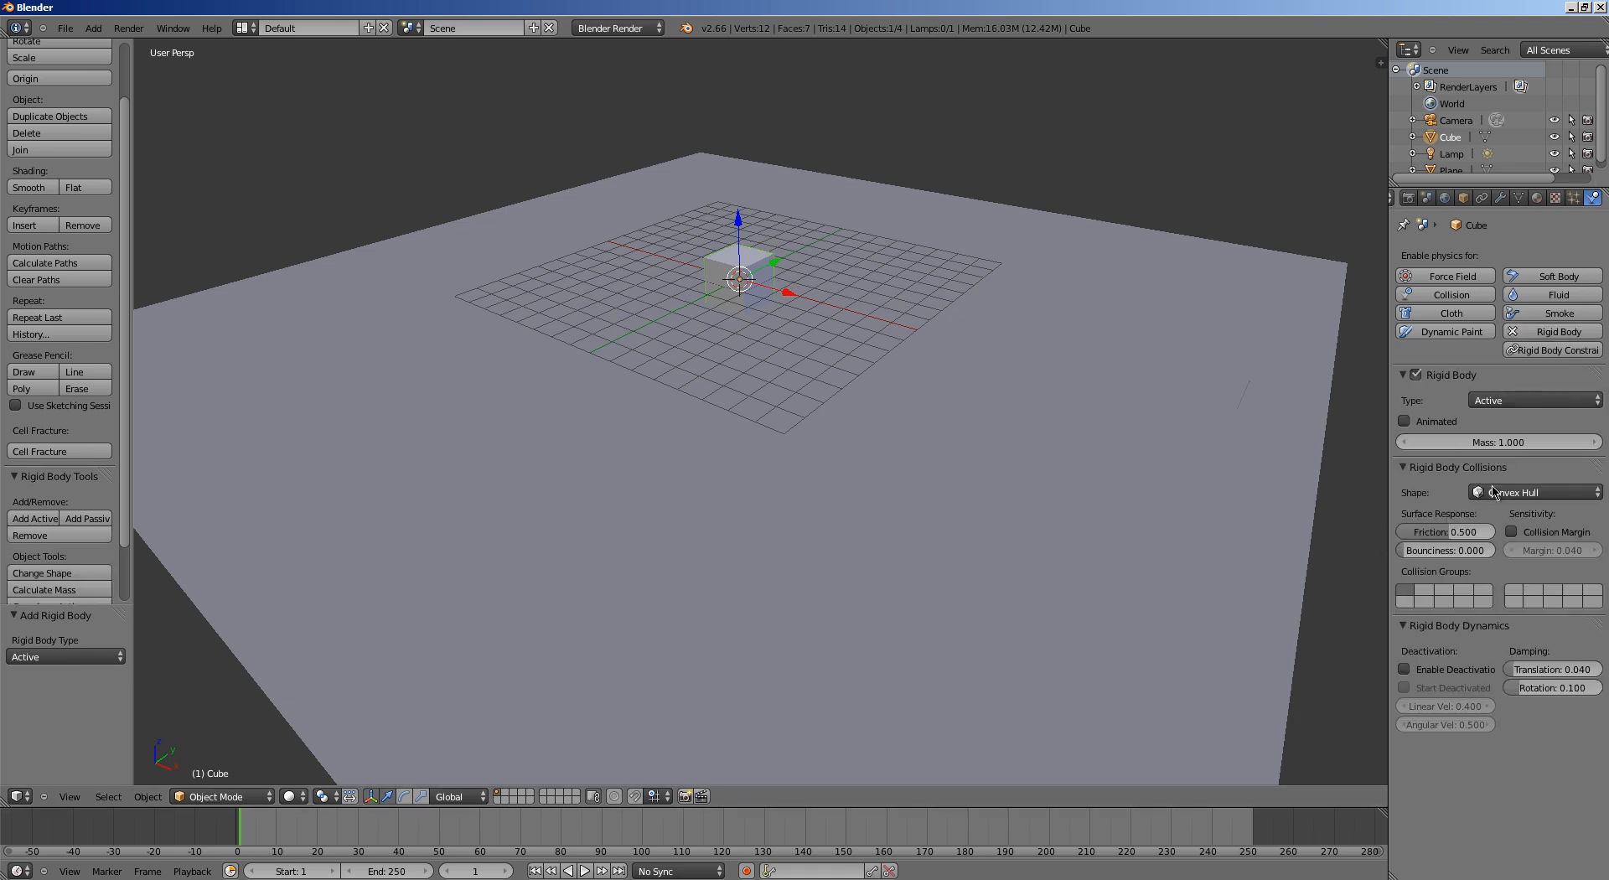
{"action": "left_click", "coordinate": [1536, 493]}
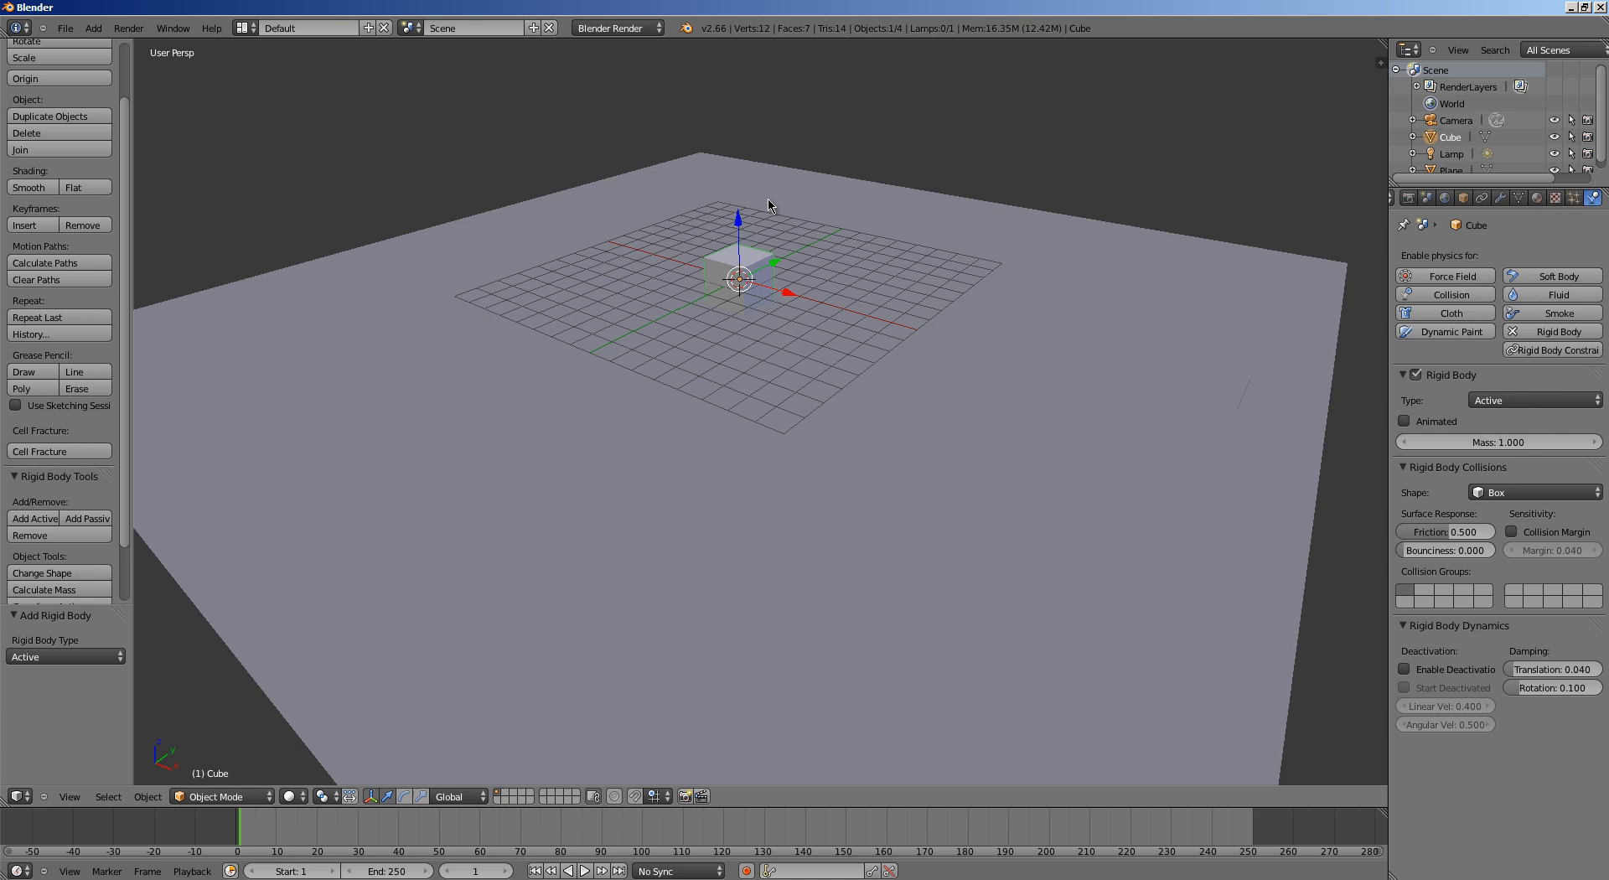
{"action": "left_click_drag", "start_coordinate": [733, 276], "coordinate": [734, 154]}
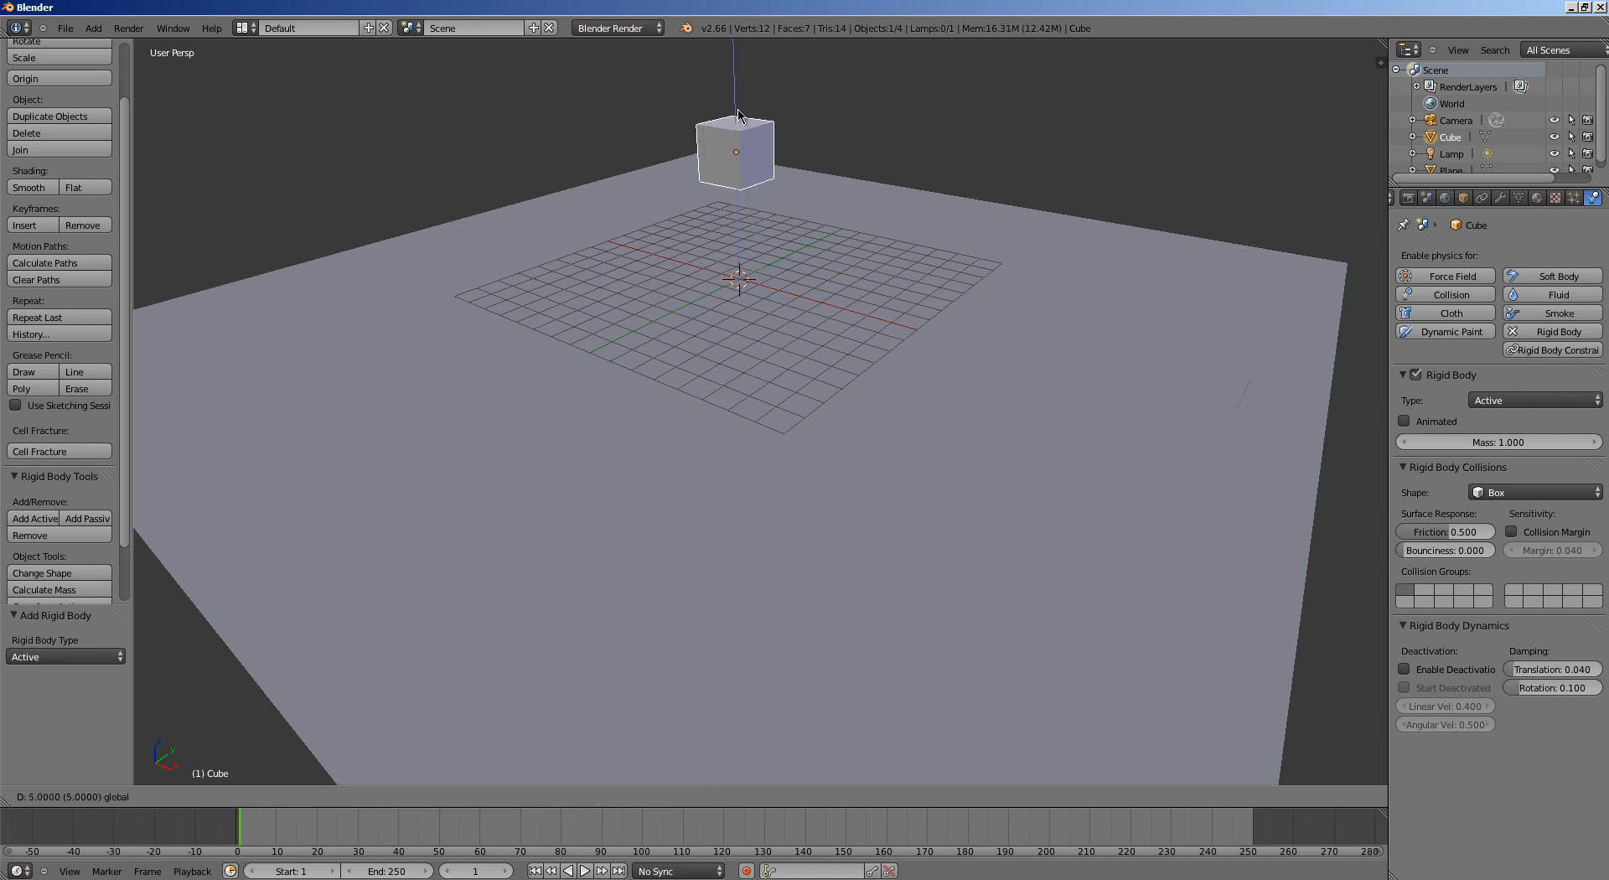
{"action": "left_click", "coordinate": [583, 870]}
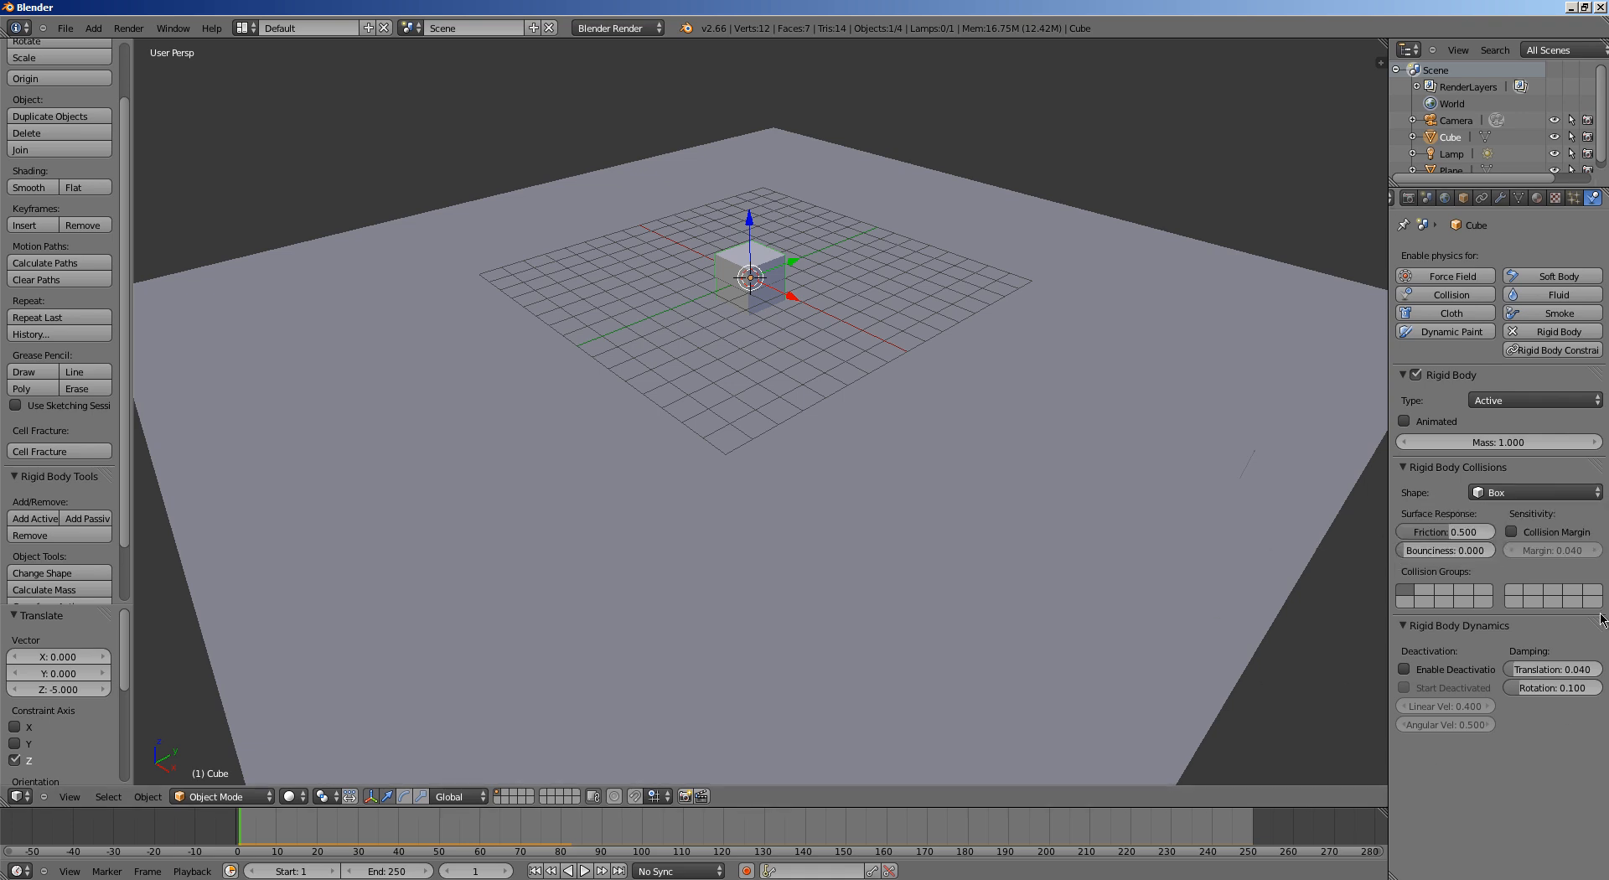
{"action": "mouse_move", "coordinate": [1471, 652]}
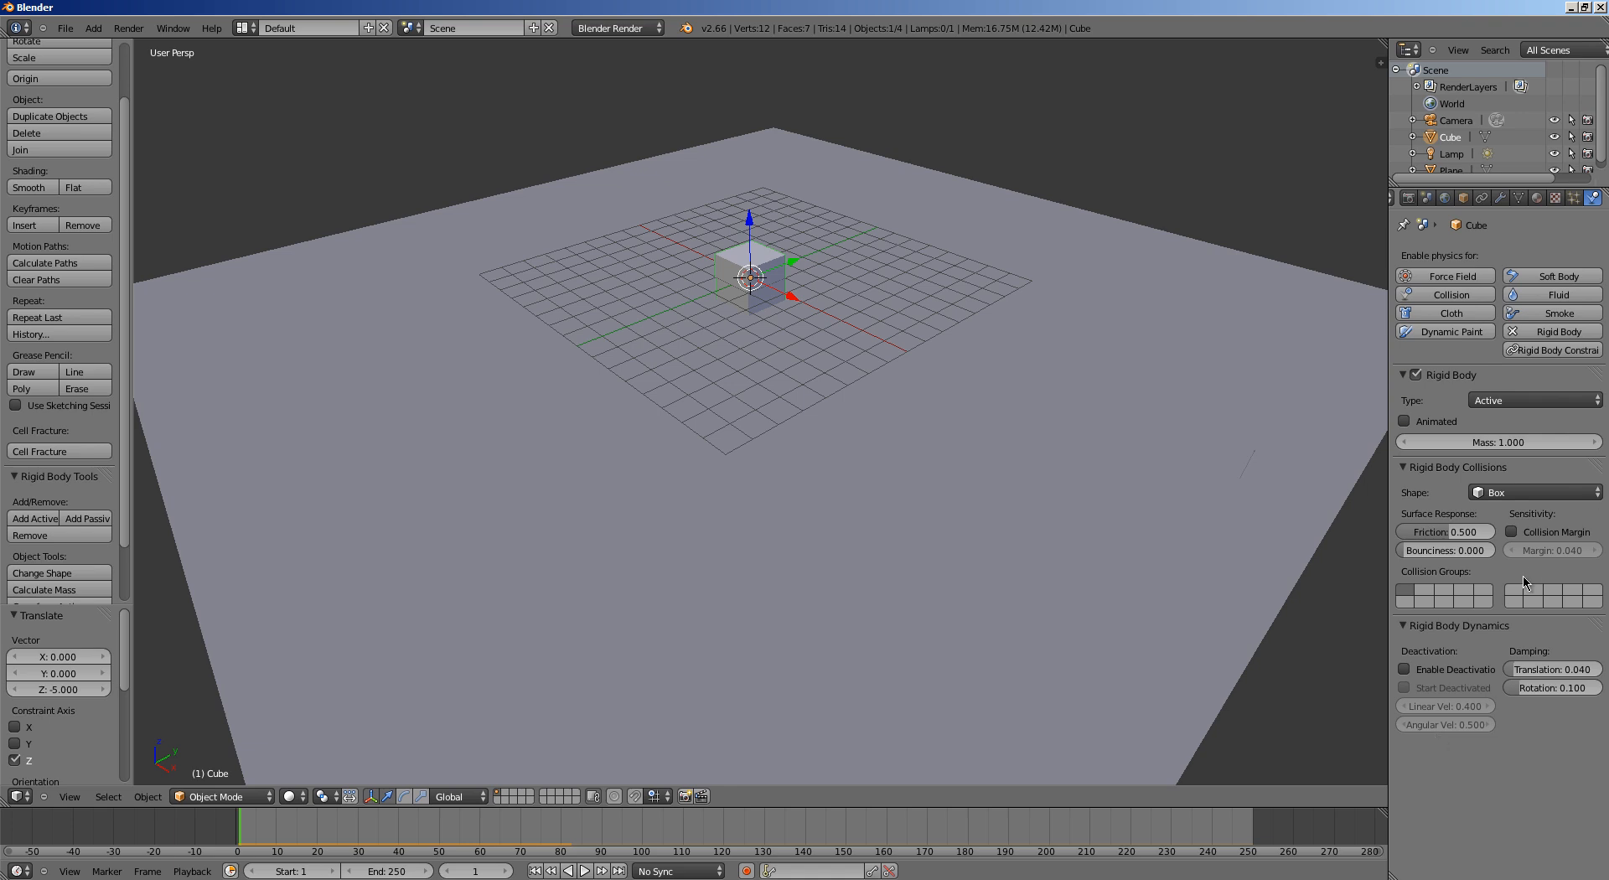
{"action": "mouse_move", "coordinate": [1465, 592]}
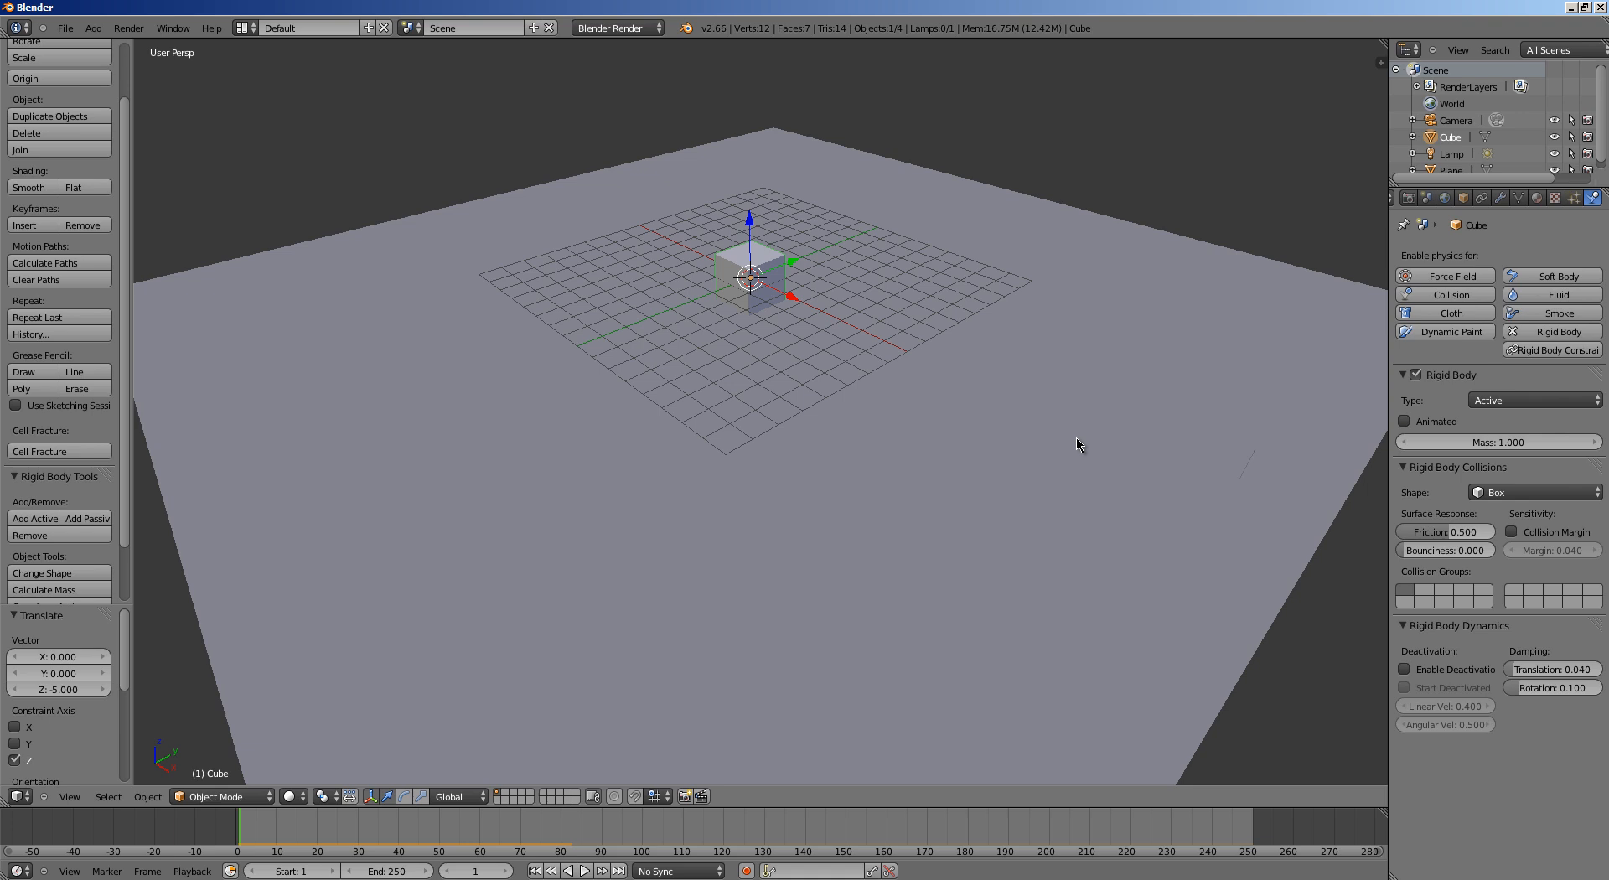
{"action": "mouse_move", "coordinate": [939, 329]}
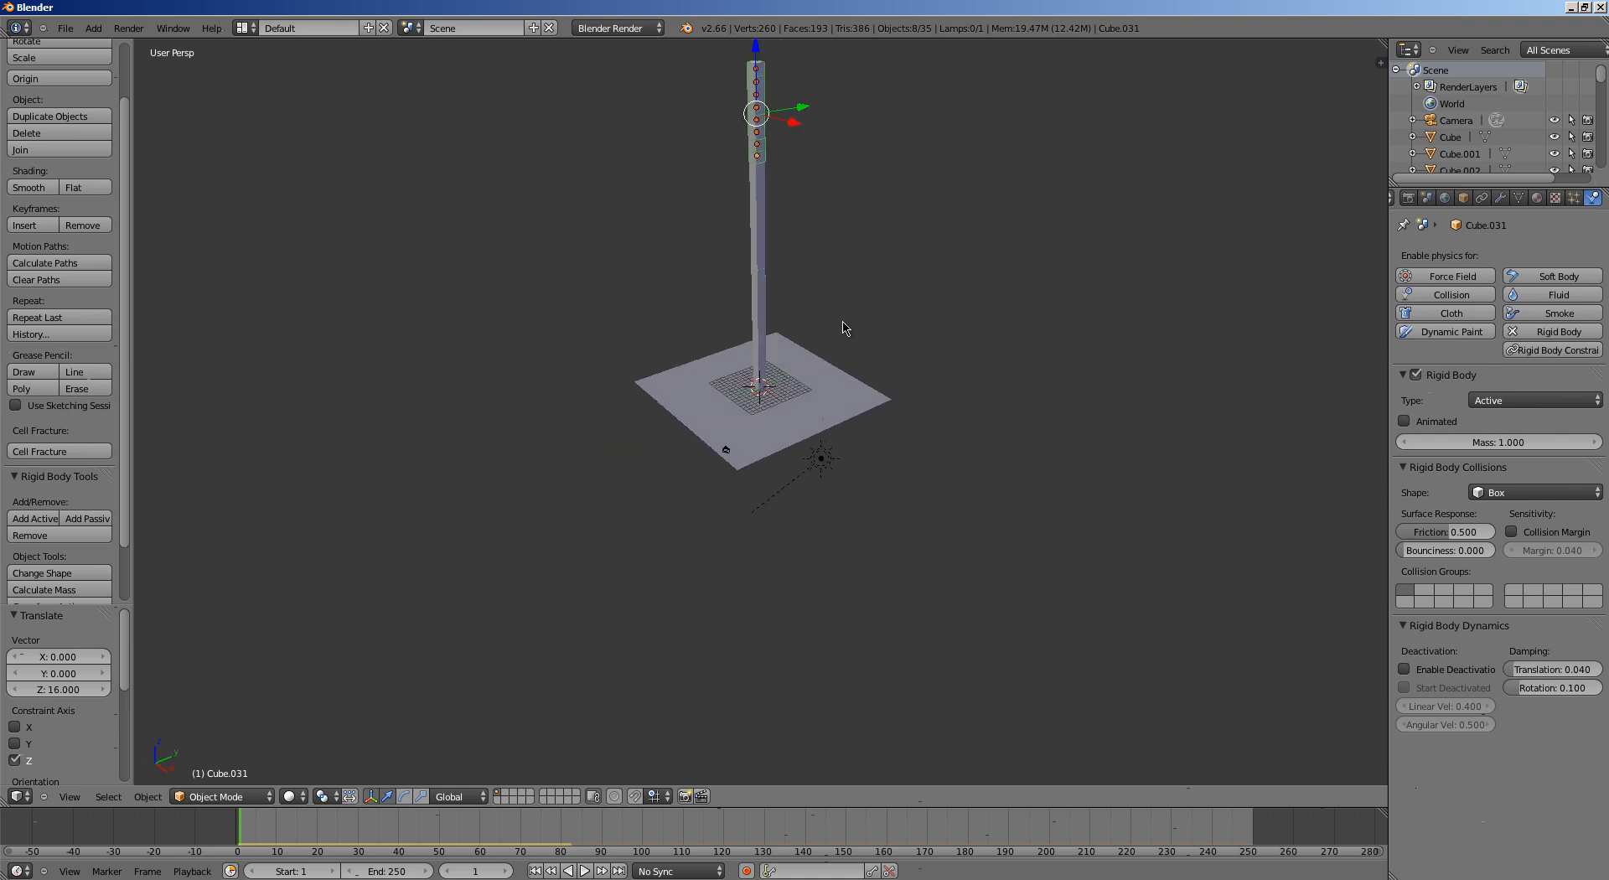
Finish stacking the duplicated cubes into a tower and raise the end frame to 300
{"action": "left_click", "coordinate": [565, 869]}
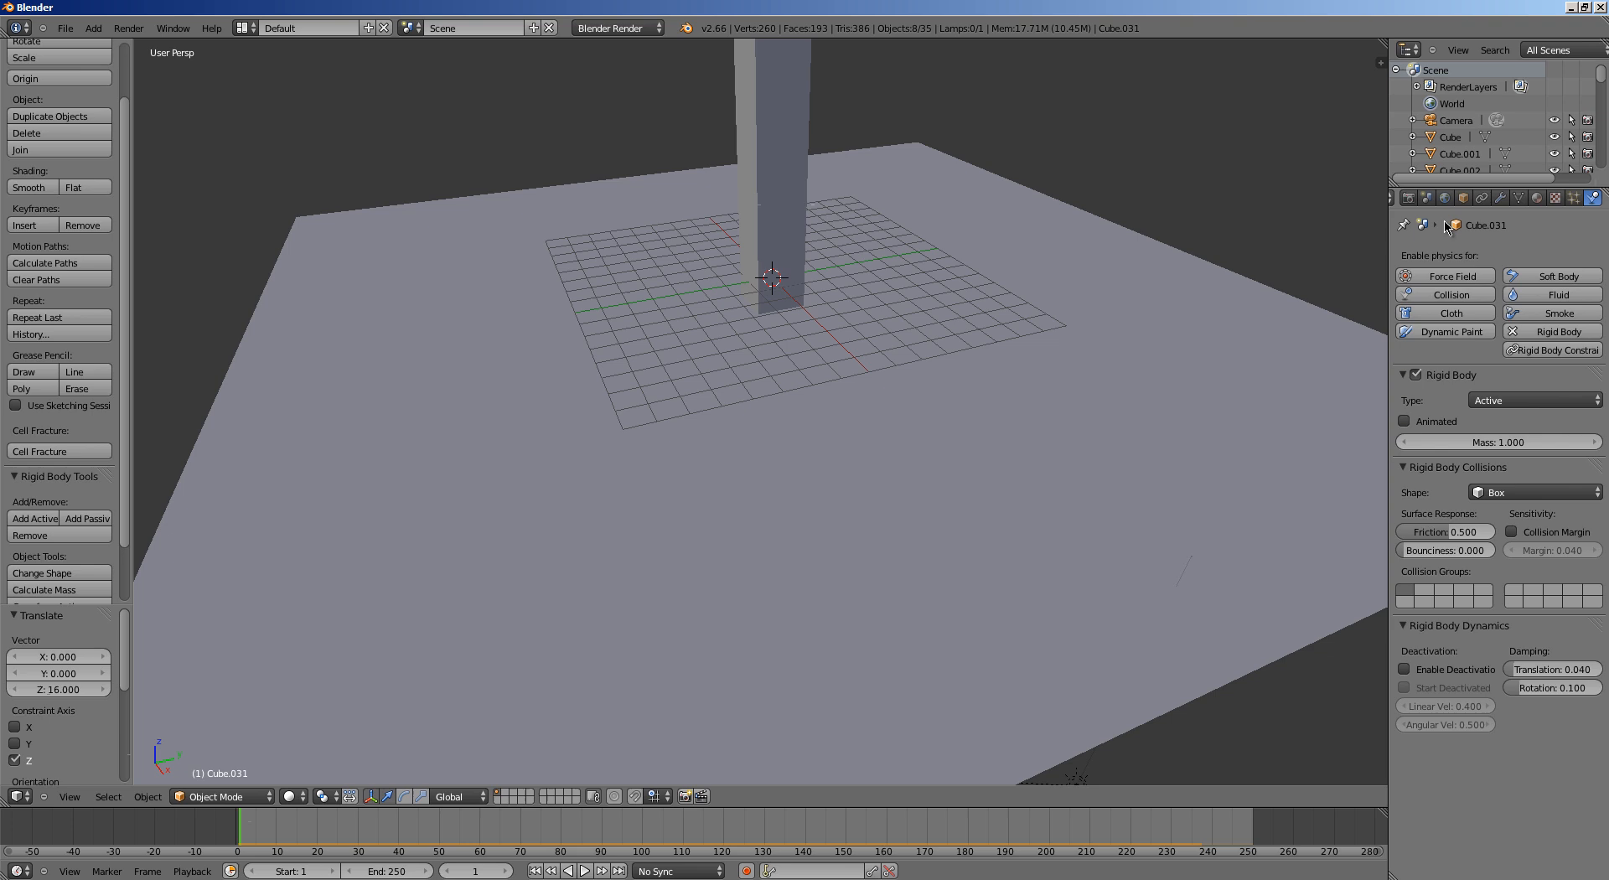
{"action": "left_click", "coordinate": [1406, 196]}
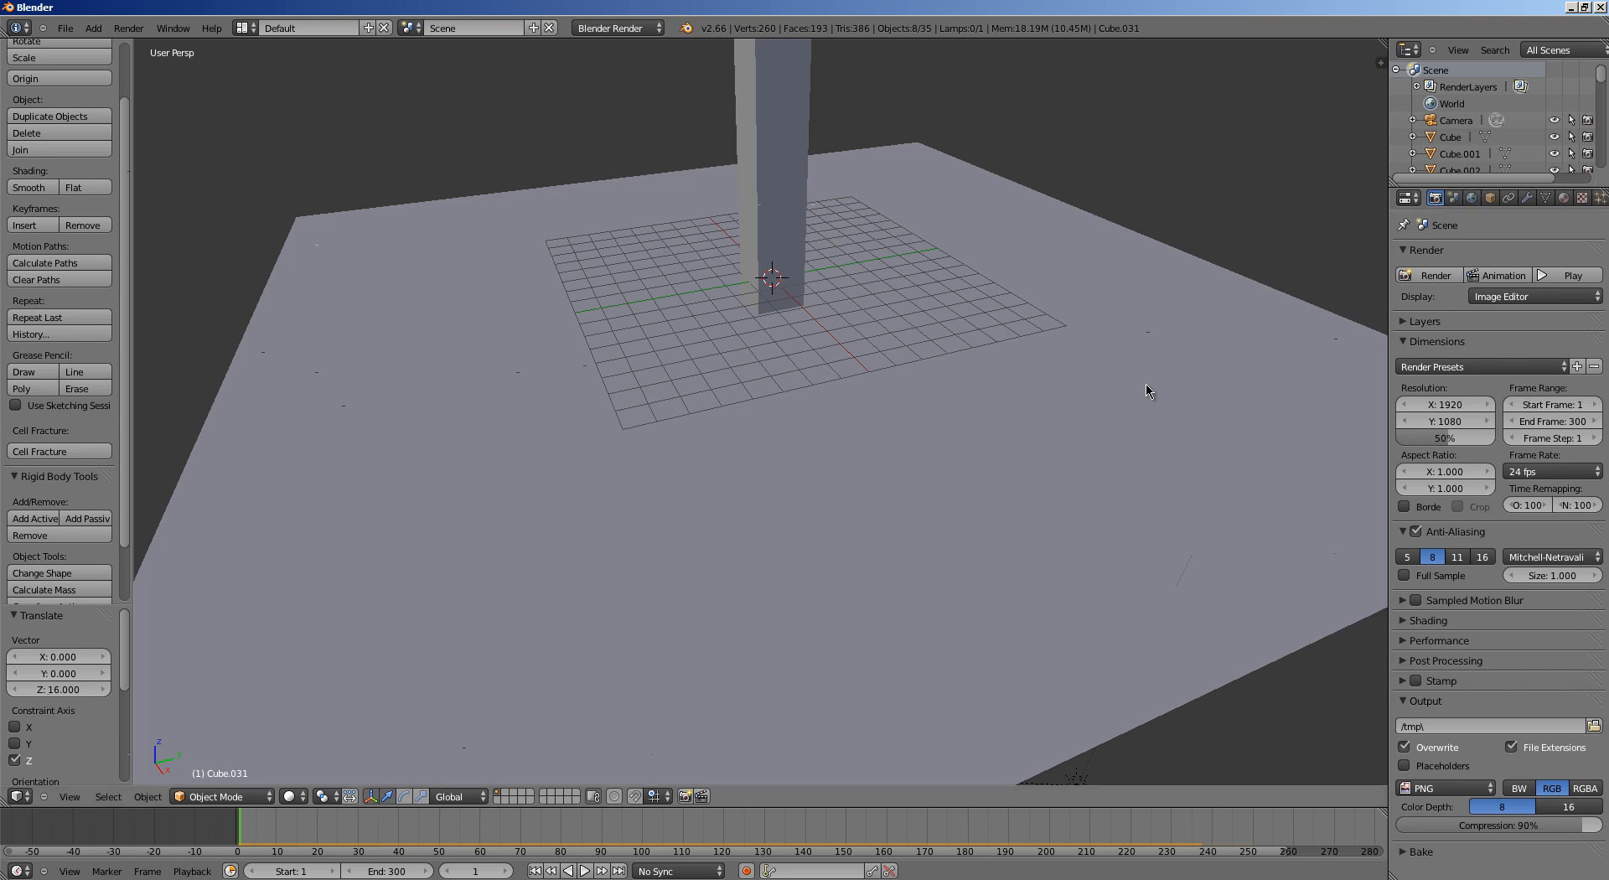
Play the rigid-body animation so the cube tower topples across the ground
{"action": "left_click", "coordinate": [559, 869]}
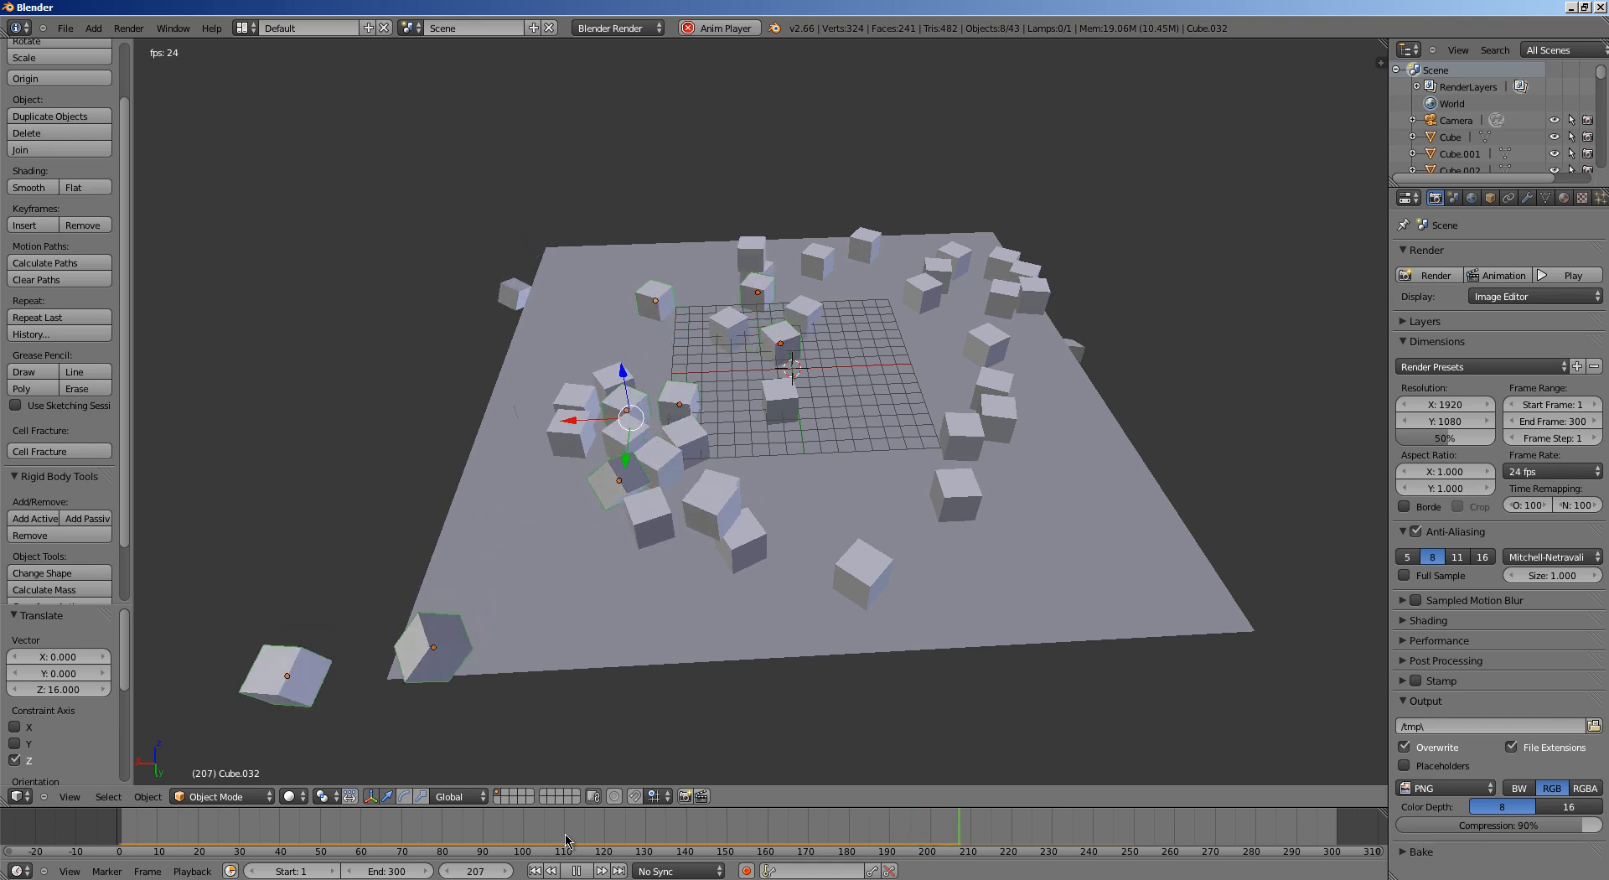
{"action": "left_click", "coordinate": [575, 870]}
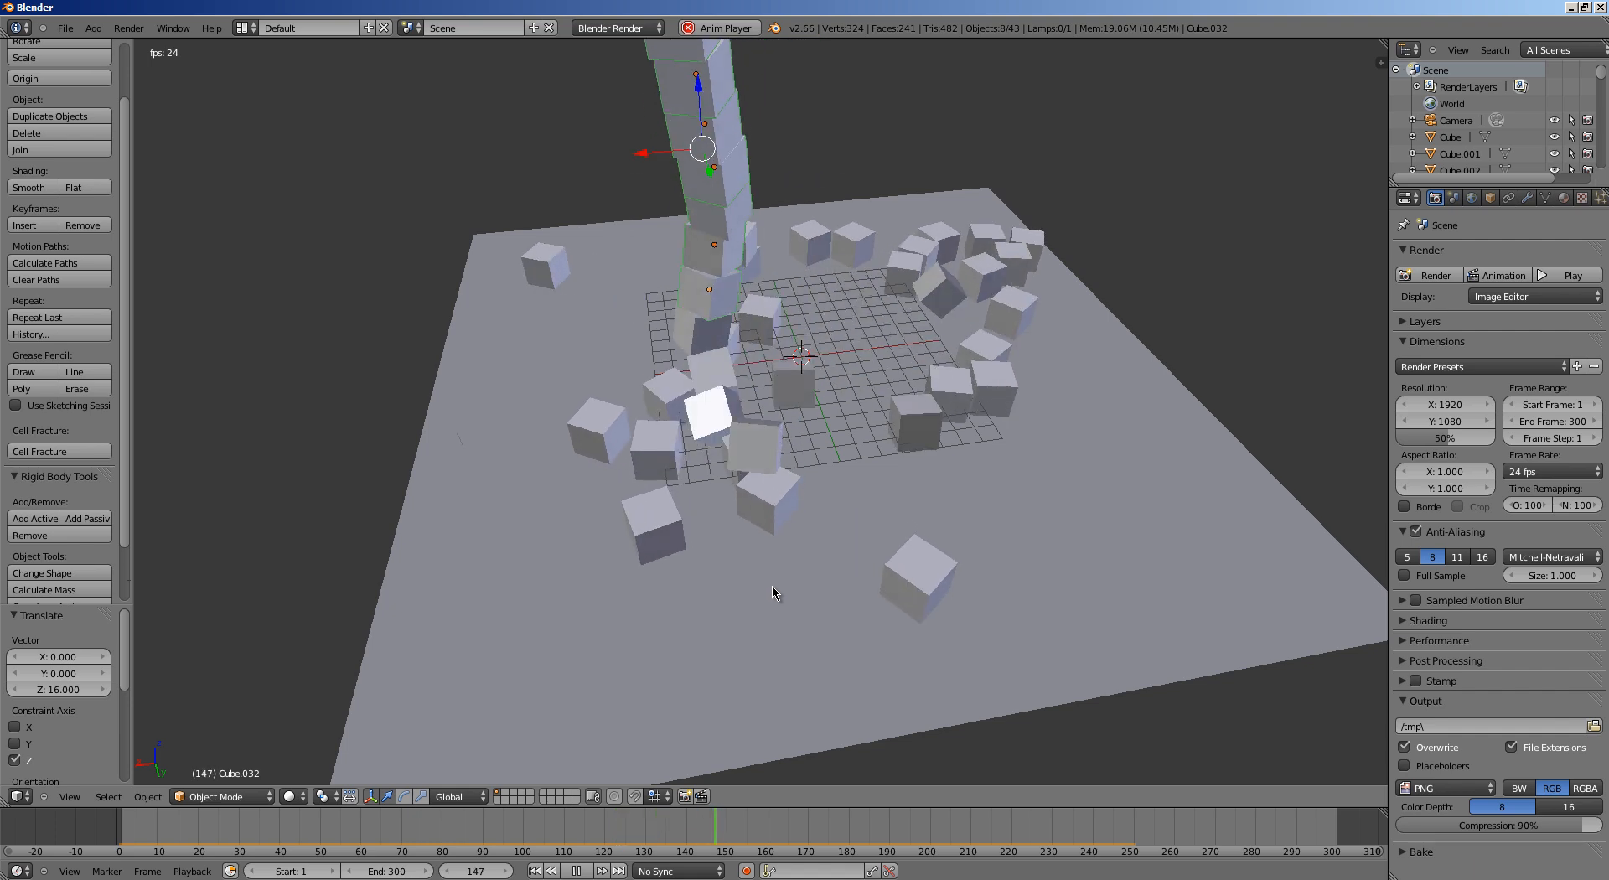
Set the scene frame rate to 30 fps in the Dimensions panel
{"action": "left_click", "coordinate": [1549, 471]}
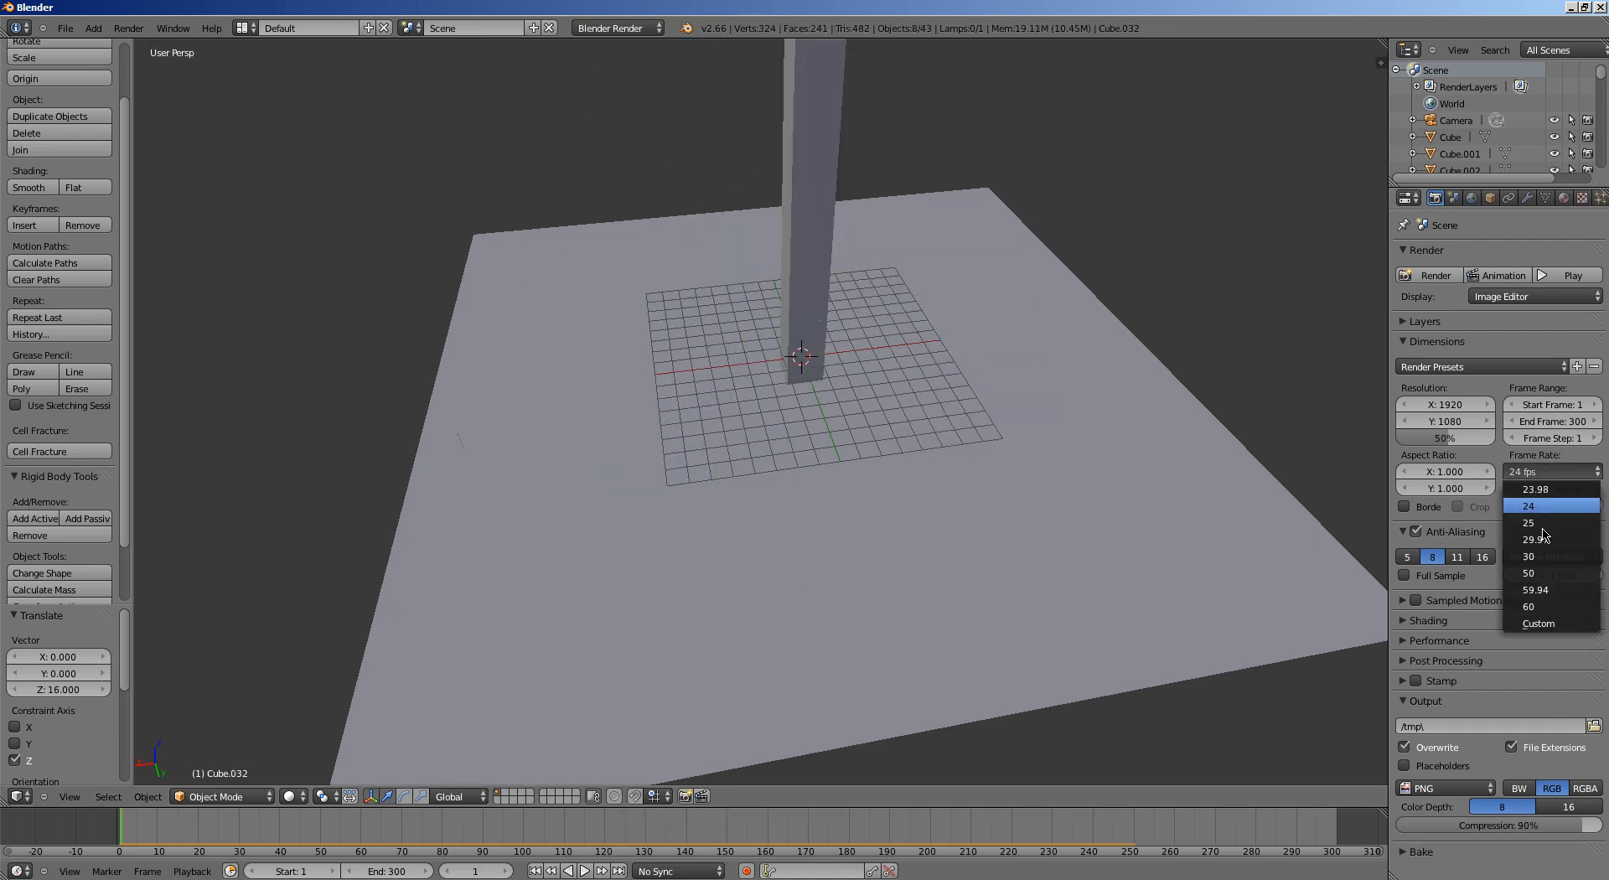
{"action": "left_click", "coordinate": [1529, 557]}
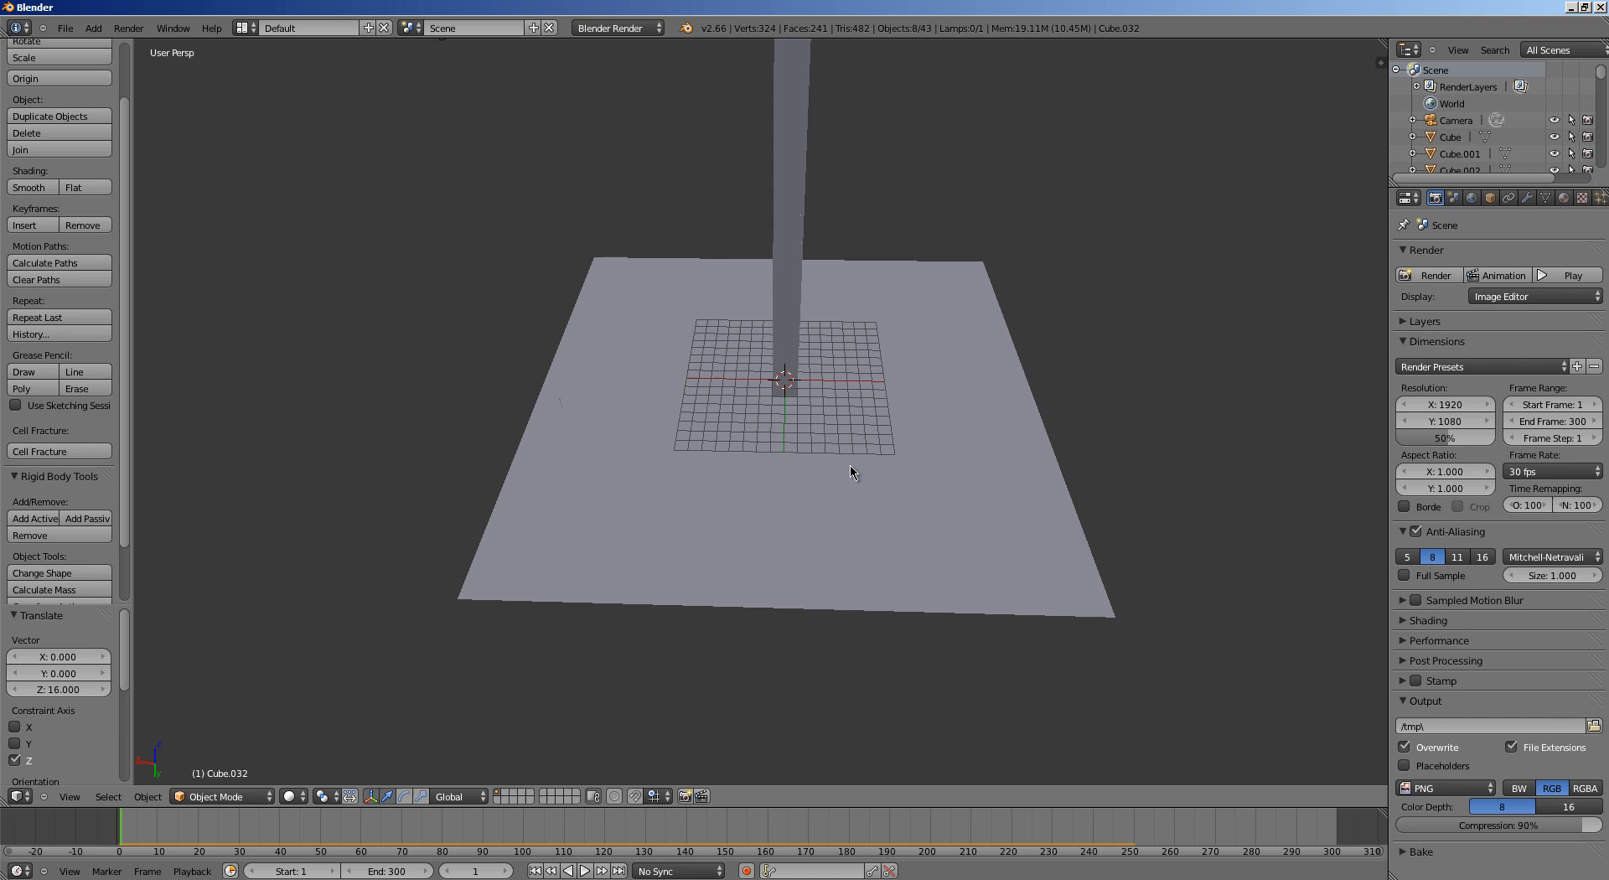
{"action": "mouse_move", "coordinate": [855, 471]}
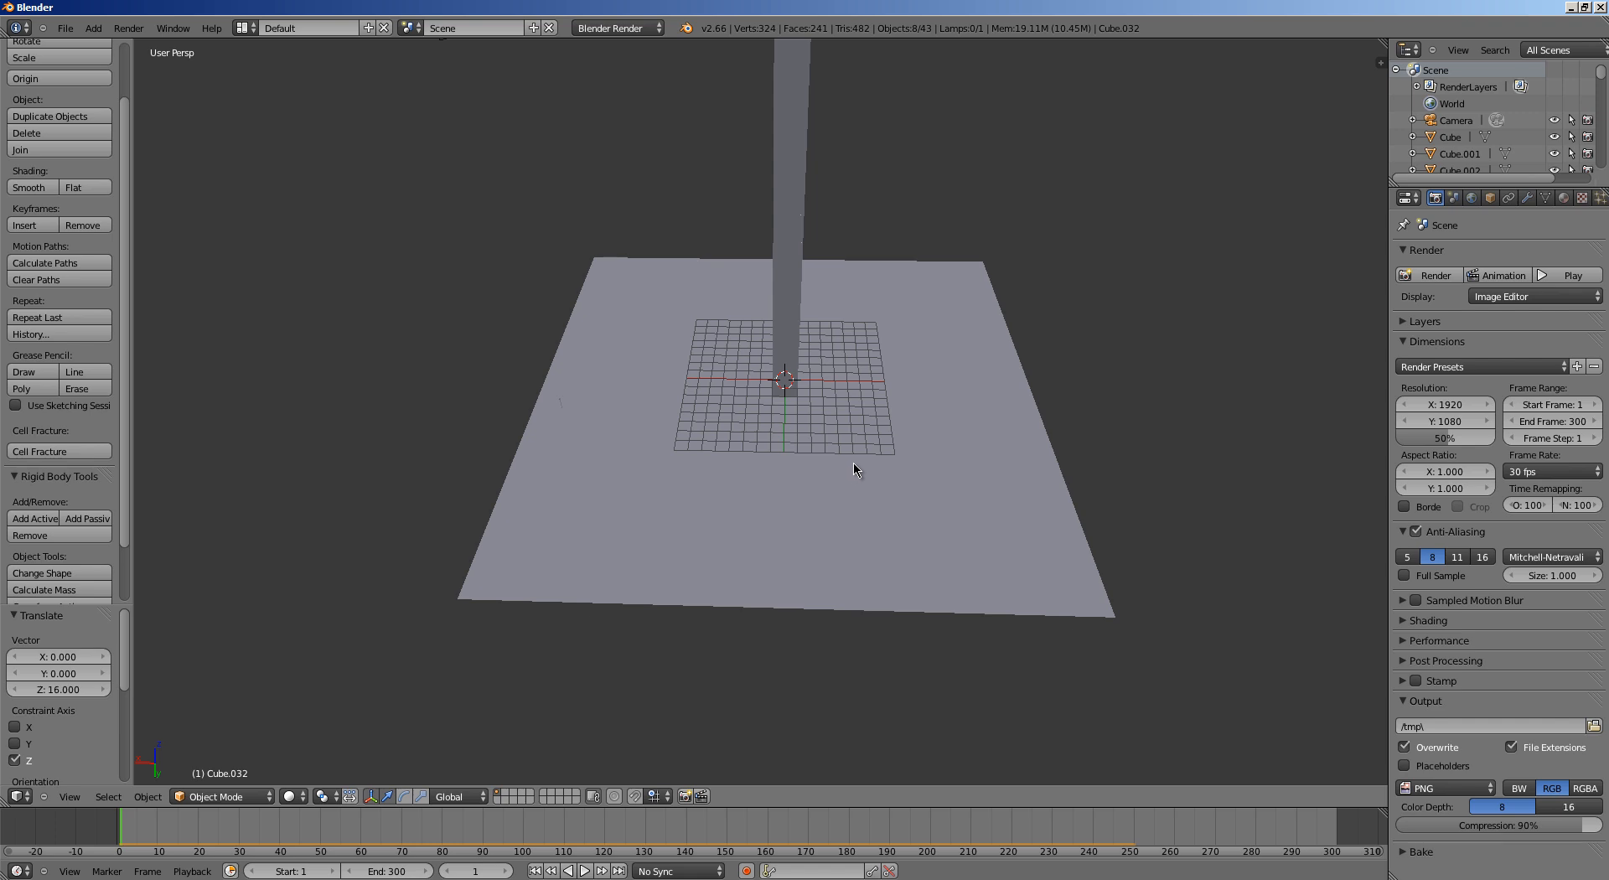
{"action": "mouse_move", "coordinate": [1447, 595]}
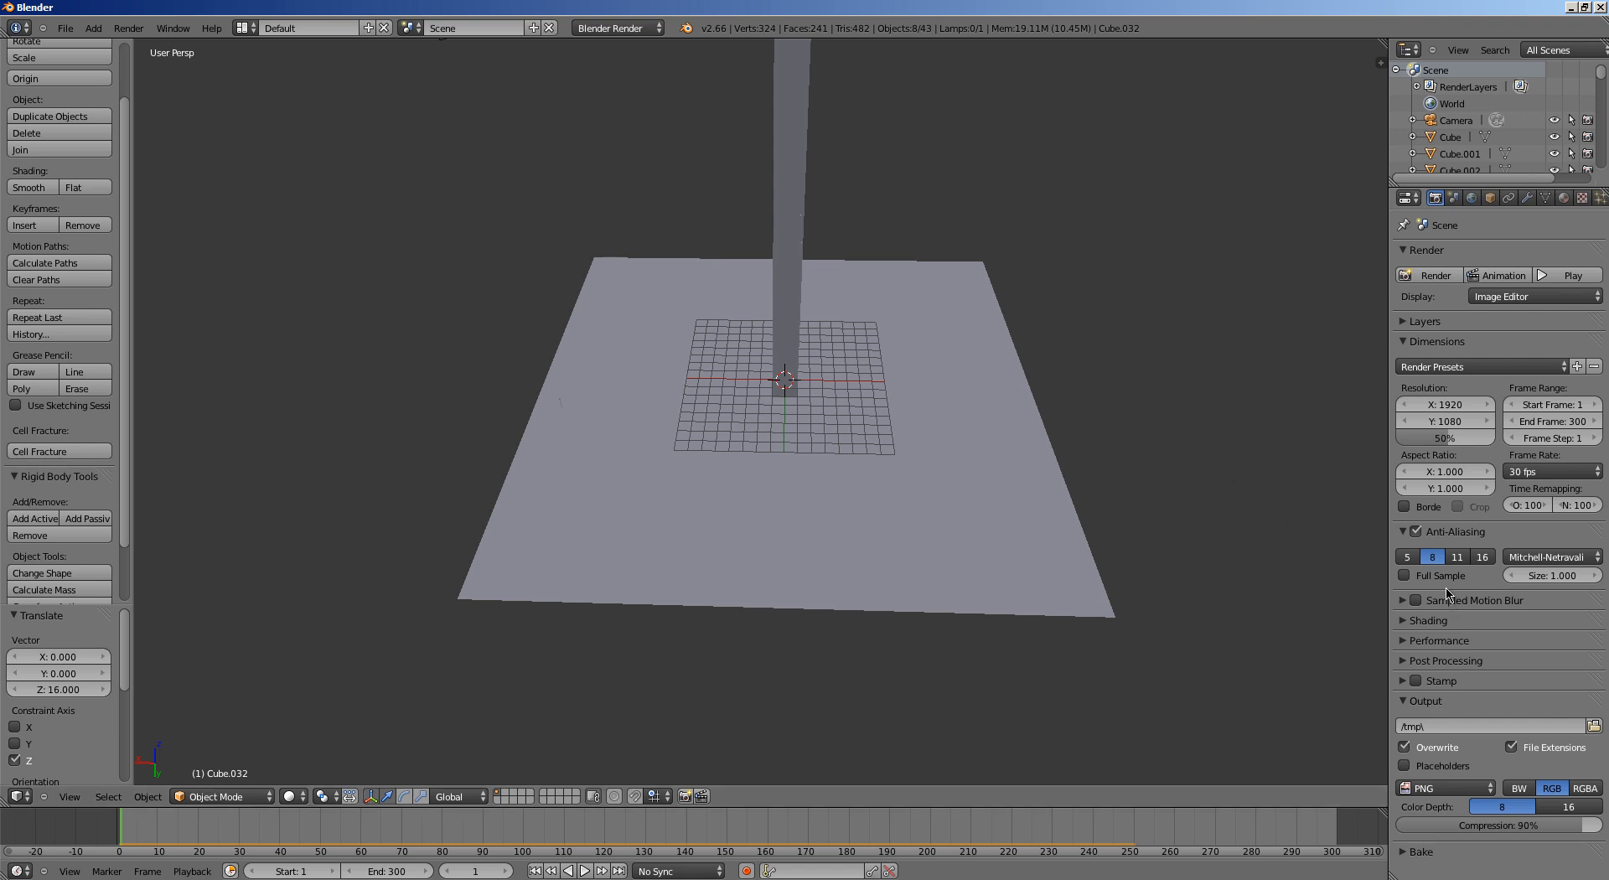
{"action": "mouse_move", "coordinate": [1479, 556]}
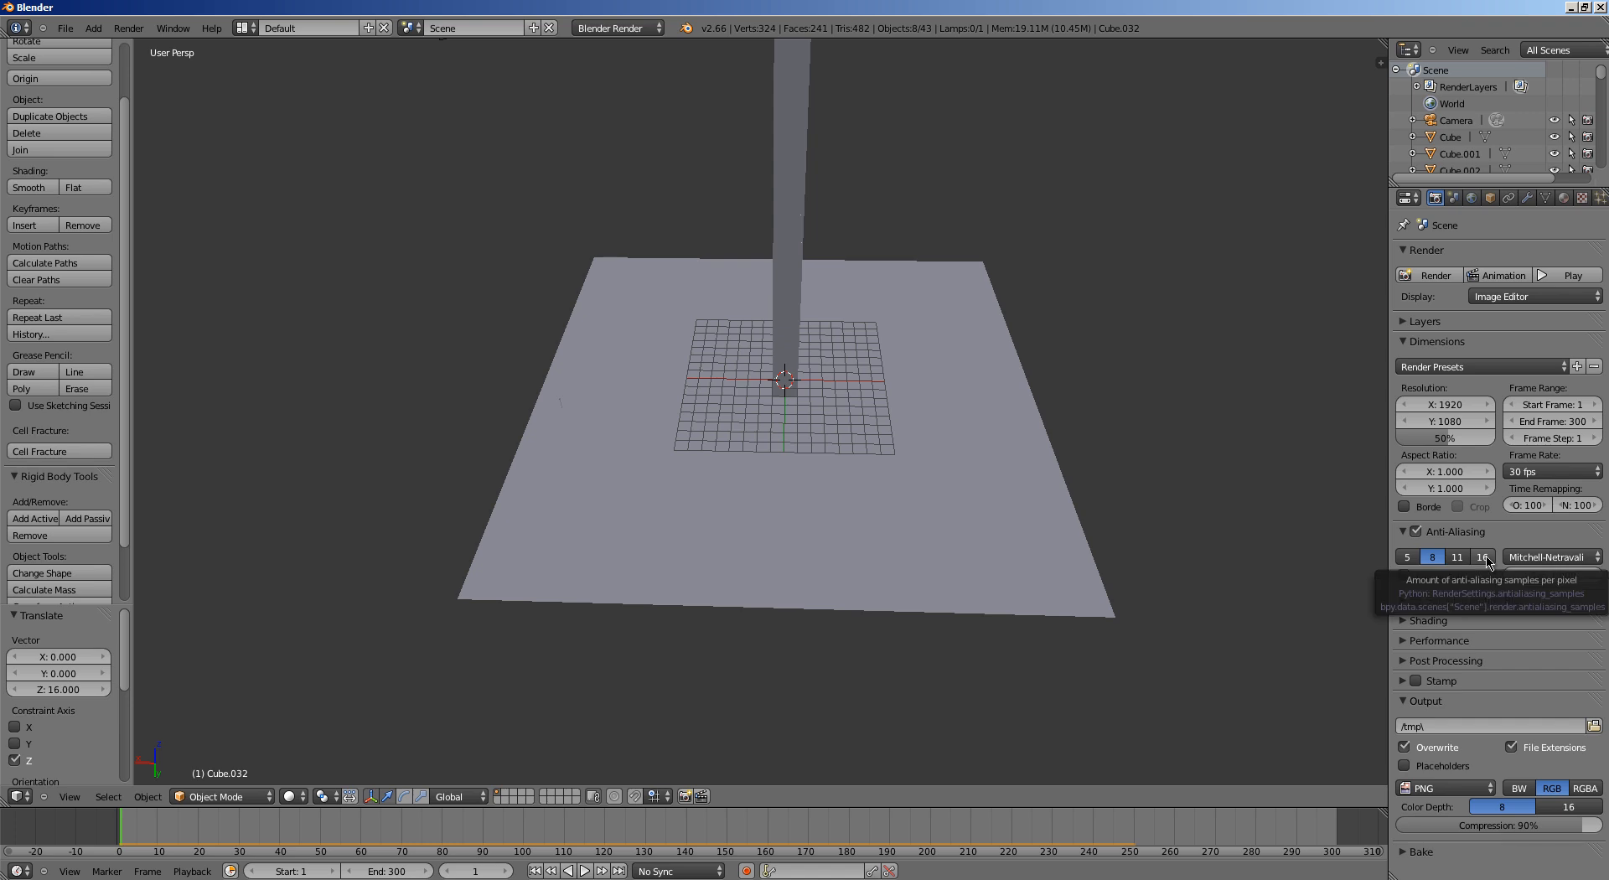
Use 16 anti-aliasing samples, enable sampled motion blur with 4 motion samples, and test-render the falling cubes
{"action": "left_click", "coordinate": [1482, 556]}
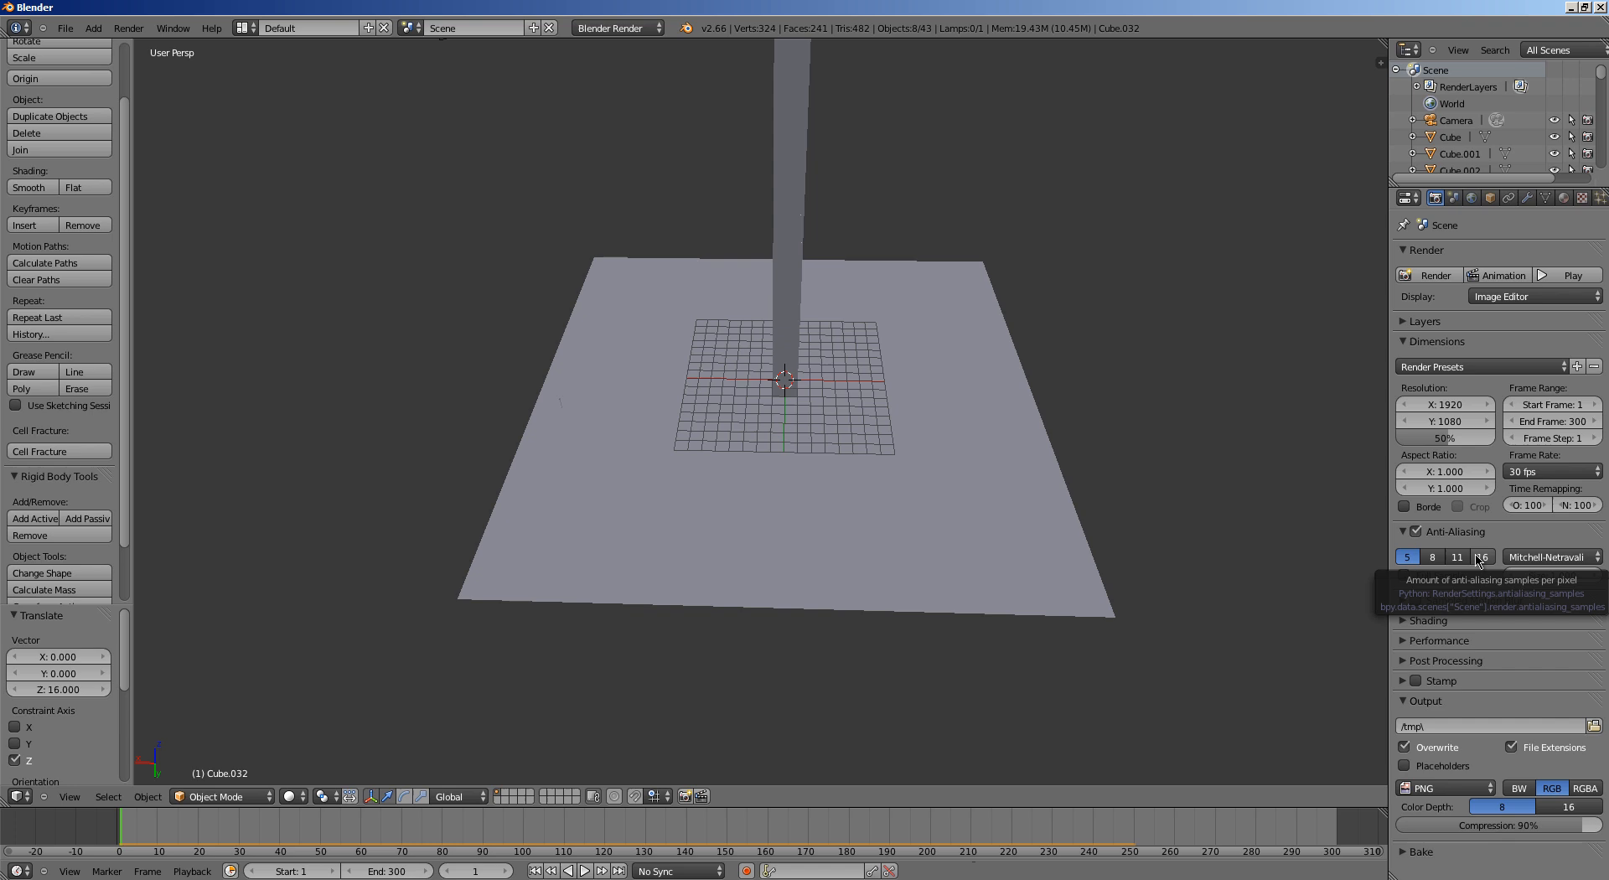
{"action": "left_click", "coordinate": [1479, 556]}
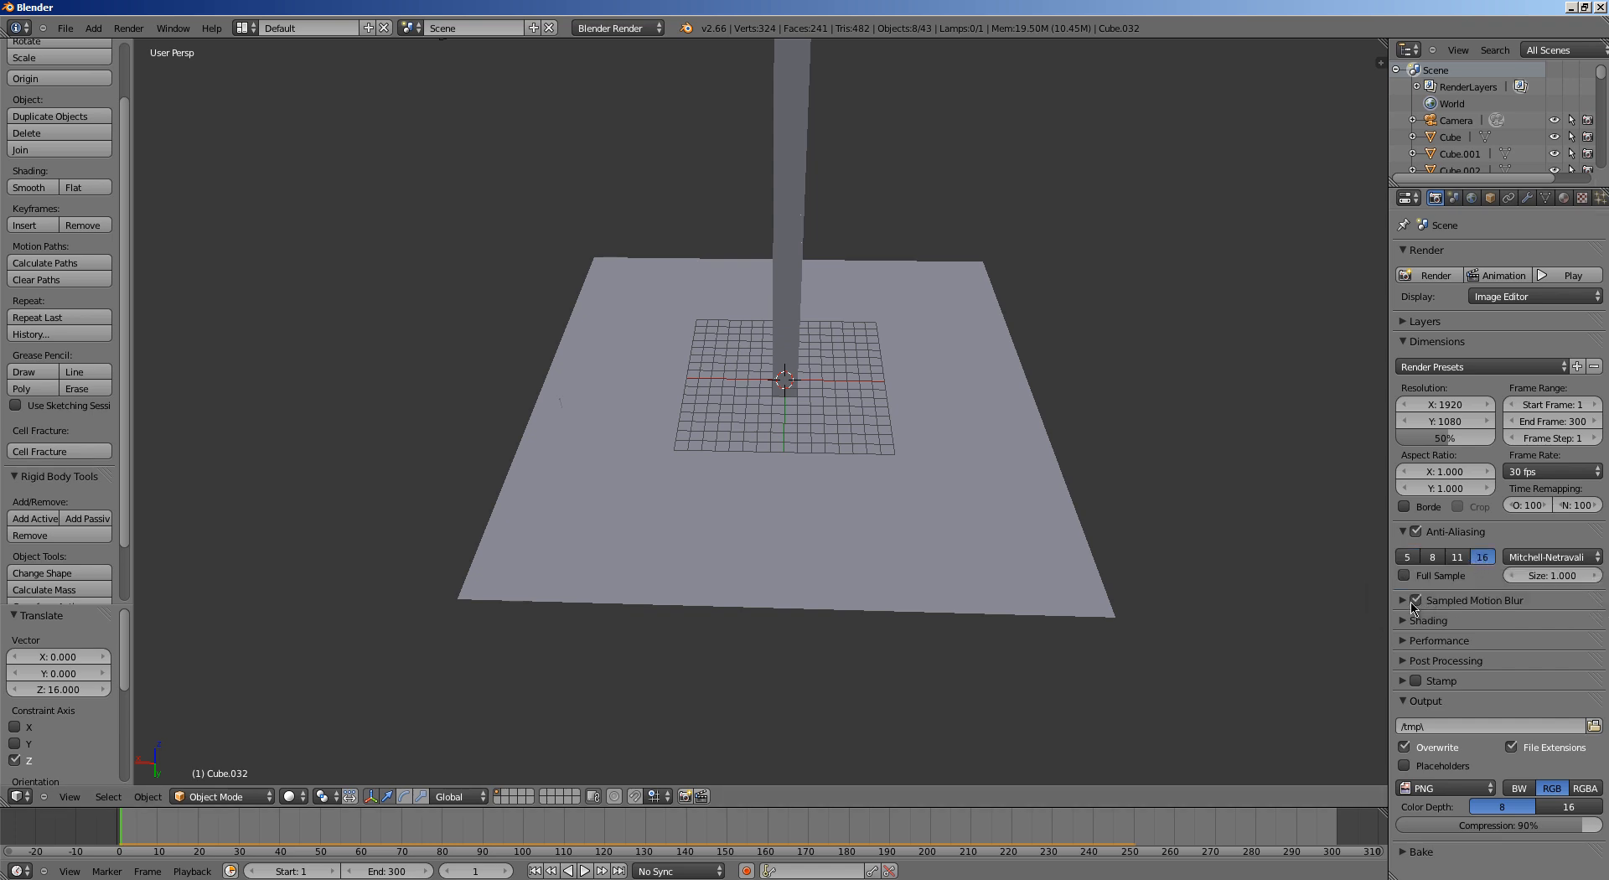
{"action": "left_click", "coordinate": [1409, 600]}
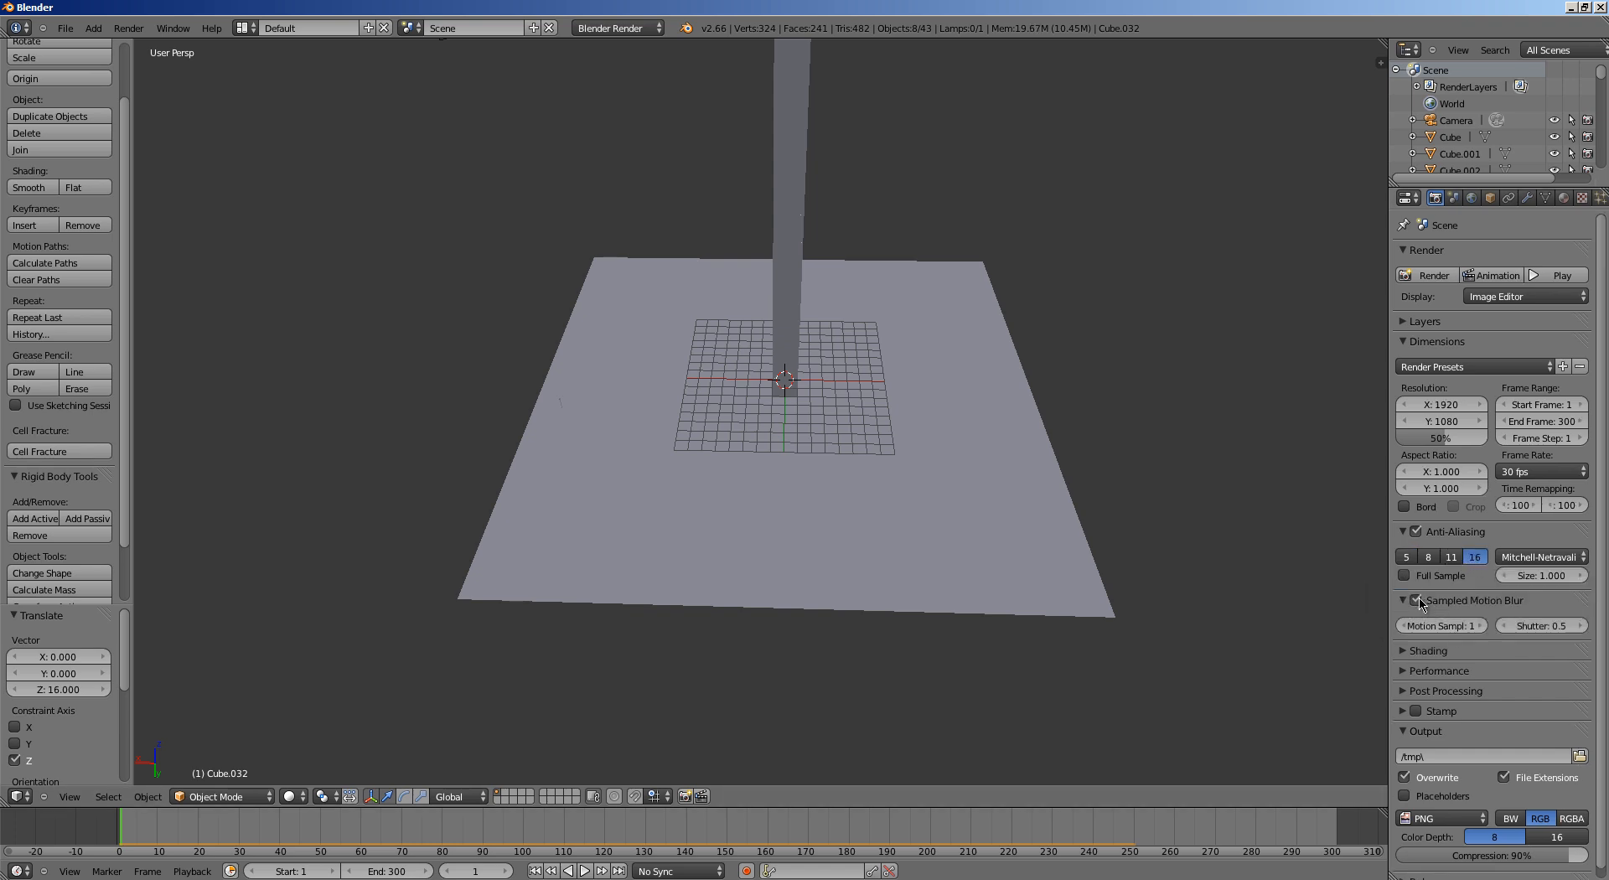
{"action": "left_click", "coordinate": [1419, 600]}
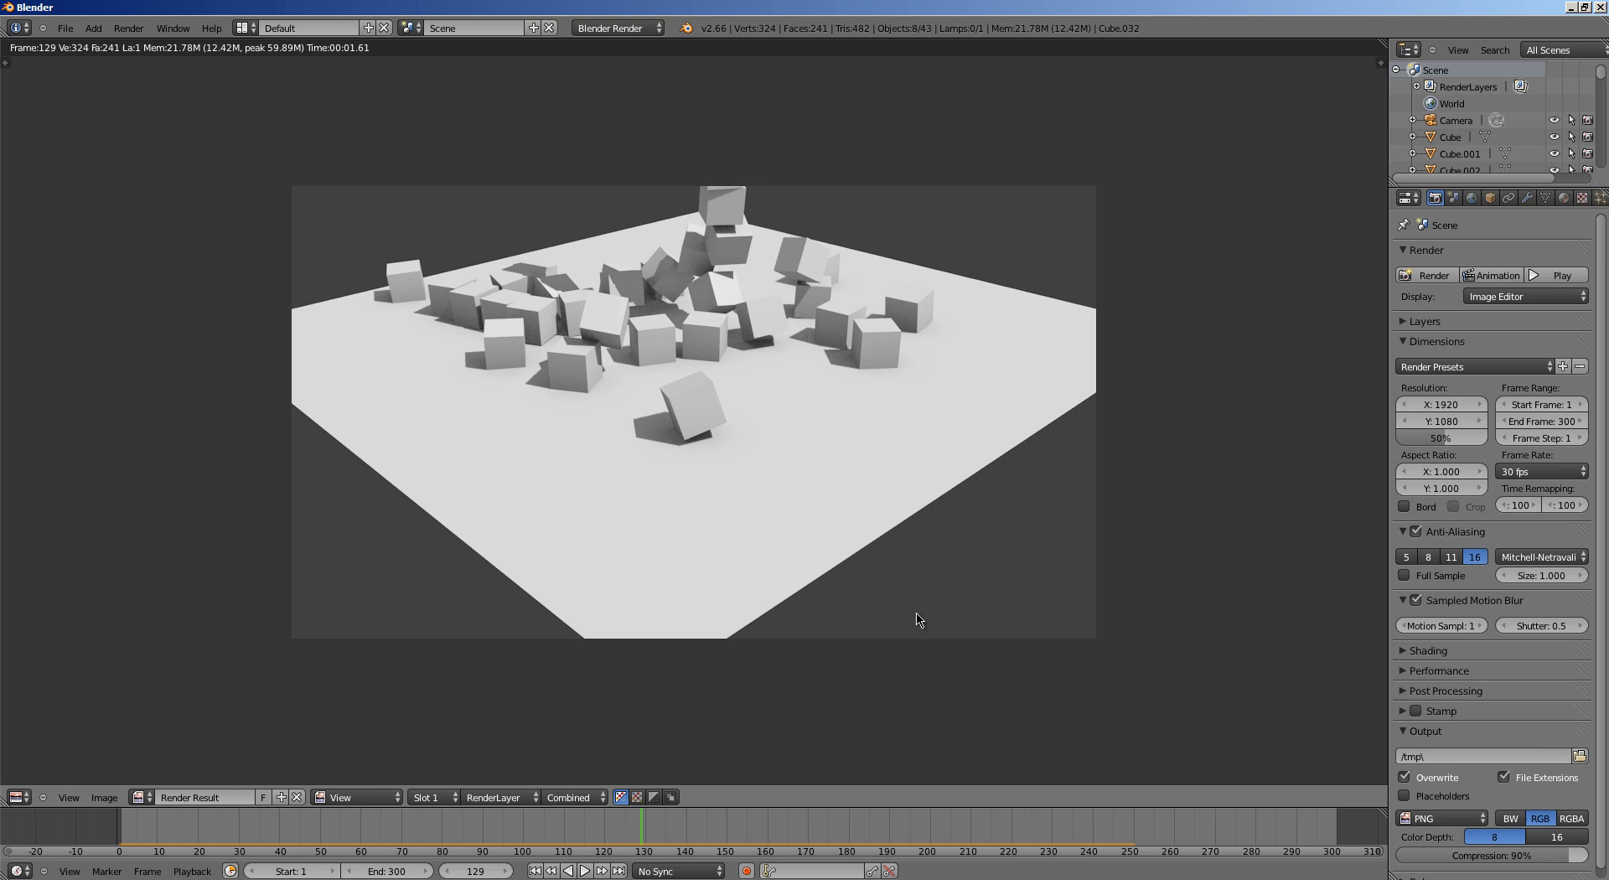
{"action": "mouse_move", "coordinate": [1520, 647]}
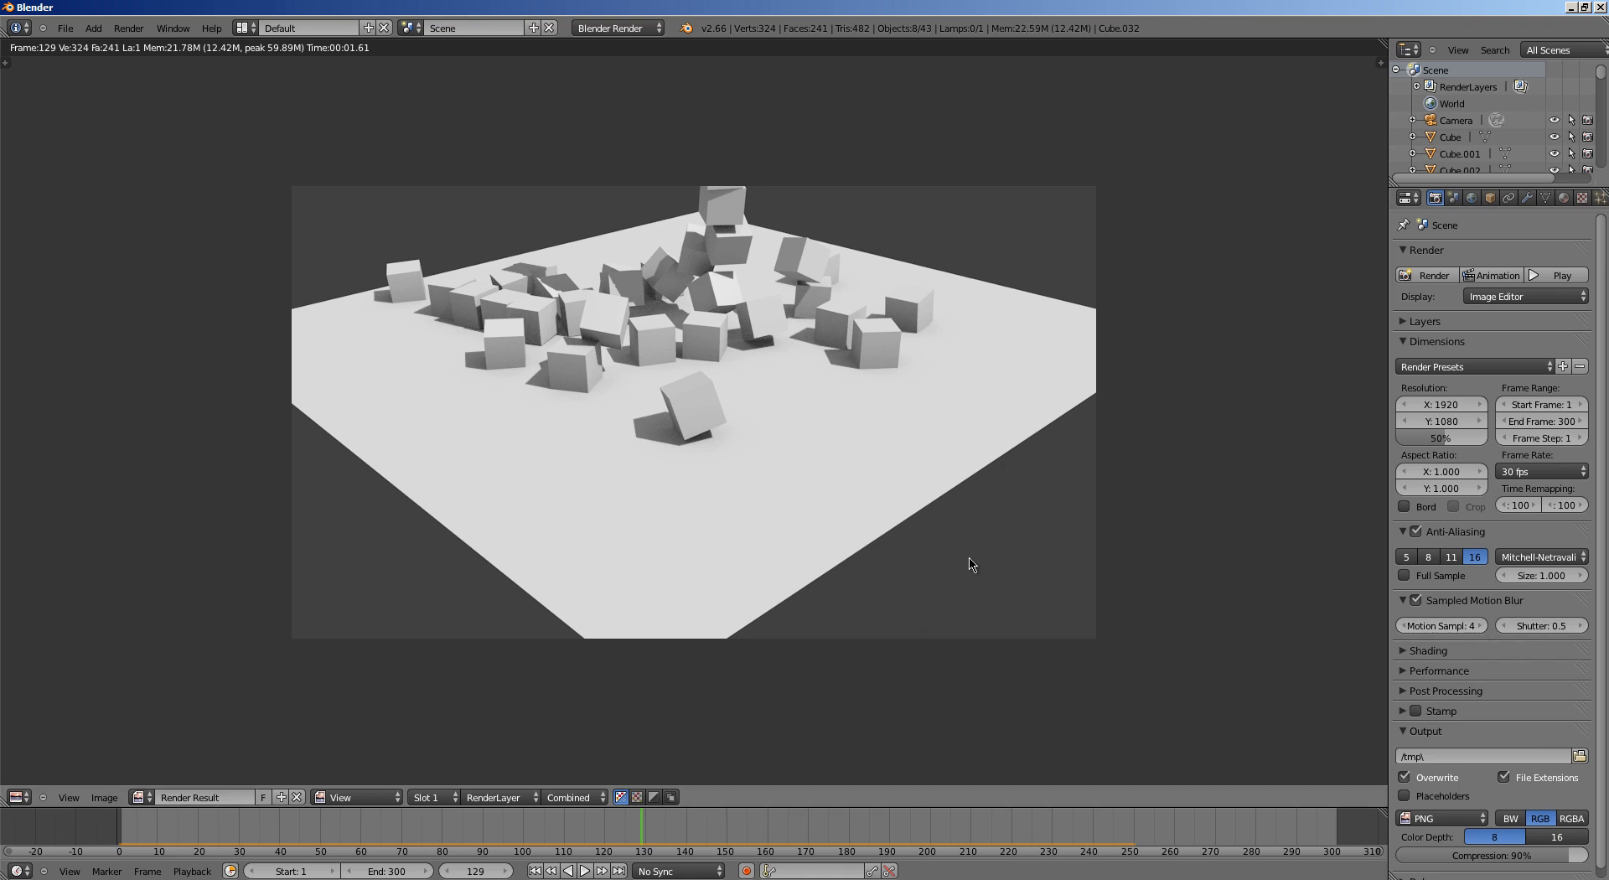
{"action": "left_click", "coordinate": [1433, 274]}
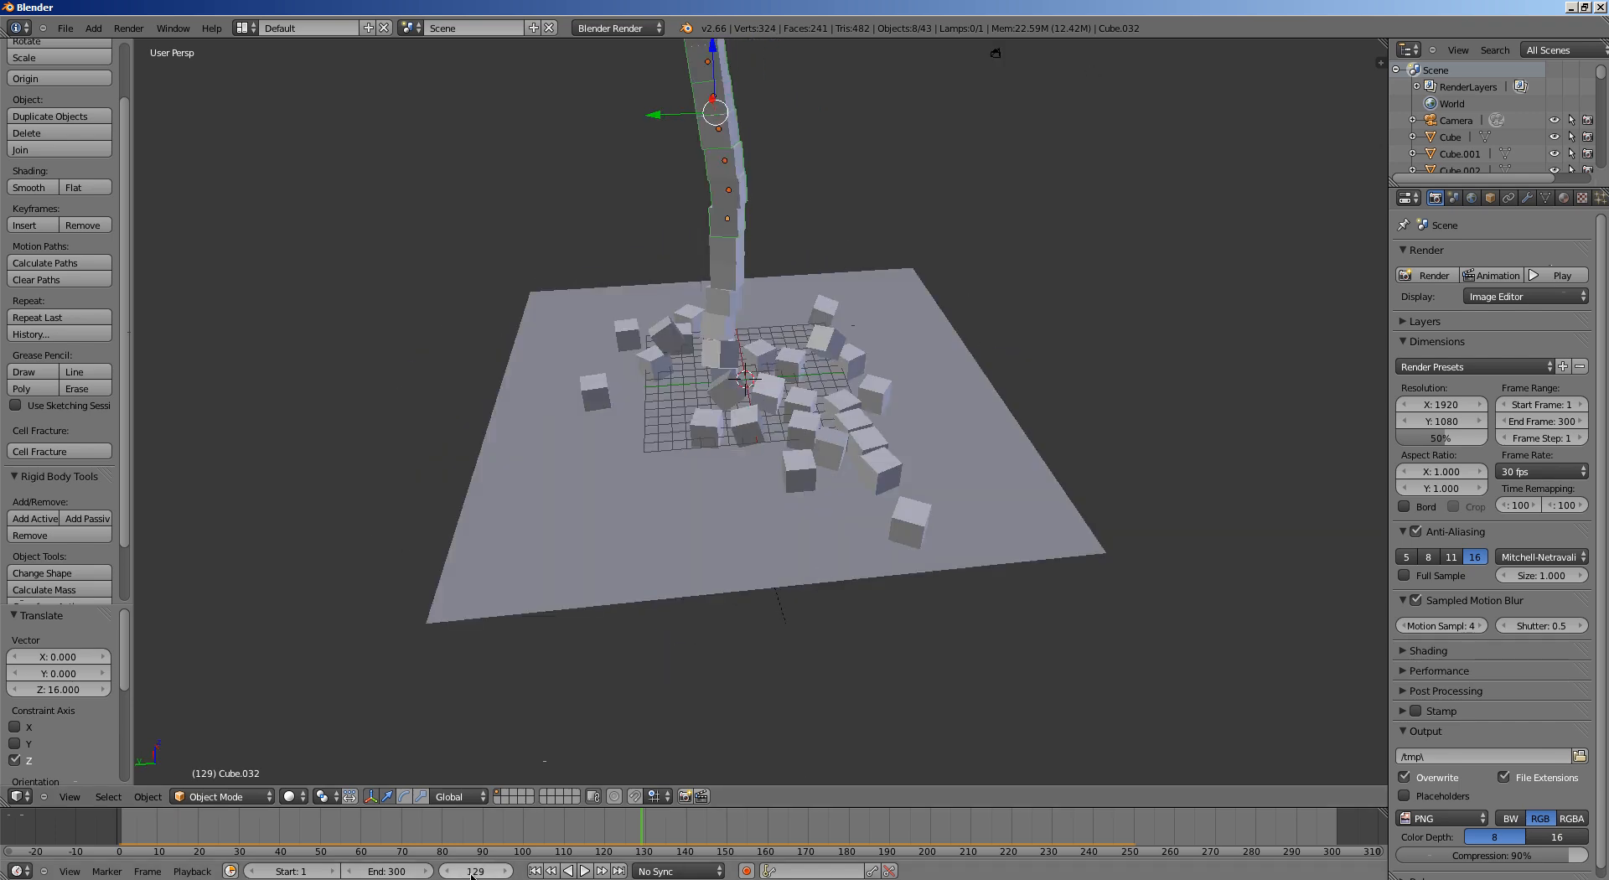
Duplicate the cube tower two units sideways into a second stack and watch the collapse
{"action": "left_click", "coordinate": [547, 869]}
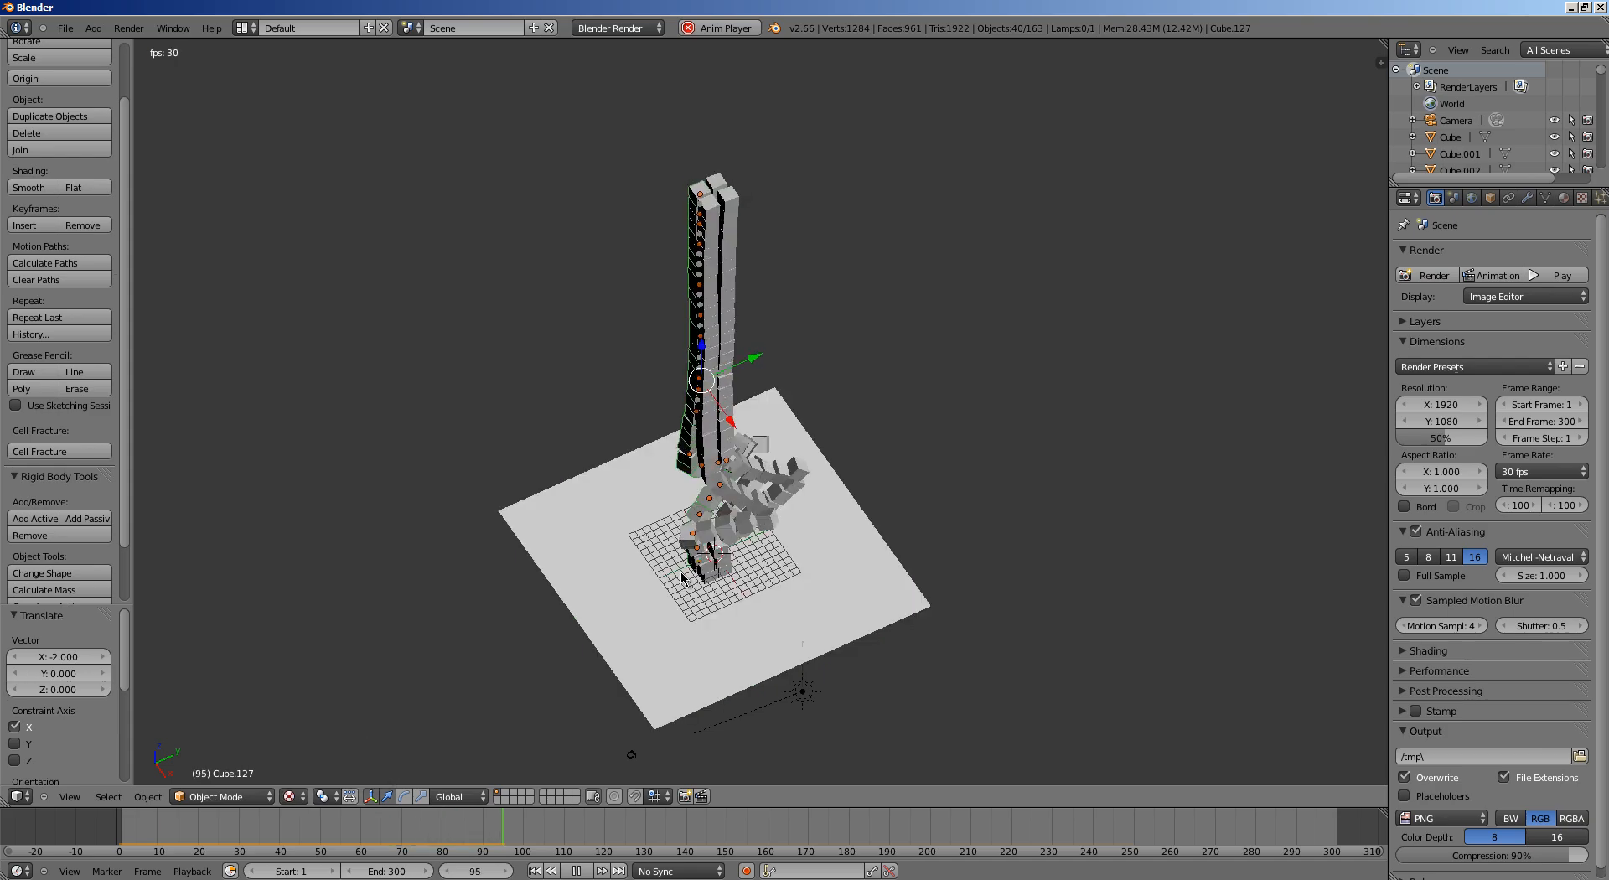
{"action": "left_click", "coordinate": [1531, 275]}
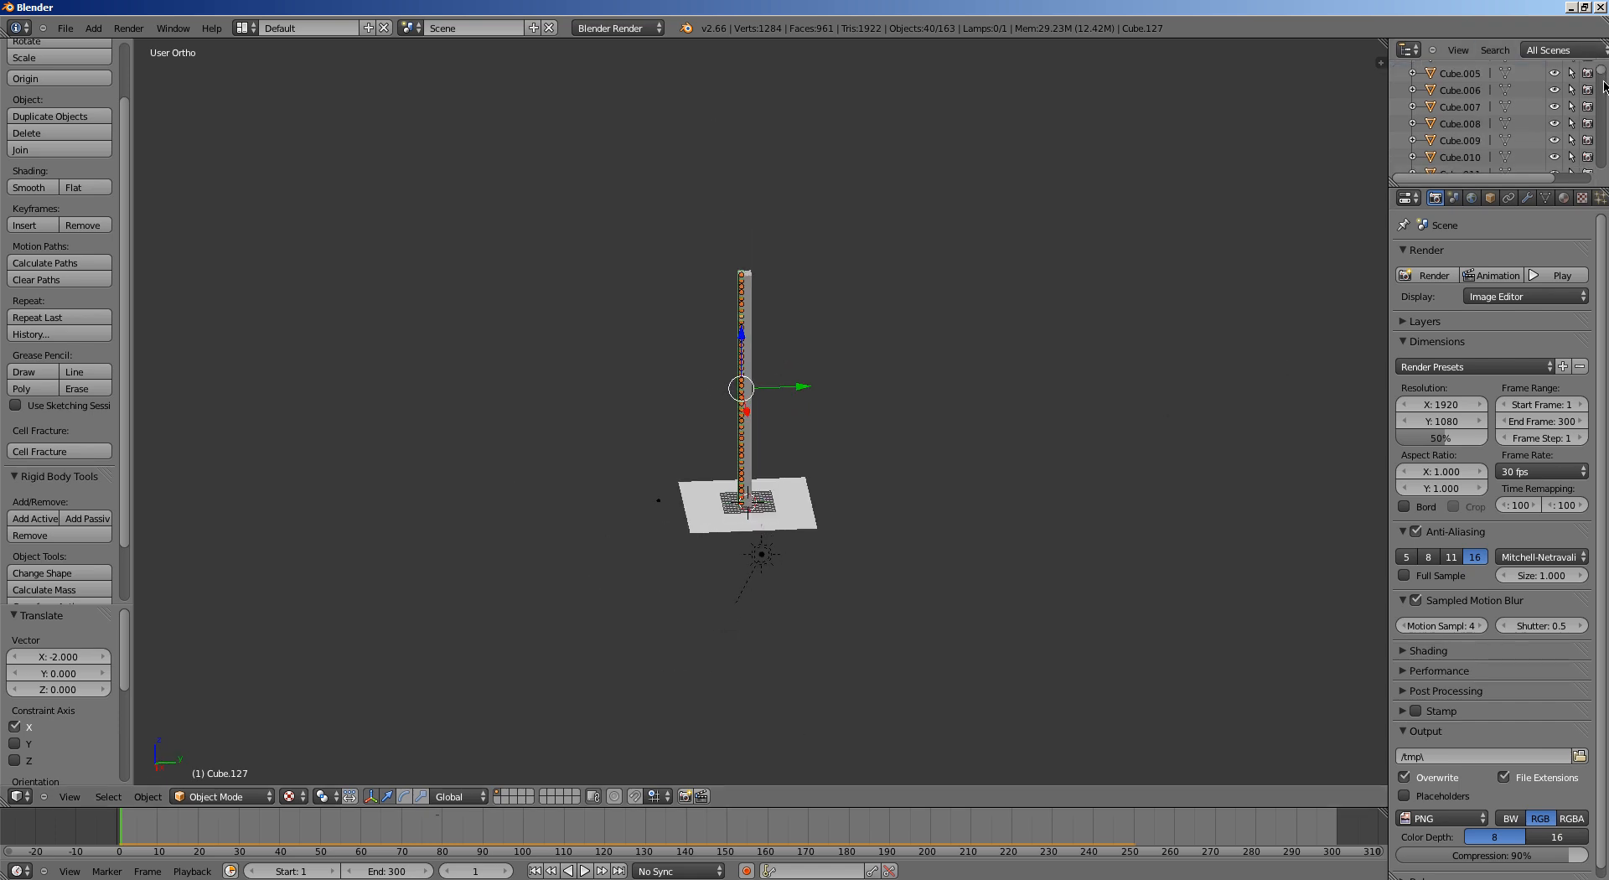
{"action": "scroll", "scroll_direction": "down", "scroll_amount": 3}
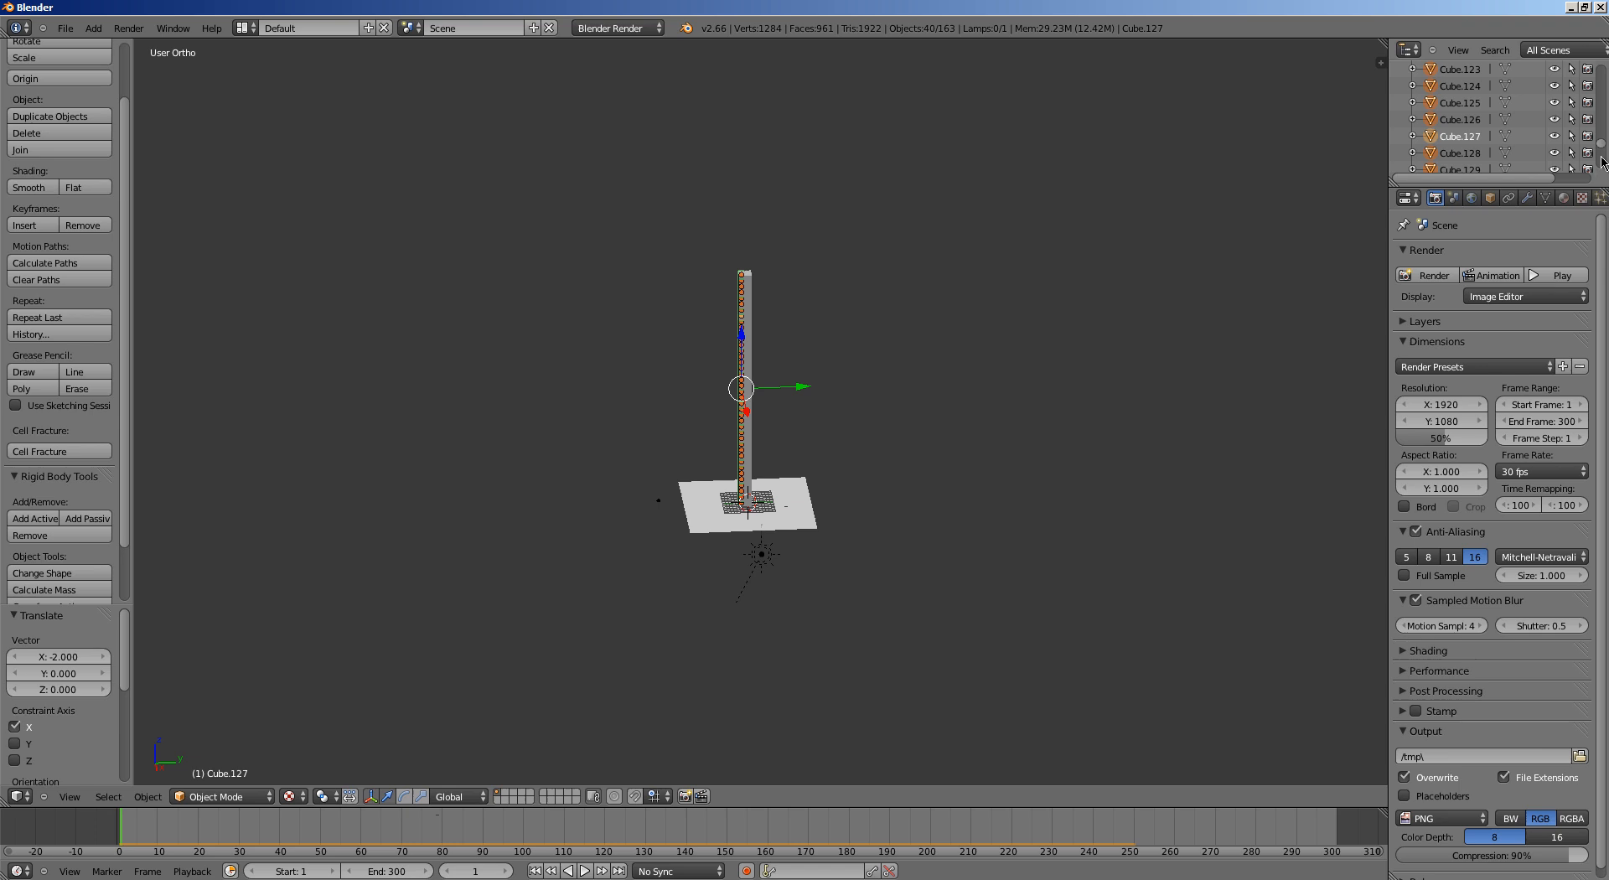
{"action": "scroll", "scroll_direction": "down", "scroll_amount": 3}
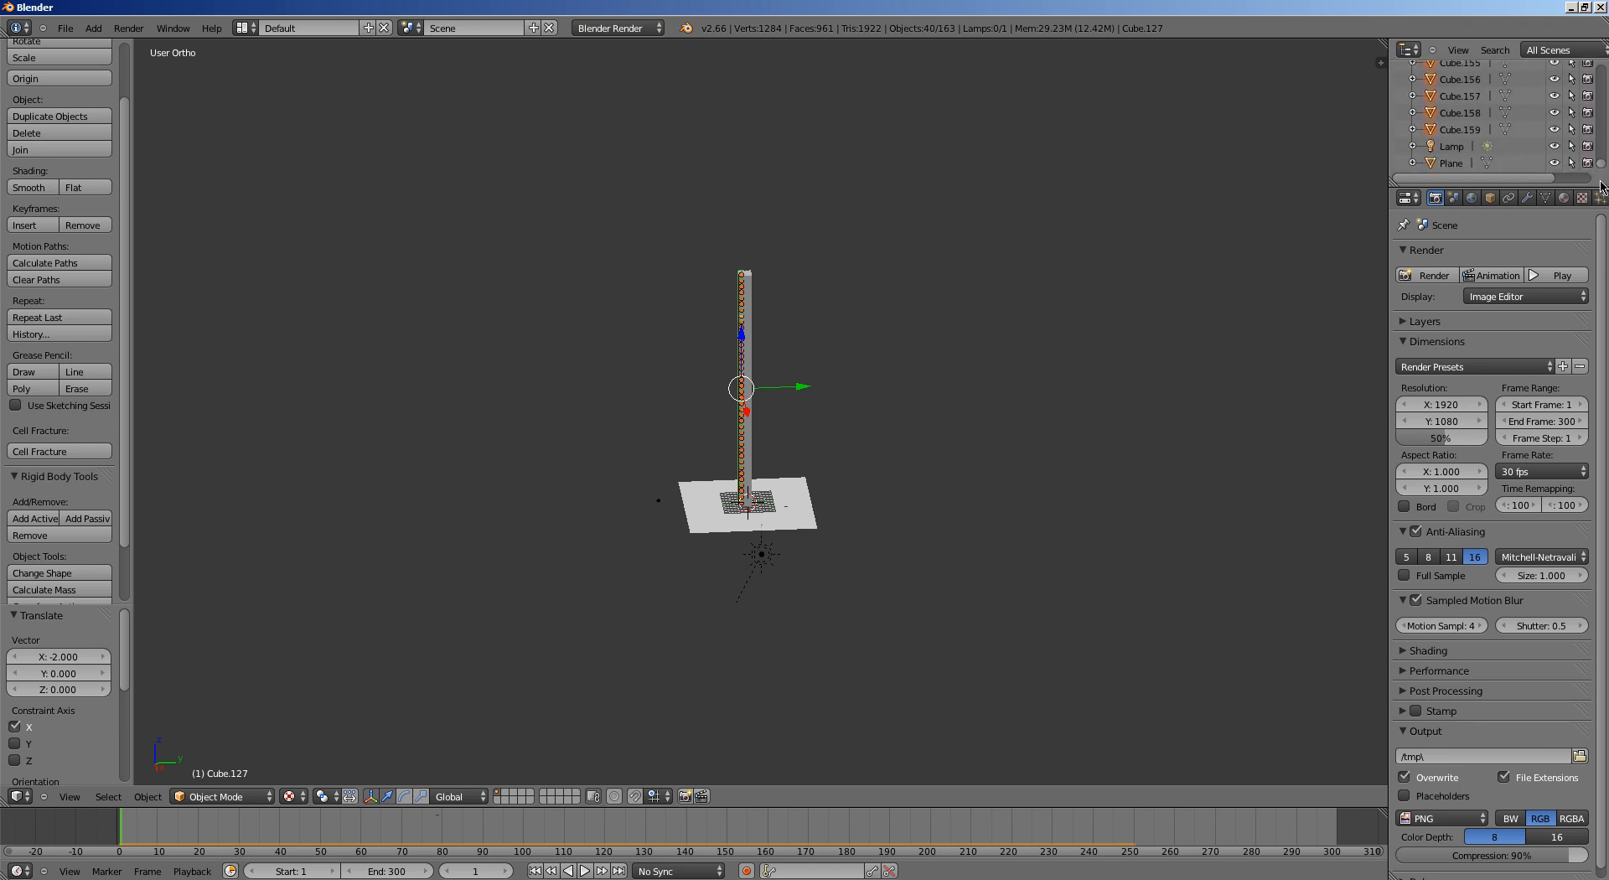
{"action": "mouse_move", "coordinate": [1039, 384]}
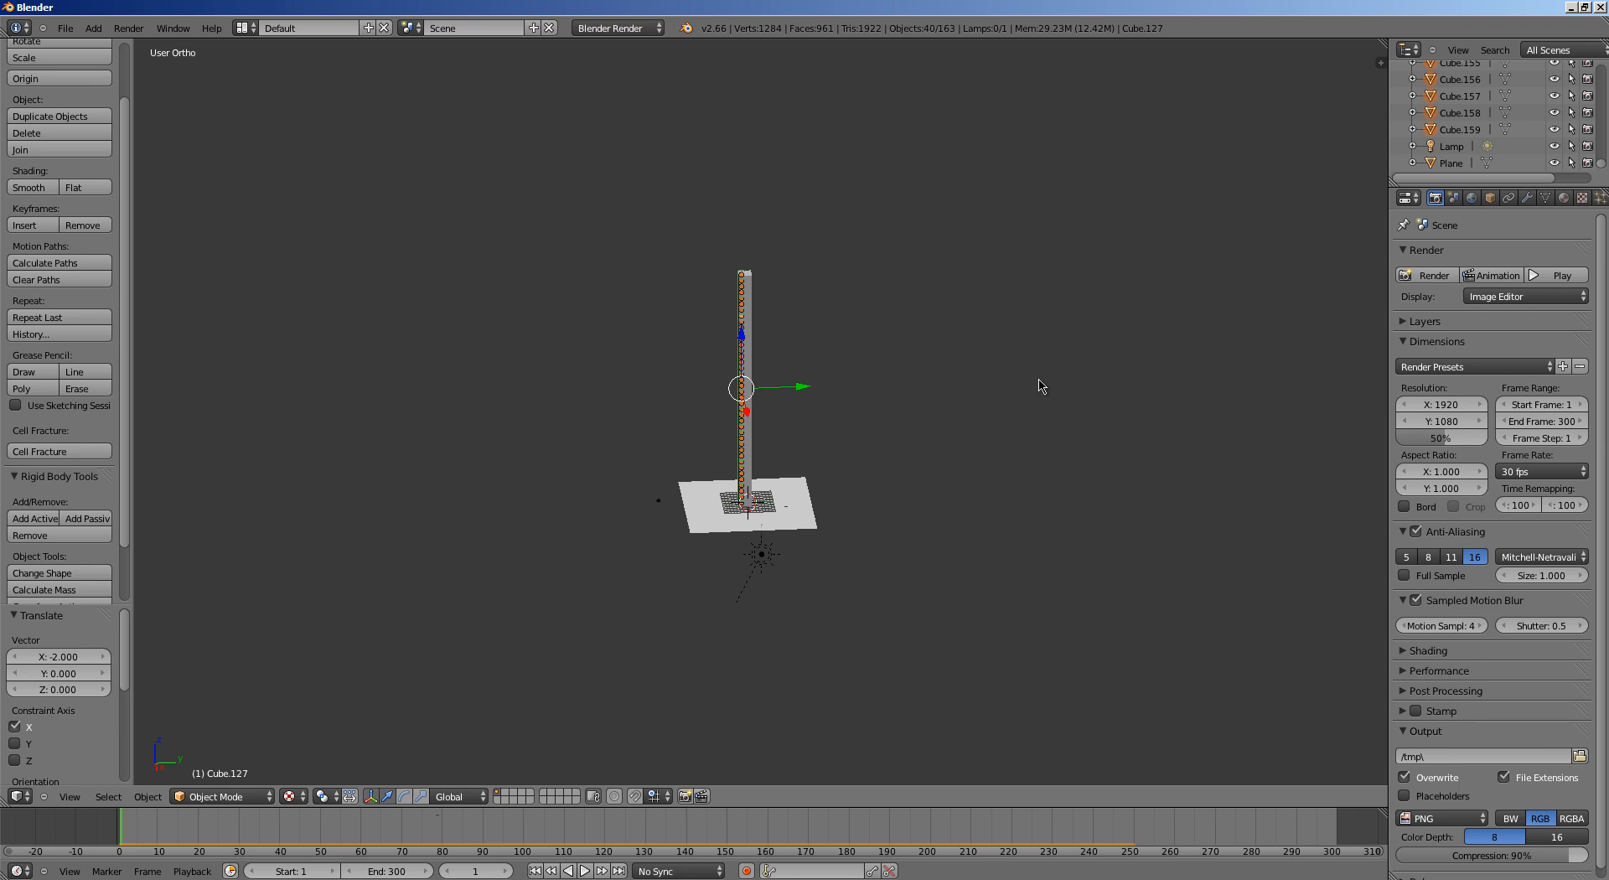
{"action": "mouse_move", "coordinate": [1359, 569]}
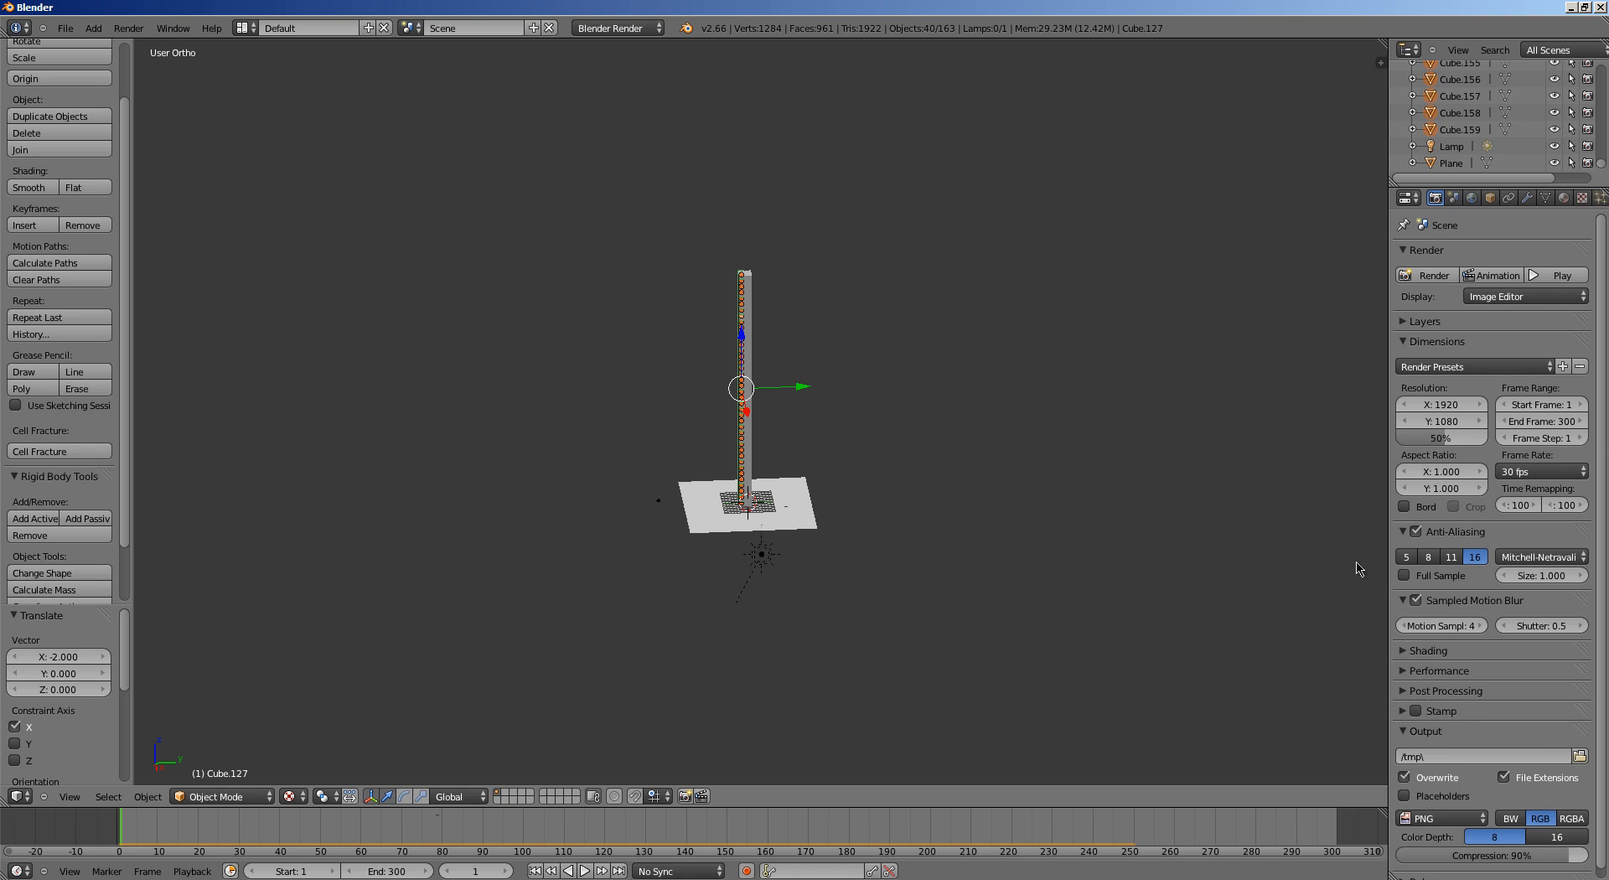
Change the render output file format from PNG to AVI Raw
{"action": "left_click", "coordinate": [1436, 818]}
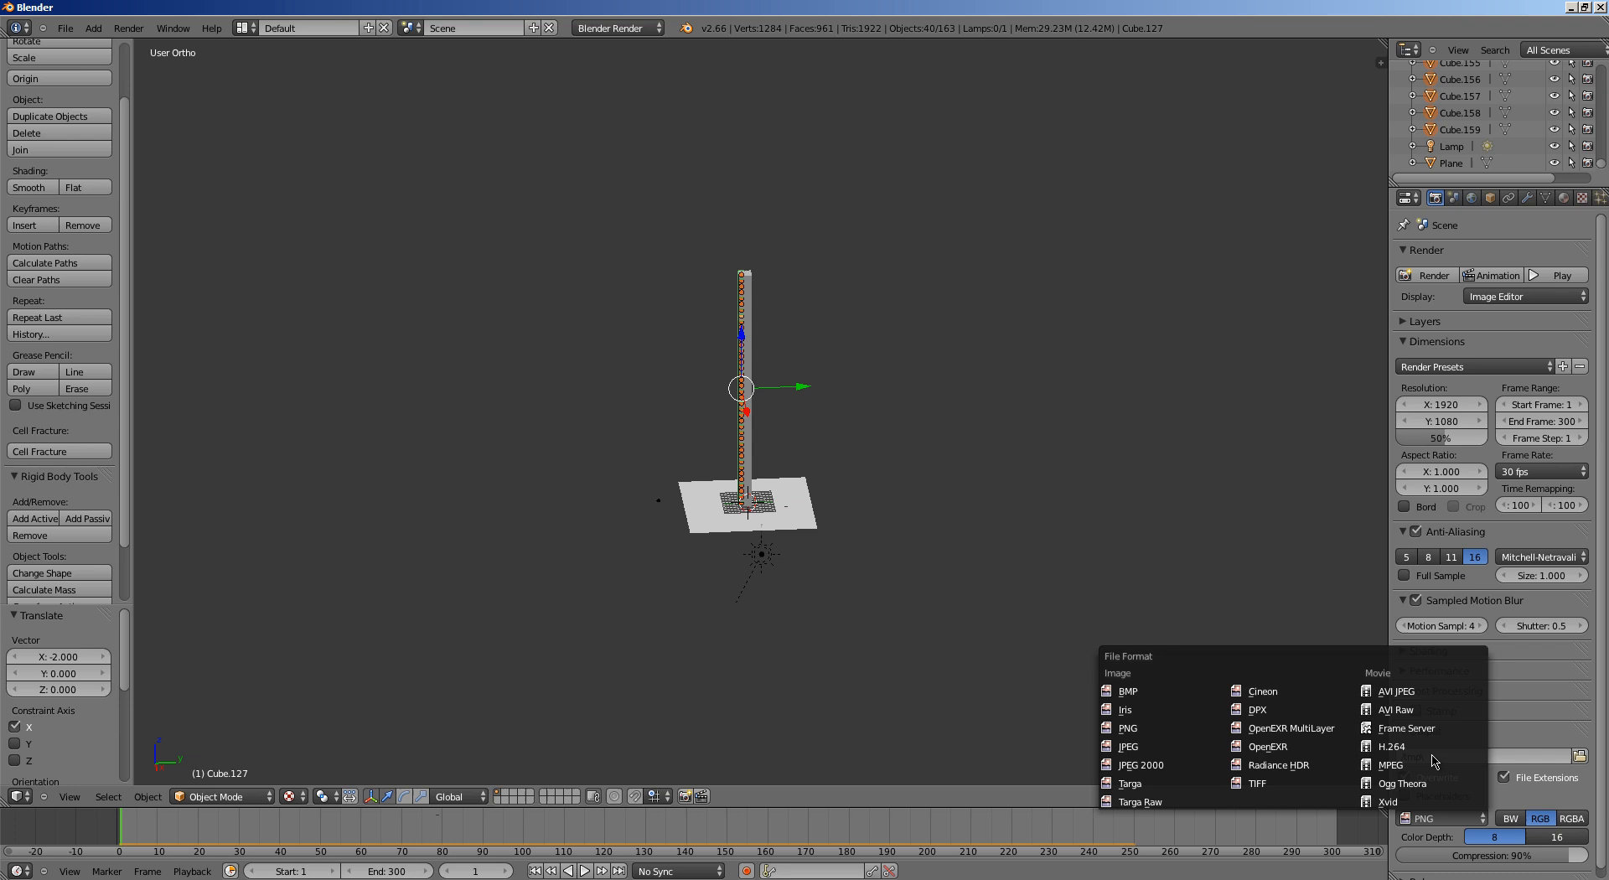
{"action": "left_click", "coordinate": [1393, 708]}
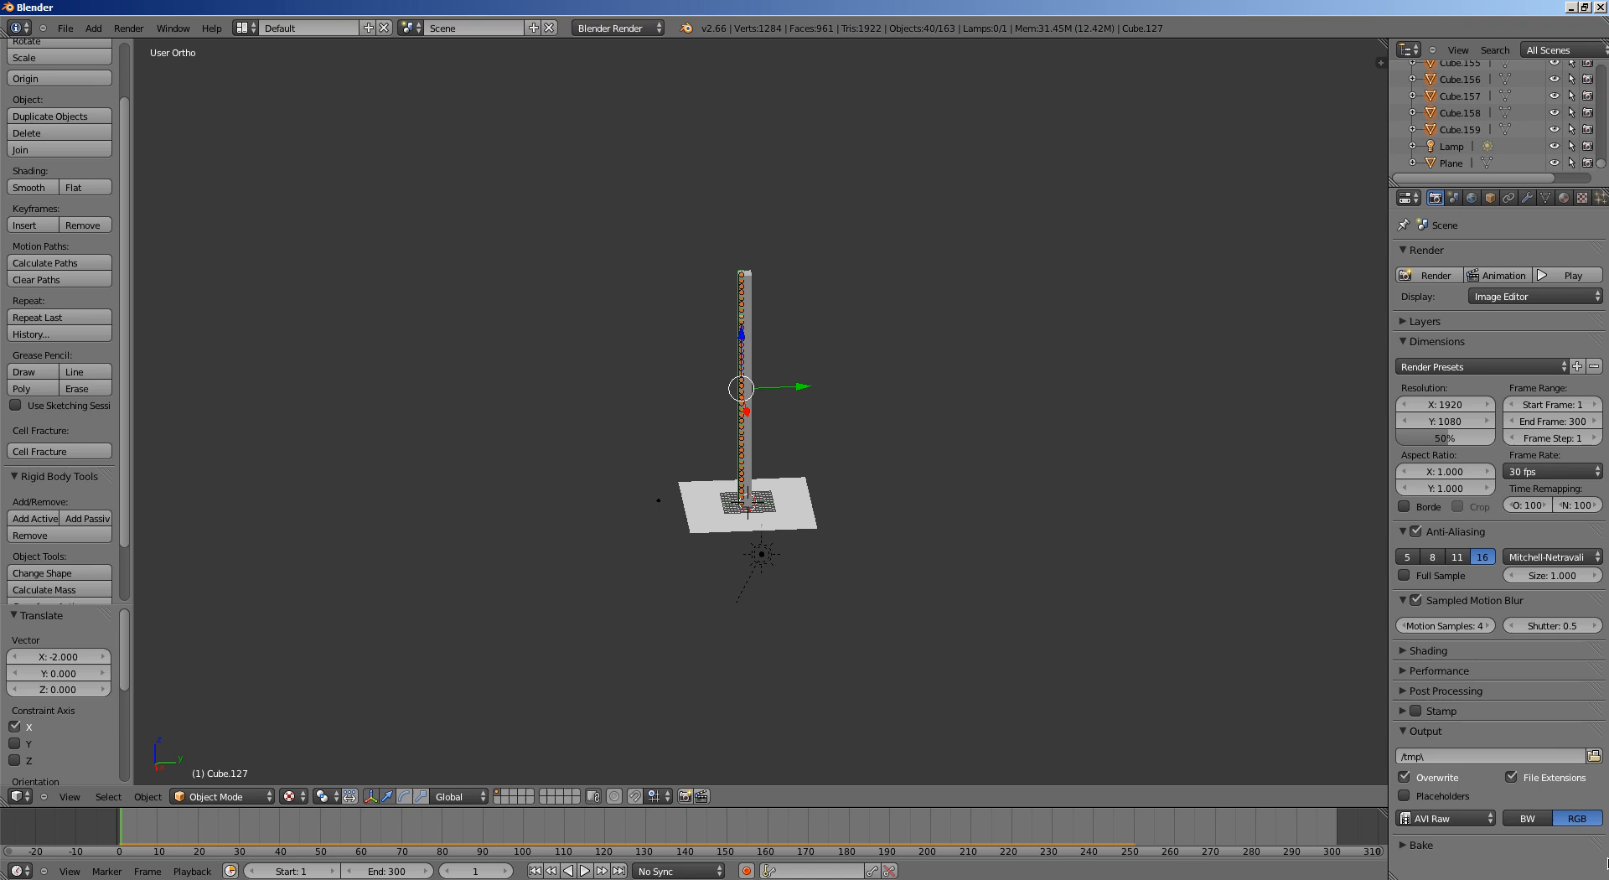
{"action": "mouse_move", "coordinate": [1414, 711]}
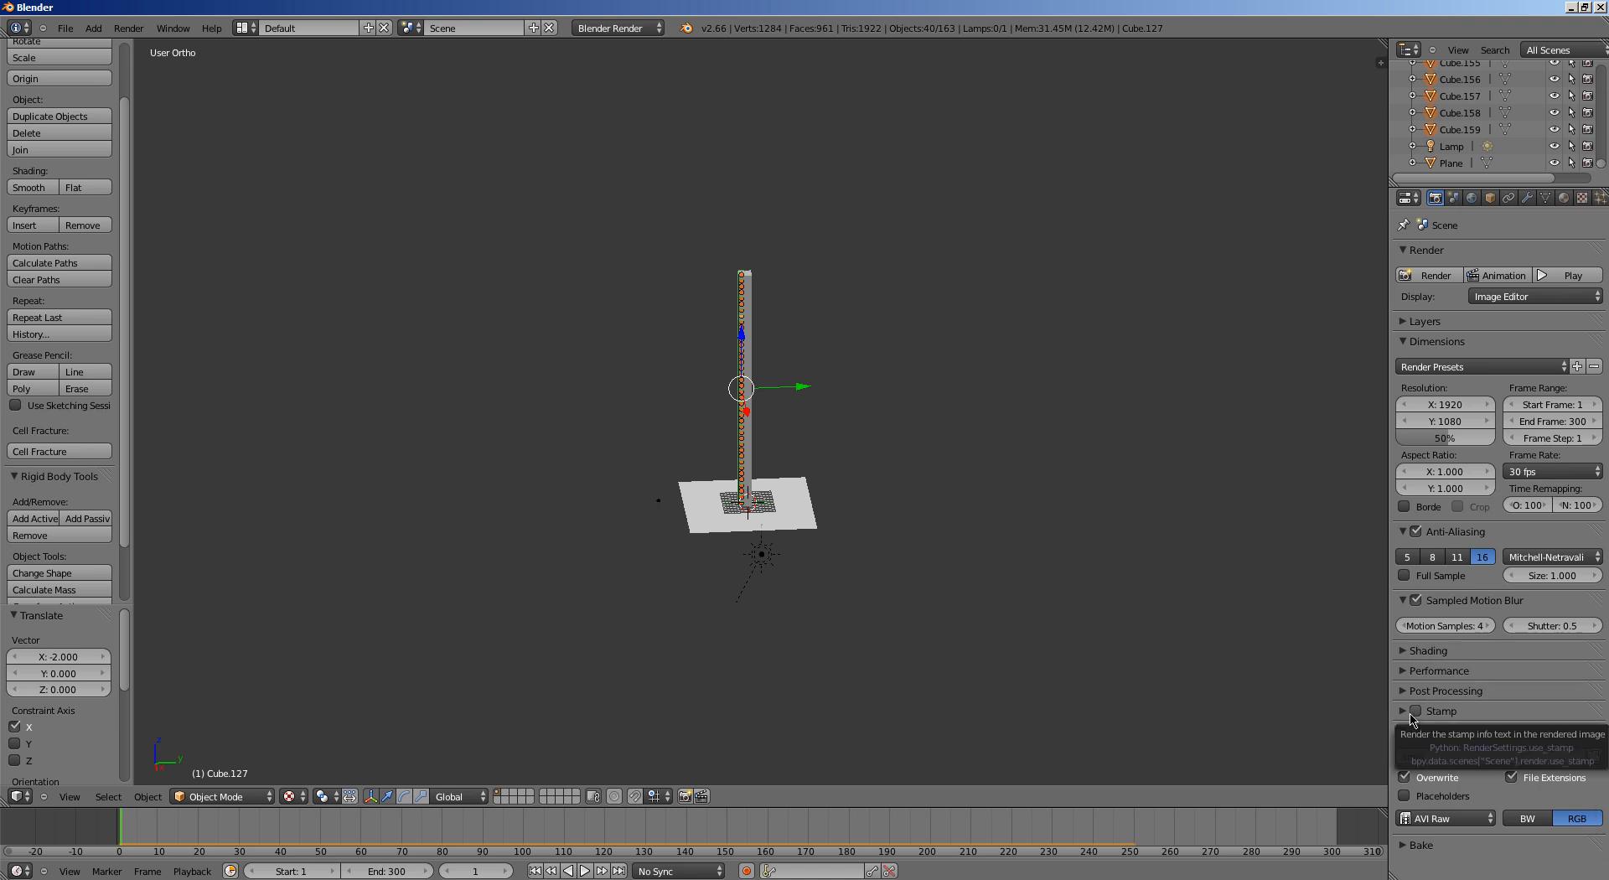